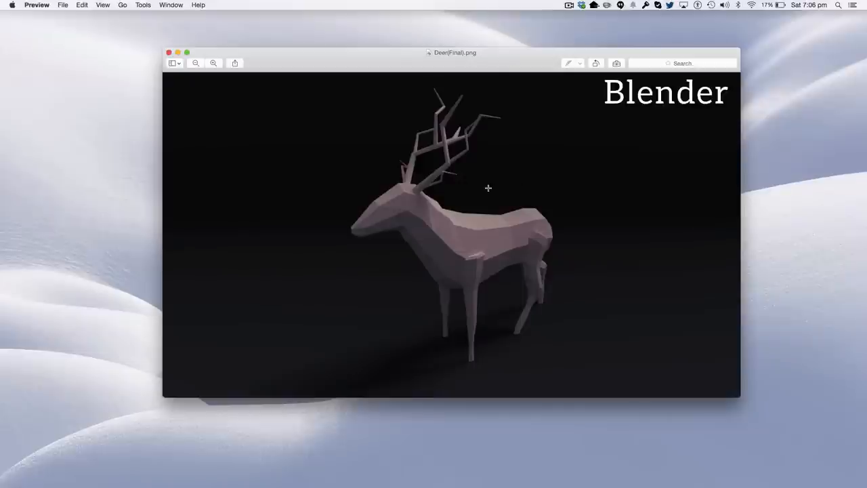
{"action": "mouse_move", "coordinate": [333, 206]}
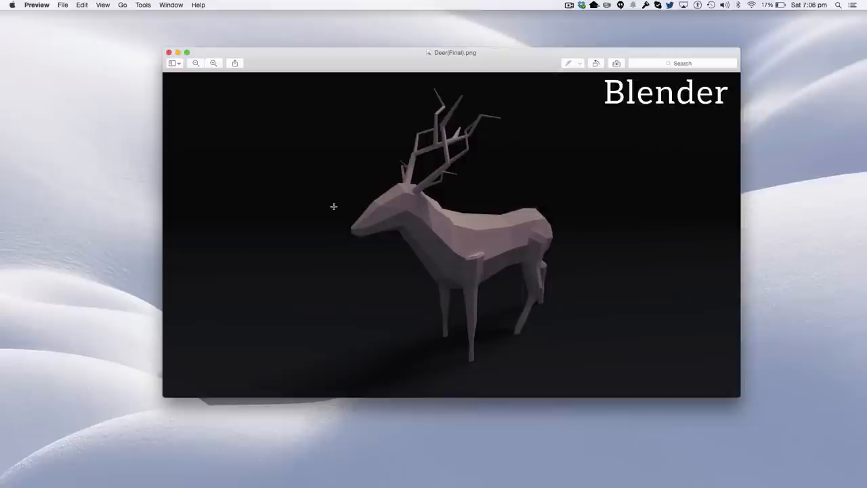
{"action": "mouse_move", "coordinate": [484, 99]}
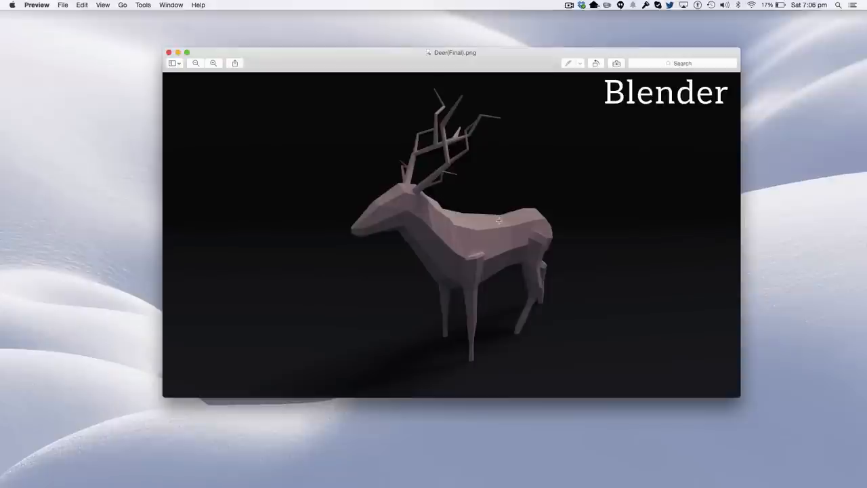
{"action": "mouse_move", "coordinate": [217, 117]}
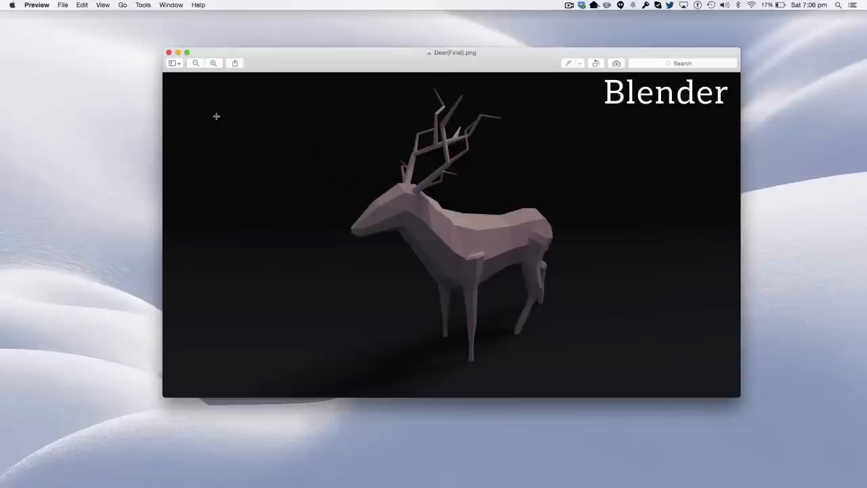
{"action": "mouse_move", "coordinate": [157, 73]}
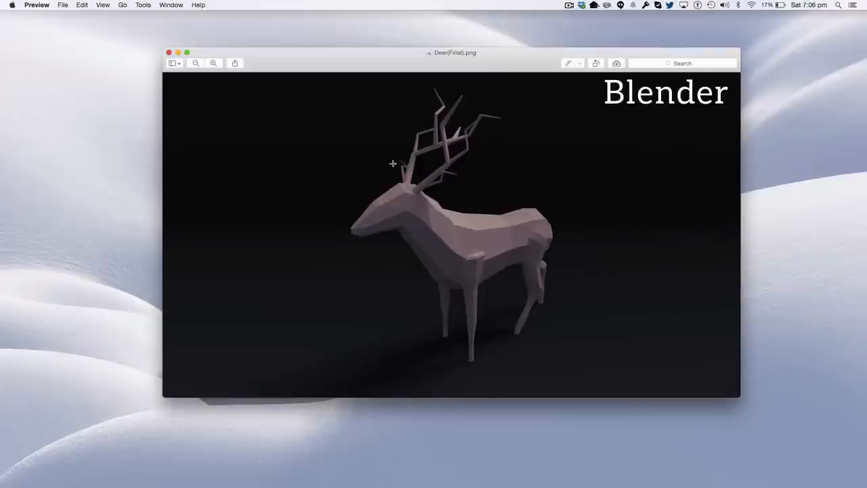
{"action": "mouse_move", "coordinate": [239, 161]}
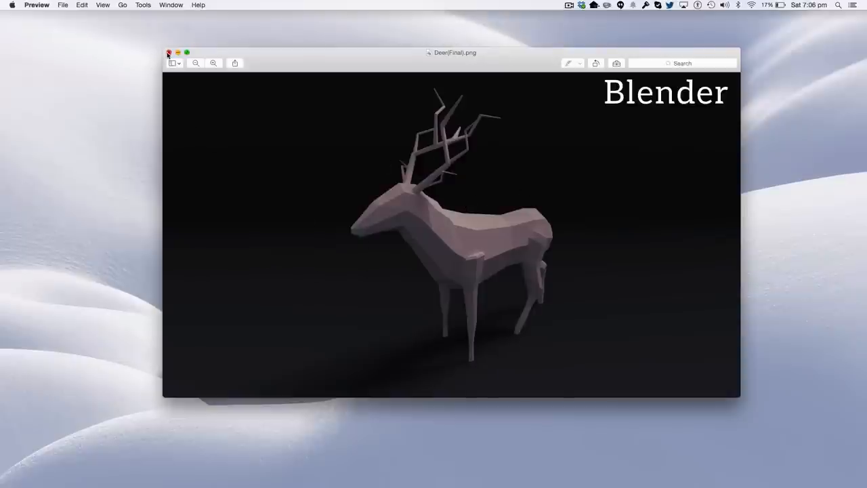
- Close the rendered stag preview and splash screen, then set the render engine to Cycles
{"action": "left_click", "coordinate": [169, 53]}
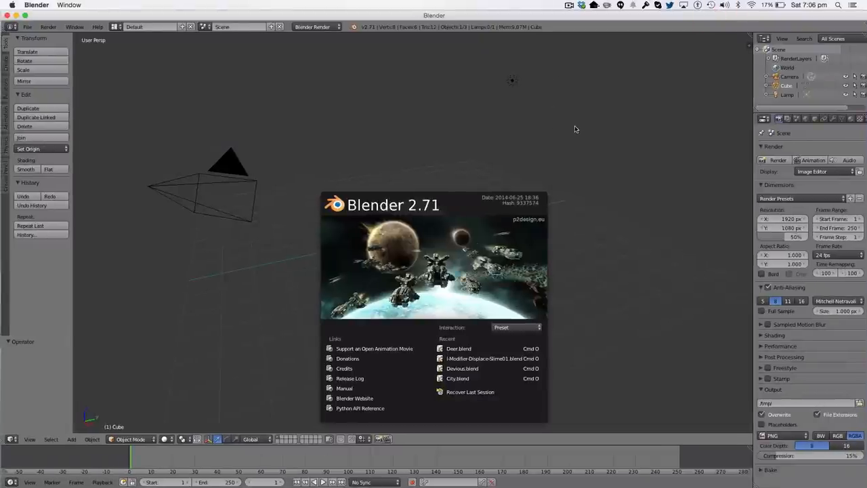
{"action": "left_click", "coordinate": [576, 129]}
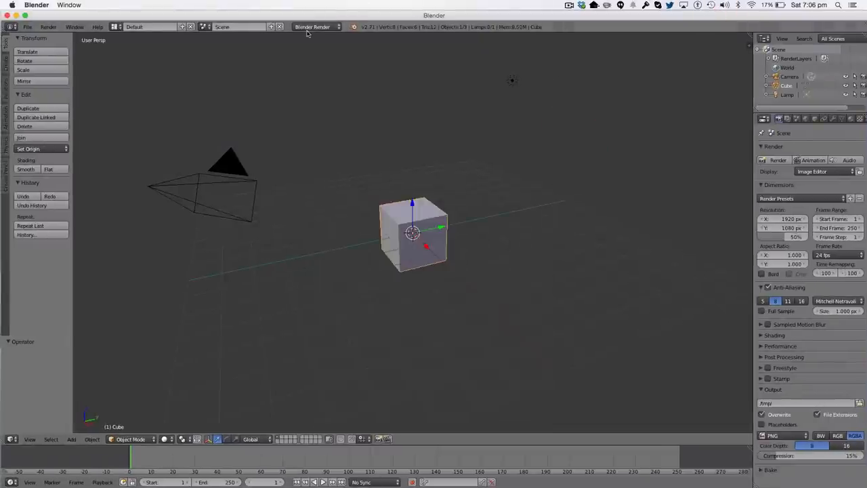
{"action": "left_click", "coordinate": [315, 27]}
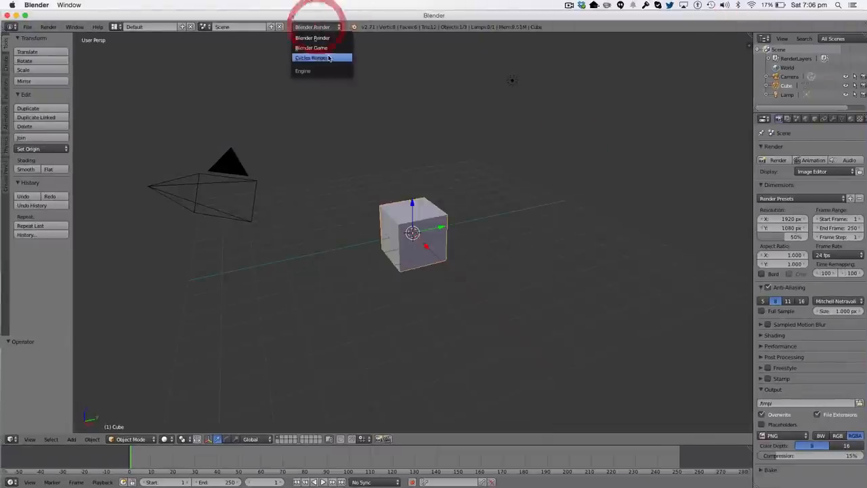
{"action": "left_click", "coordinate": [311, 58]}
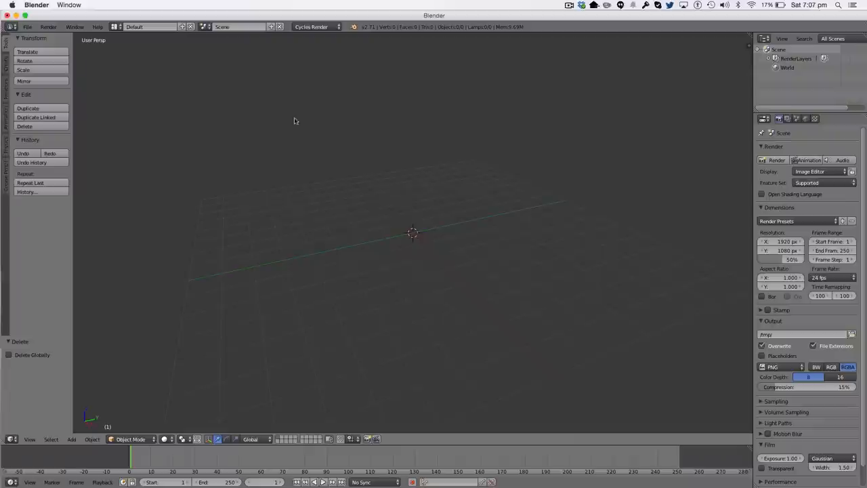
{"action": "mouse_move", "coordinate": [402, 218]}
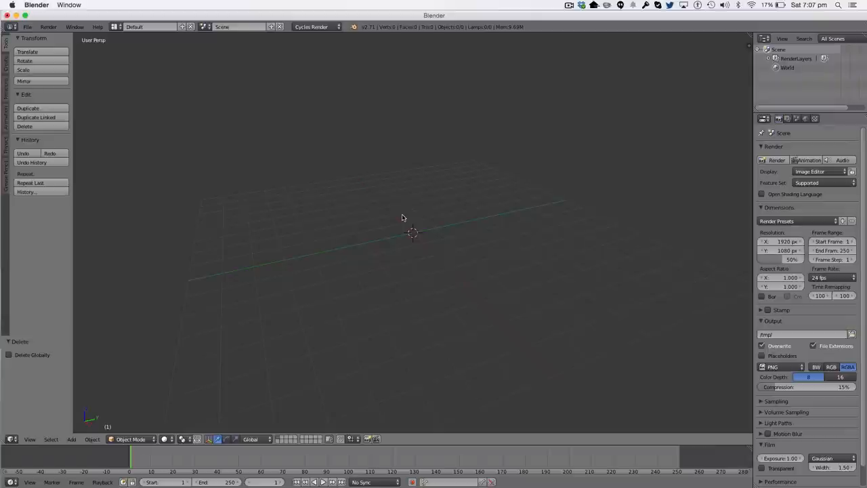
- Add an image empty, load the deer body photo into it and stand it upright
{"action": "key", "text": "shift+a"}
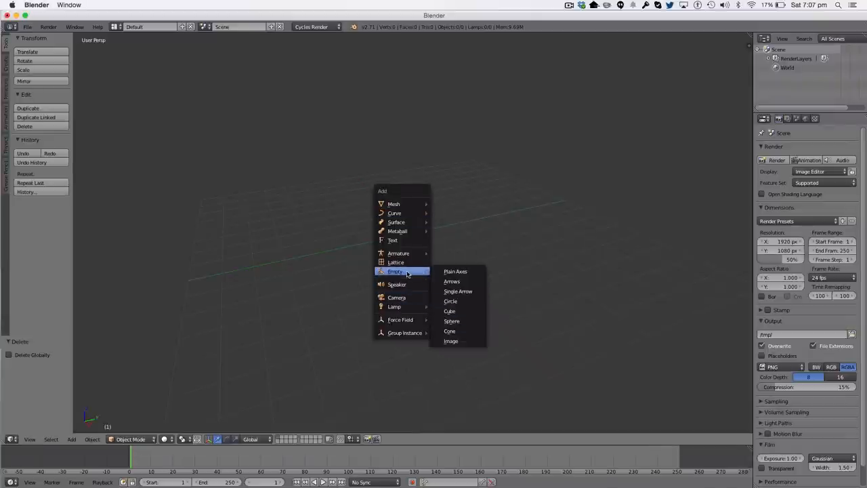
{"action": "left_click", "coordinate": [455, 271]}
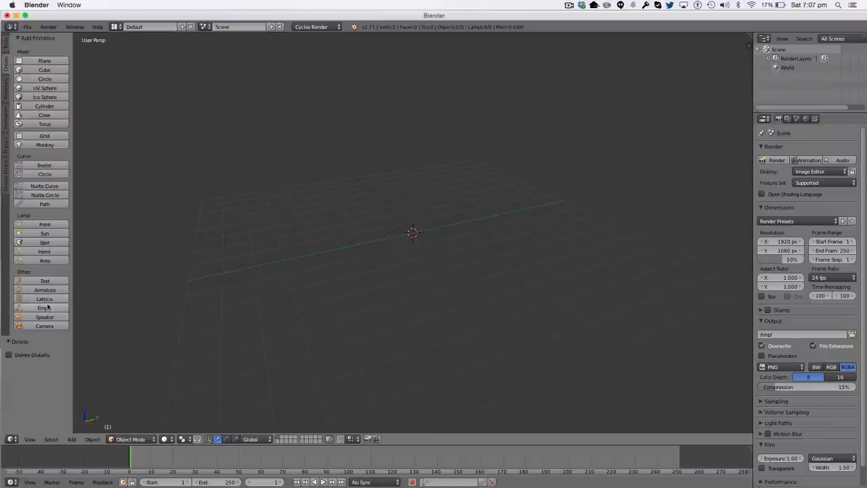
{"action": "key", "text": "shift+a"}
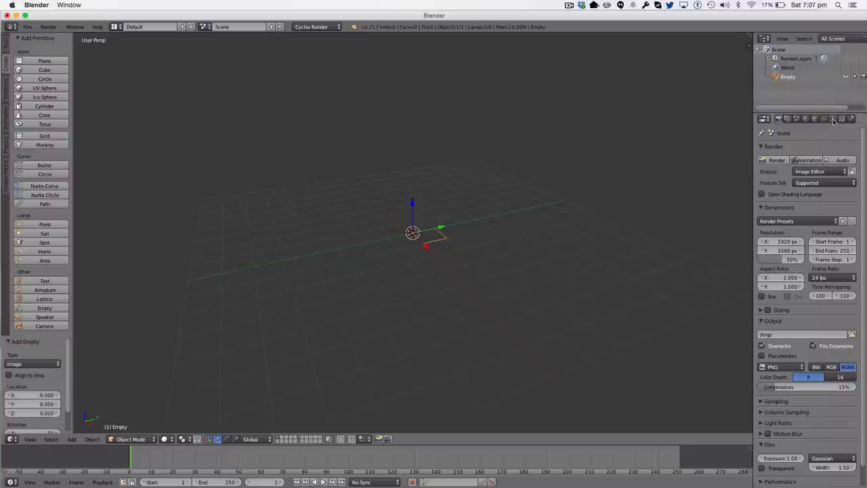
{"action": "mouse_move", "coordinate": [834, 119]}
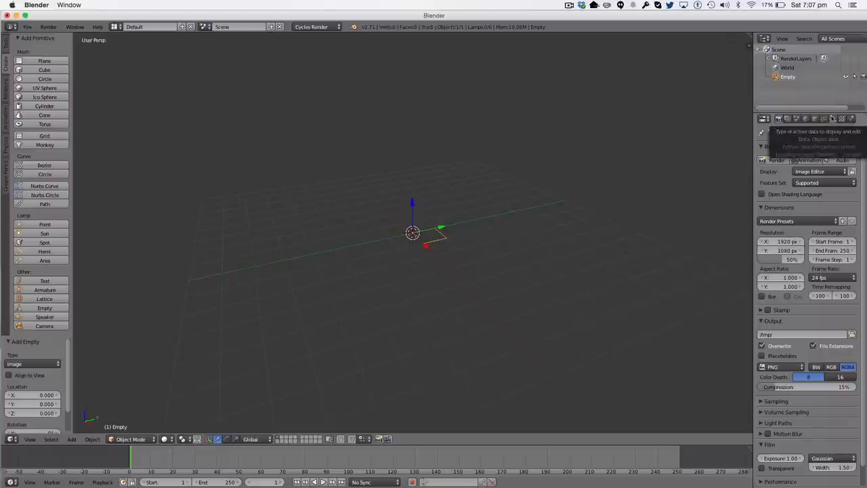
{"action": "left_click", "coordinate": [834, 118]}
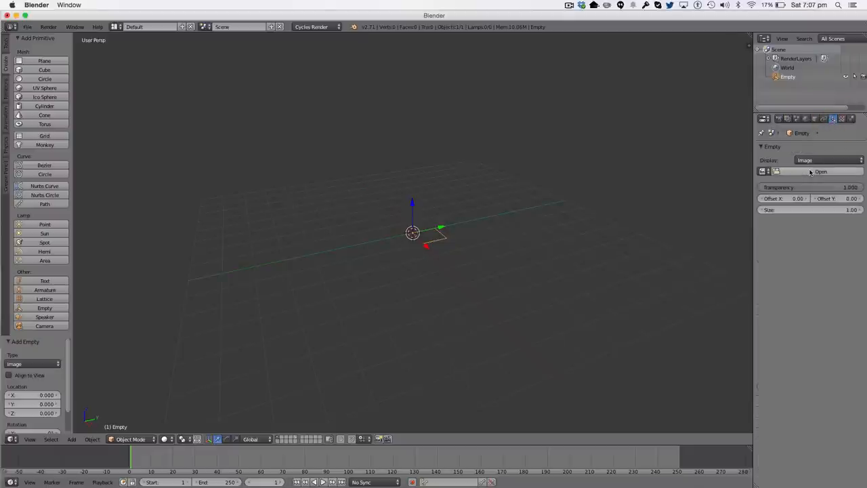
{"action": "left_click", "coordinate": [821, 171]}
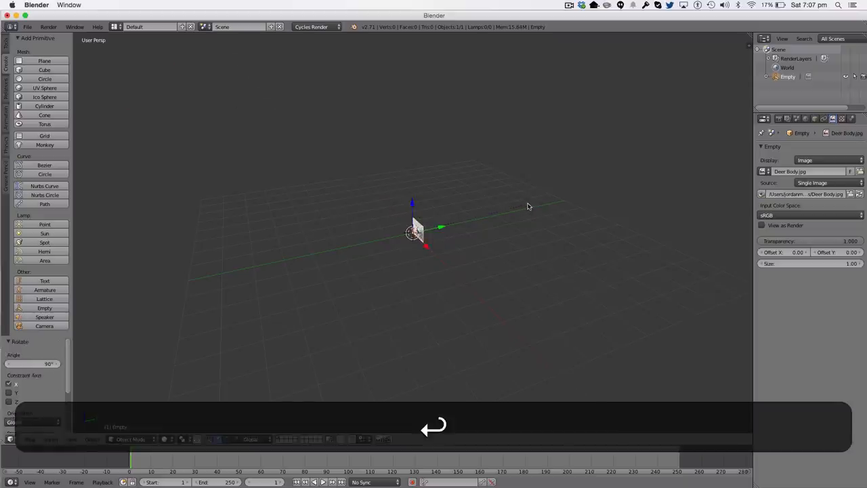
{"action": "key", "text": "s"}
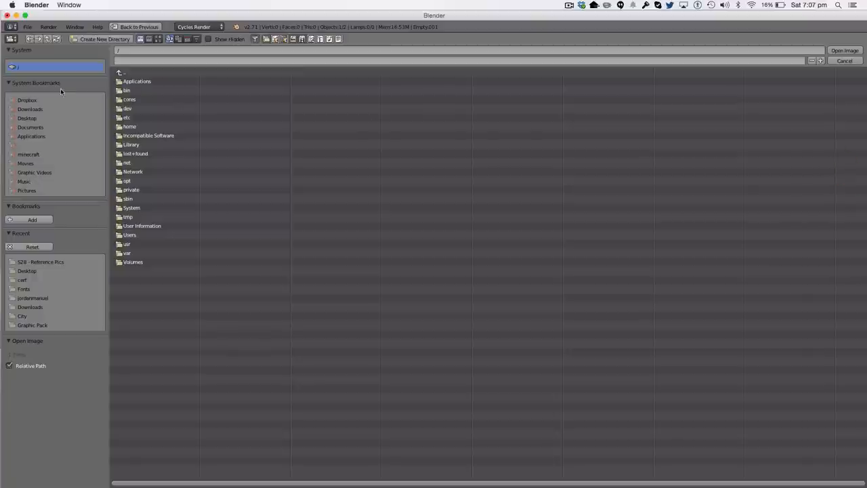
- Load Deer Profile.jpg into the second empty and select it in the Outliner
{"action": "left_click", "coordinate": [30, 307]}
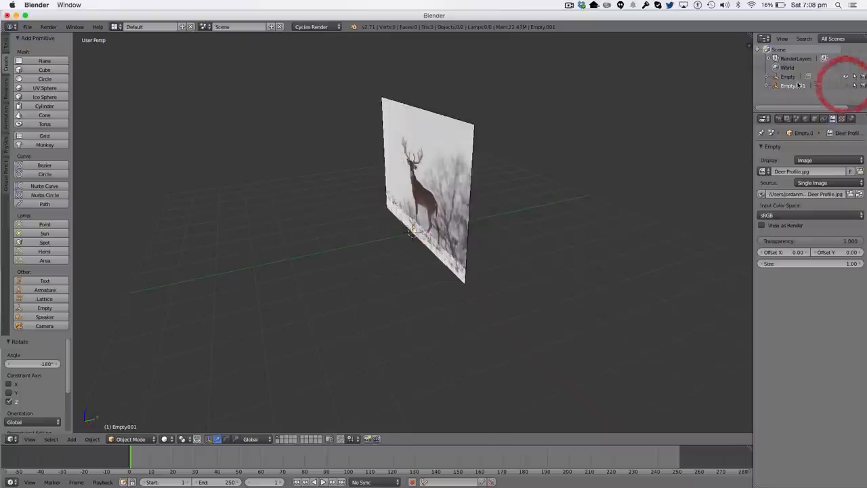
{"action": "left_click", "coordinate": [788, 77]}
{"action": "type", "text": "Body Ref"}
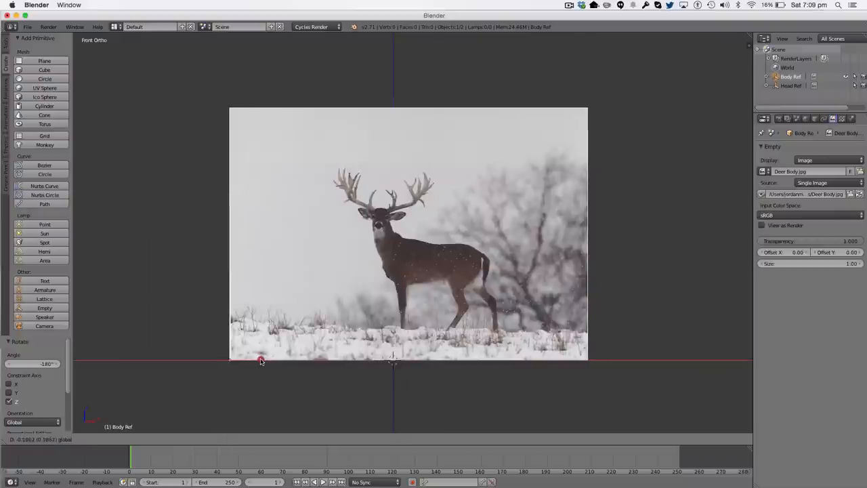
- Deselect all objects once Body Ref sits on the ground line
{"action": "key", "text": "shift+a"}
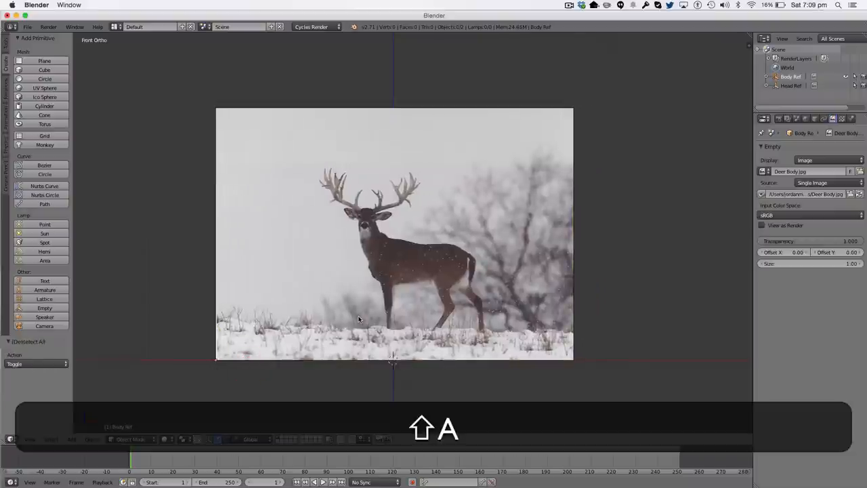
- Add an 8-vertex cylinder and move, rotate and shrink it onto the deer's torso
{"action": "key", "text": "shift+a"}
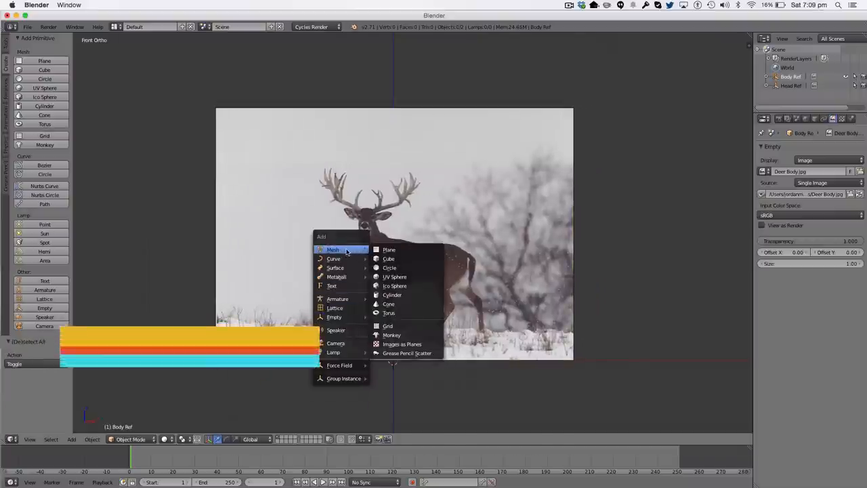
{"action": "left_click", "coordinate": [392, 294]}
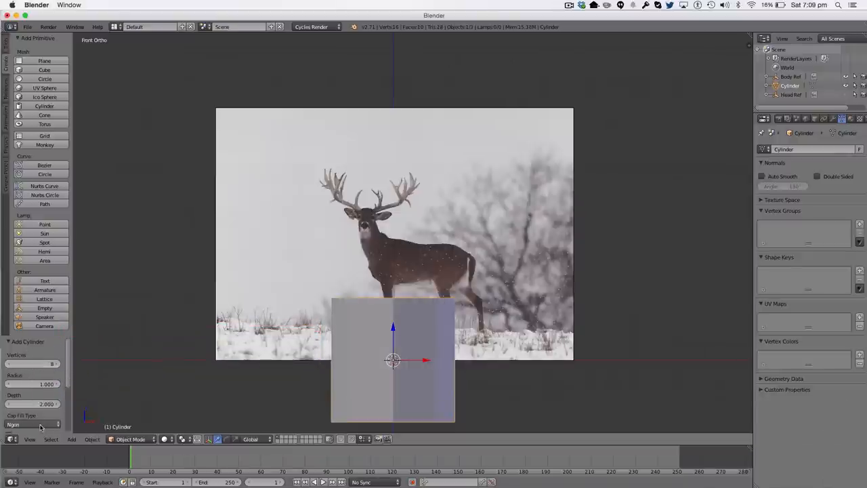
{"action": "left_click", "coordinate": [32, 424]}
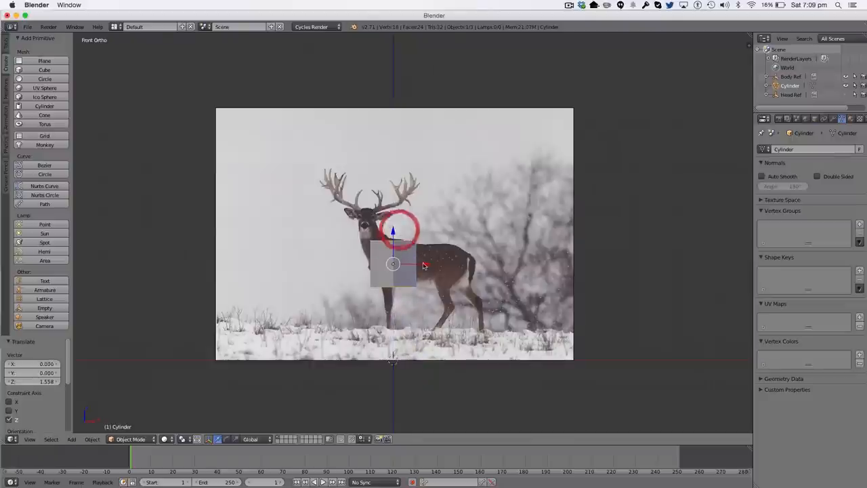
{"action": "key", "text": "r"}
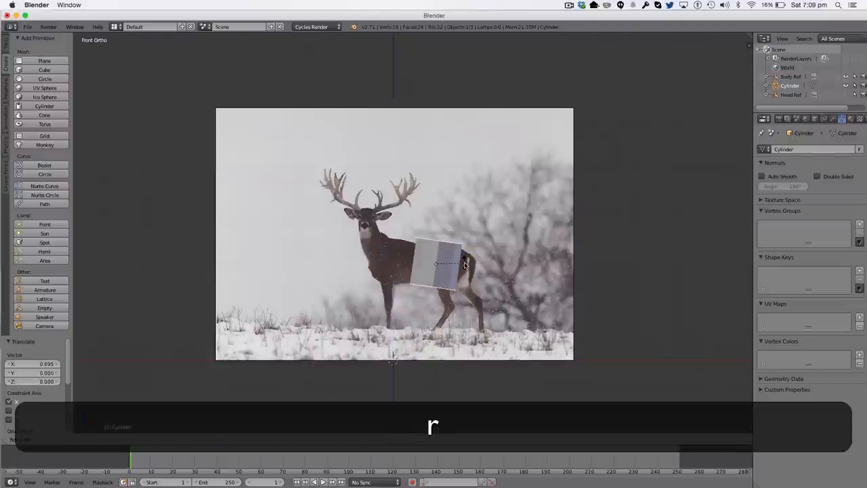
{"action": "key", "text": "r"}
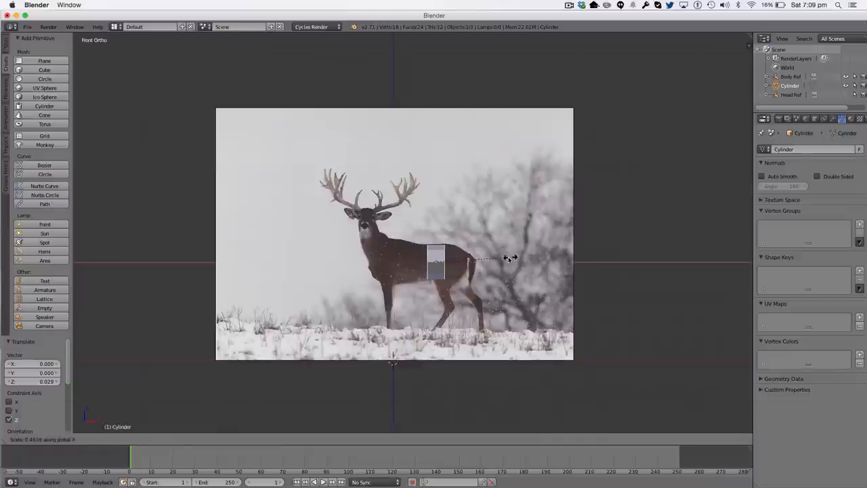
{"action": "key", "text": "s"}
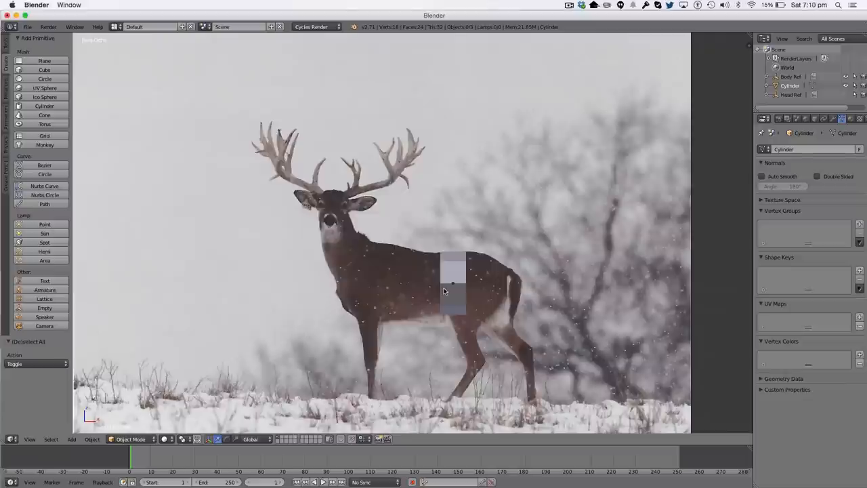
- Scale the cylinder down slightly and extrude a rear ring tapered toward the tail
{"action": "left_click", "coordinate": [452, 284]}
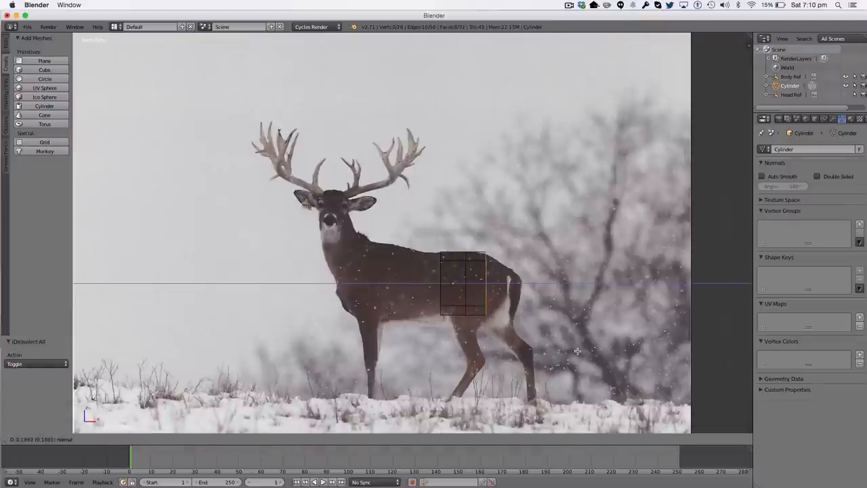
{"action": "key", "text": "s"}
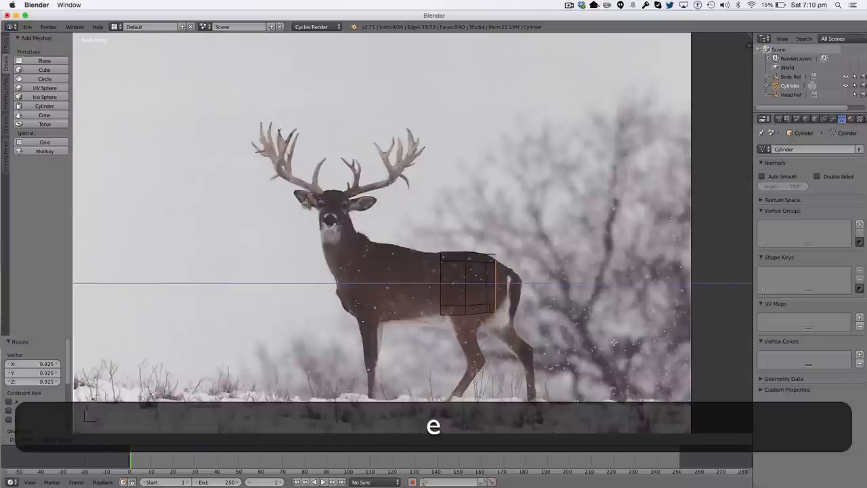
{"action": "key", "text": "s"}
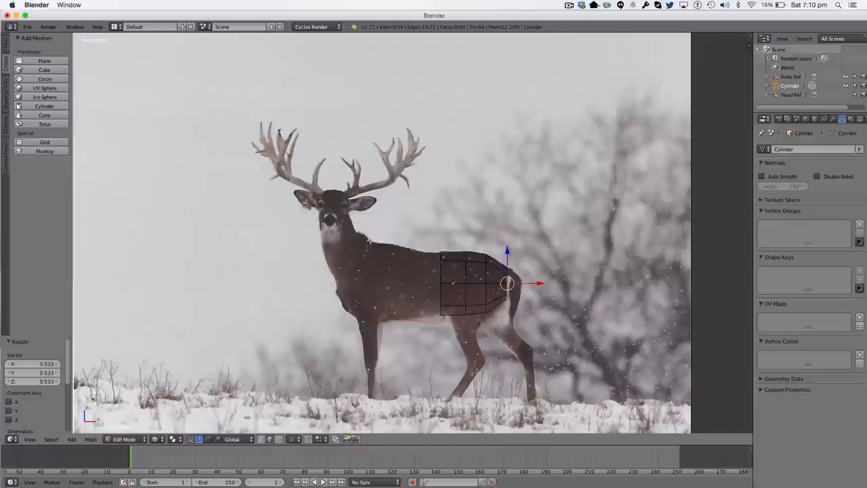
{"action": "key", "text": "a"}
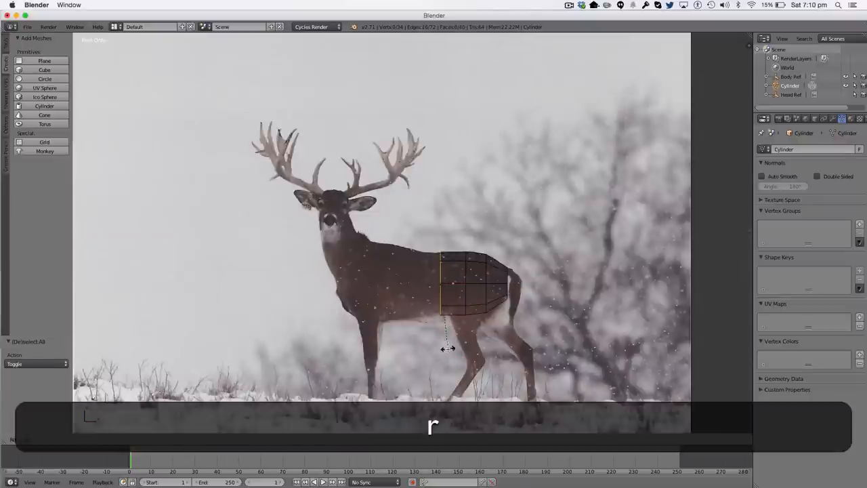
- Extrude front rings forward toward the chest, resizing and raising them along the back line
{"action": "key", "text": "cmd+z"}
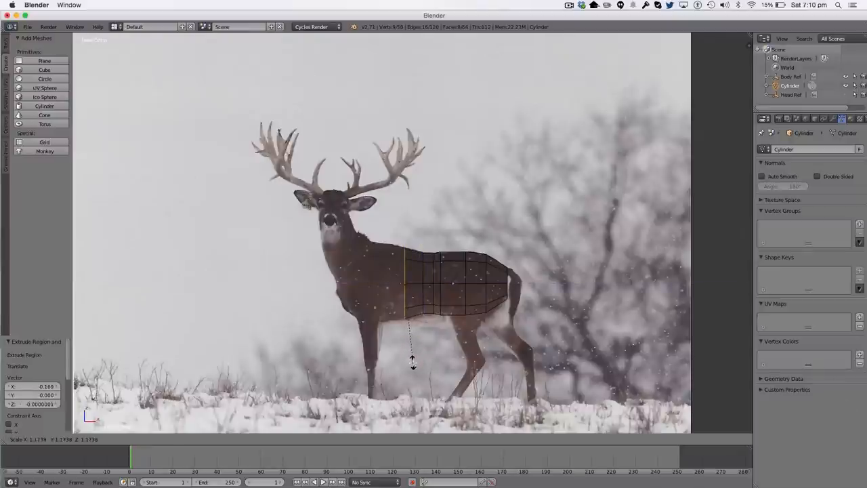
{"action": "key", "text": "e"}
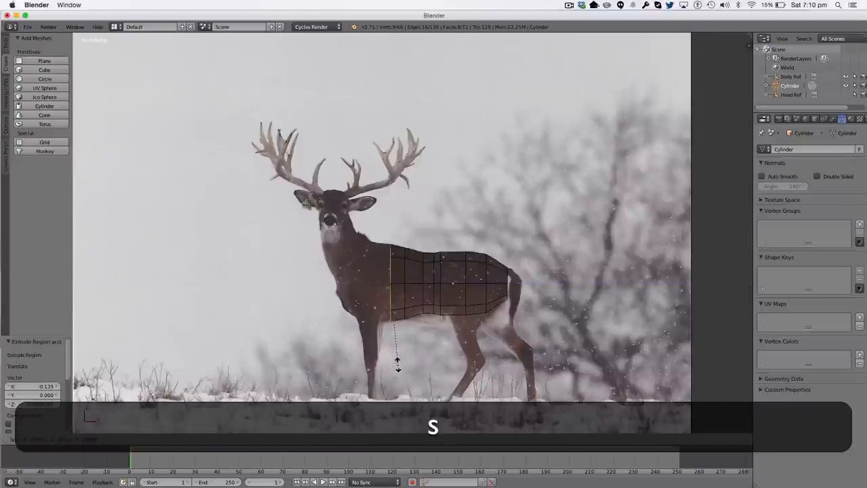
{"action": "key", "text": "s"}
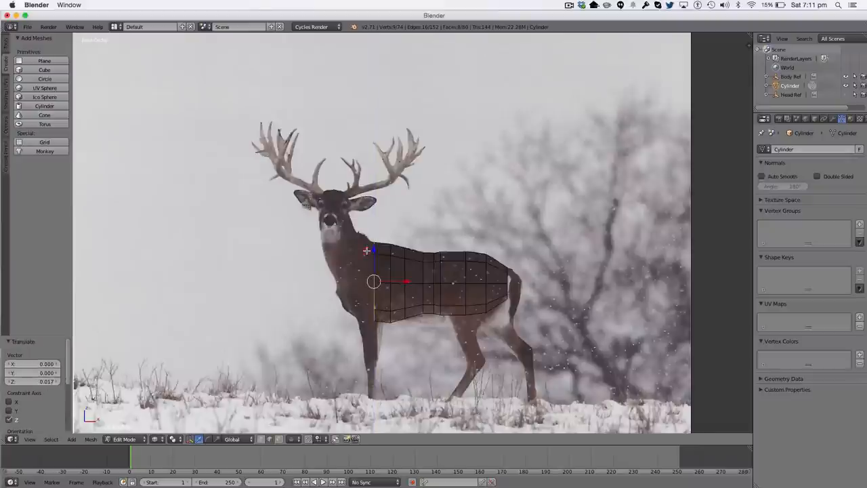
{"action": "left_click_drag", "start_coordinate": [373, 281], "coordinate": [356, 281]}
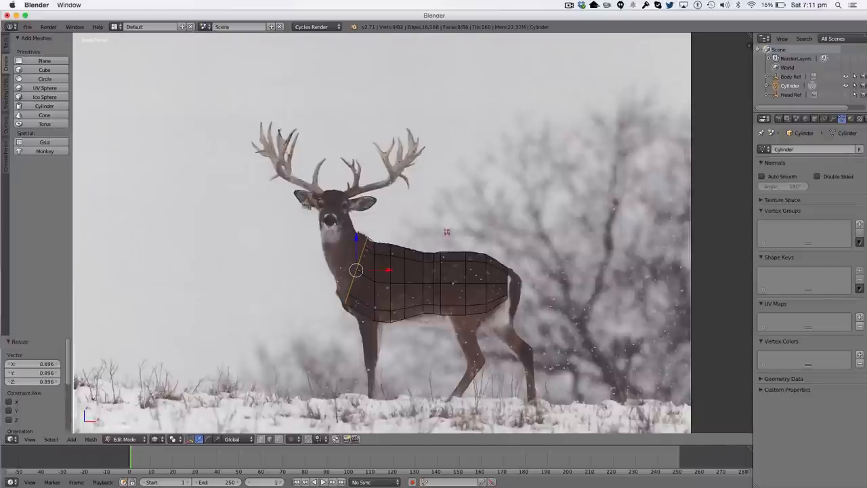
- Extrude a chest ring, tilting it and moving it up toward the neck
{"action": "key", "text": "e"}
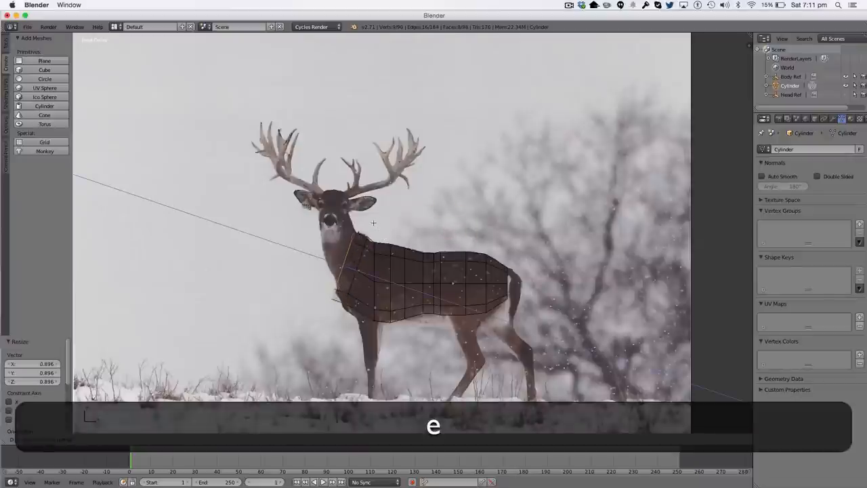
{"action": "key", "text": "r"}
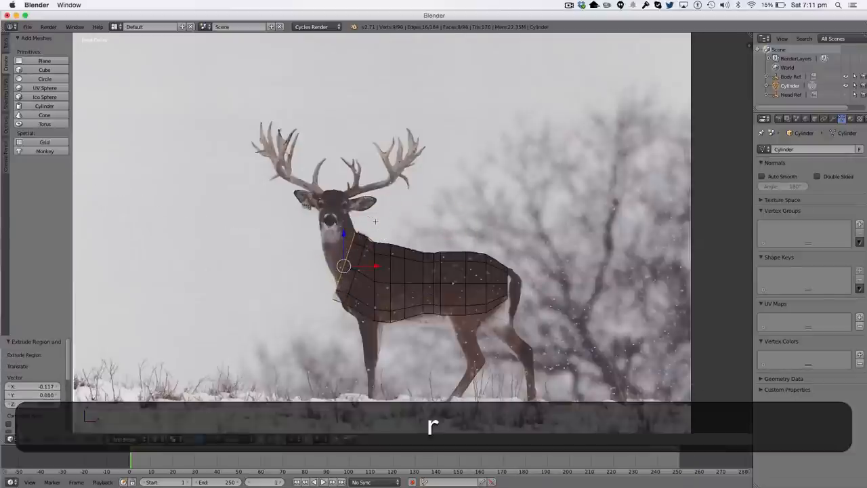
{"action": "key", "text": "r"}
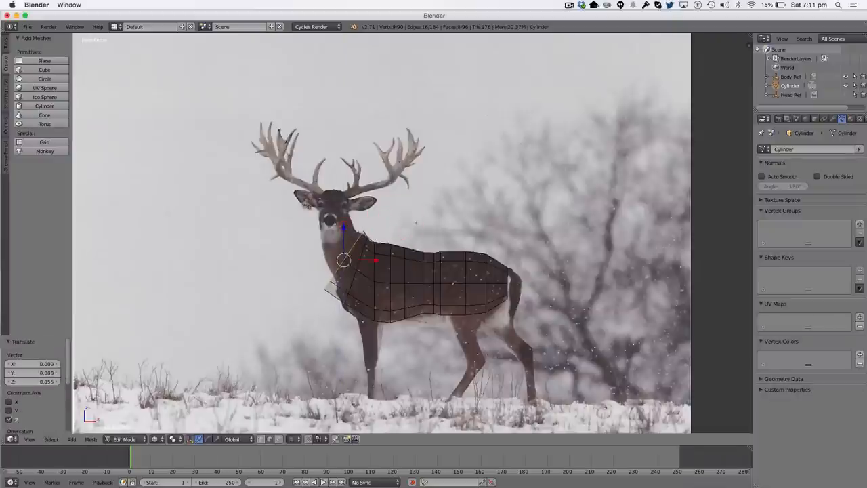
{"action": "key", "text": "s"}
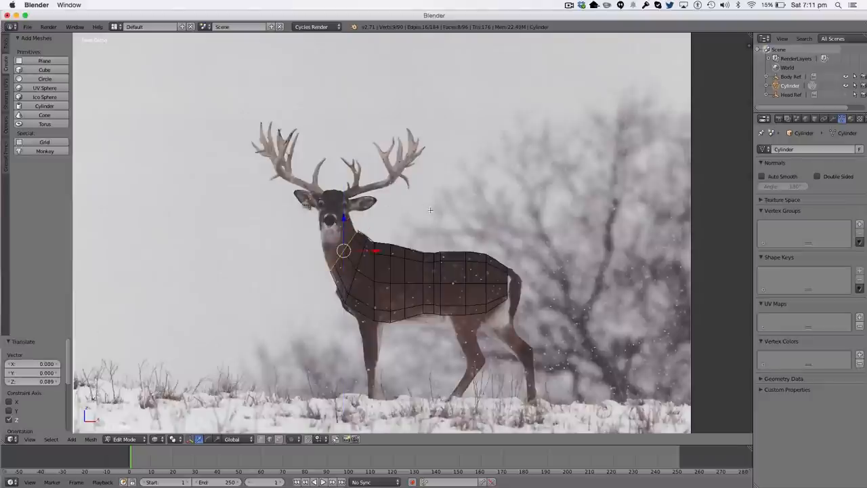
{"action": "mouse_move", "coordinate": [421, 208]}
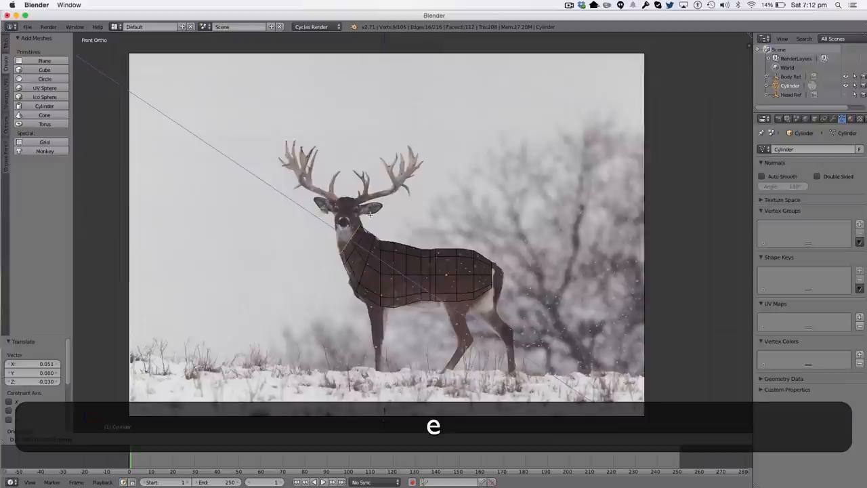
- Extrude and resize another ring further up the neck
{"action": "key", "text": "s"}
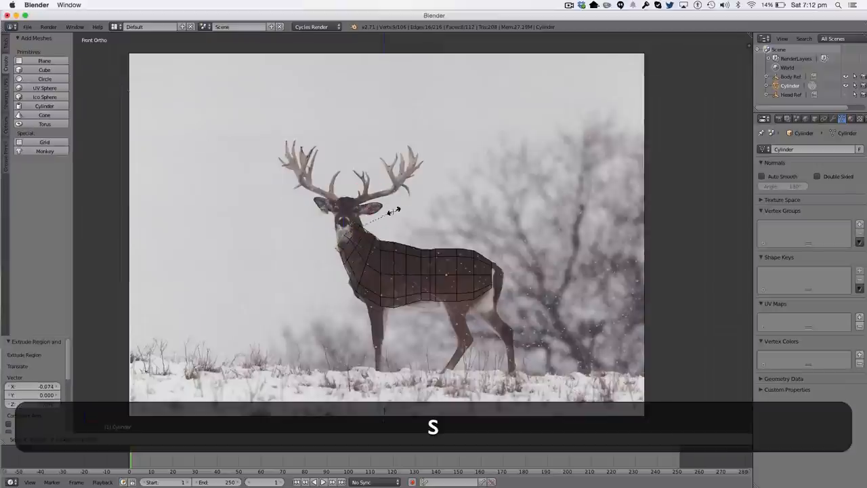
{"action": "key", "text": "g"}
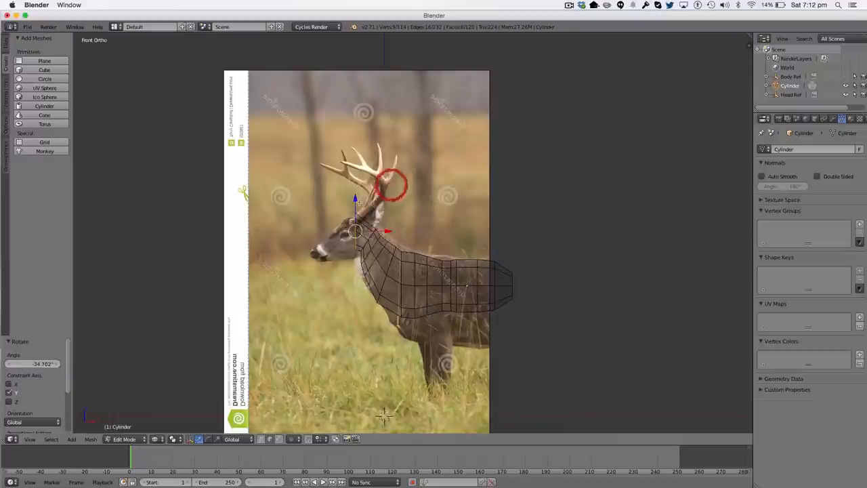
- Extrude and tilt rings up the throat into the head, shrinking them down to the muzzle
{"action": "key", "text": "s"}
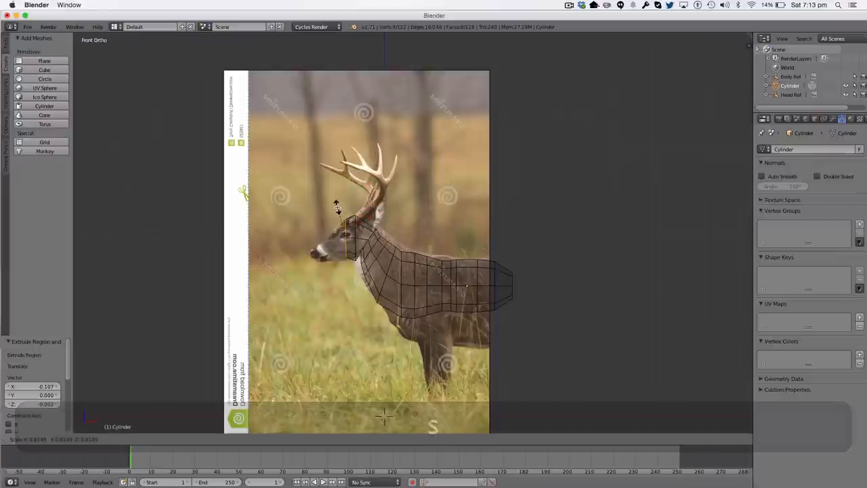
{"action": "key", "text": "s"}
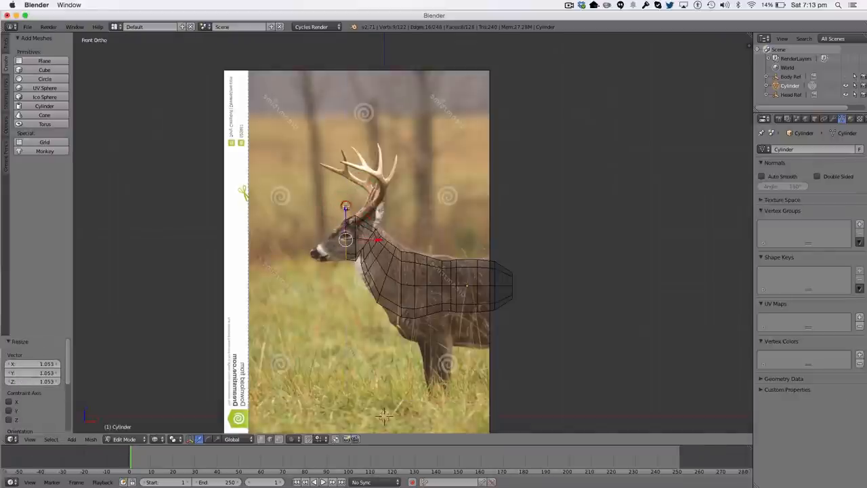
{"action": "key", "text": "s"}
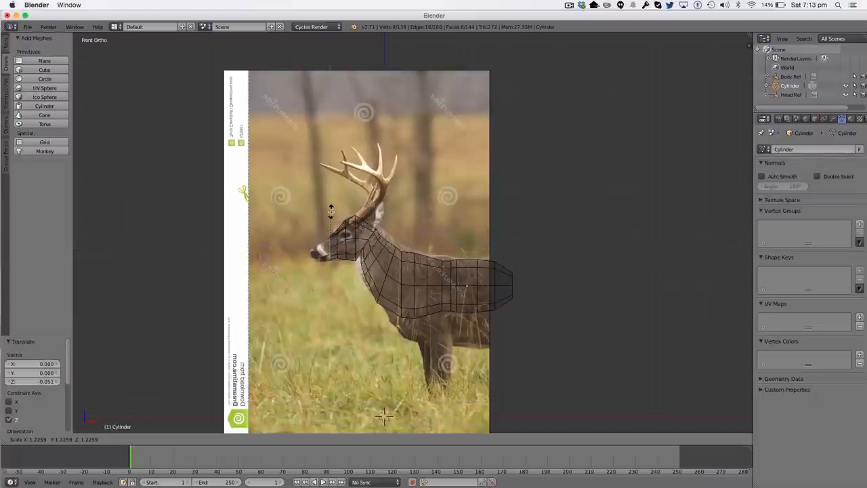
{"action": "key", "text": "s"}
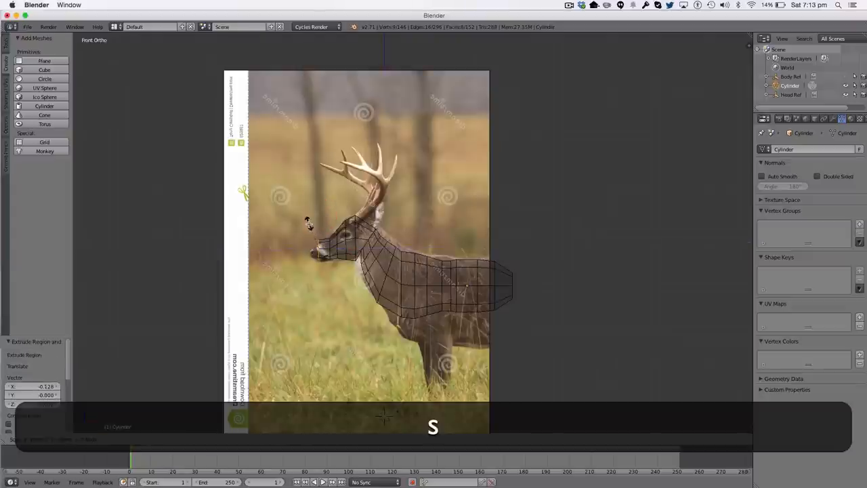
{"action": "key", "text": "cmd+z"}
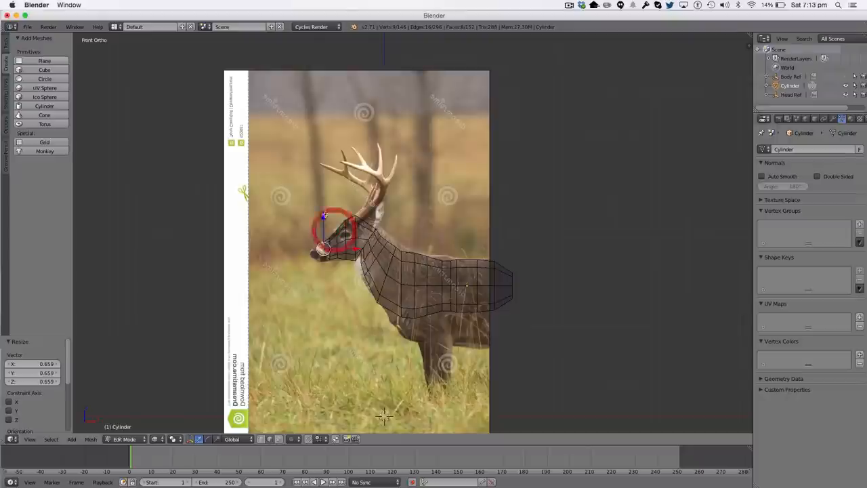
{"action": "key", "text": "e"}
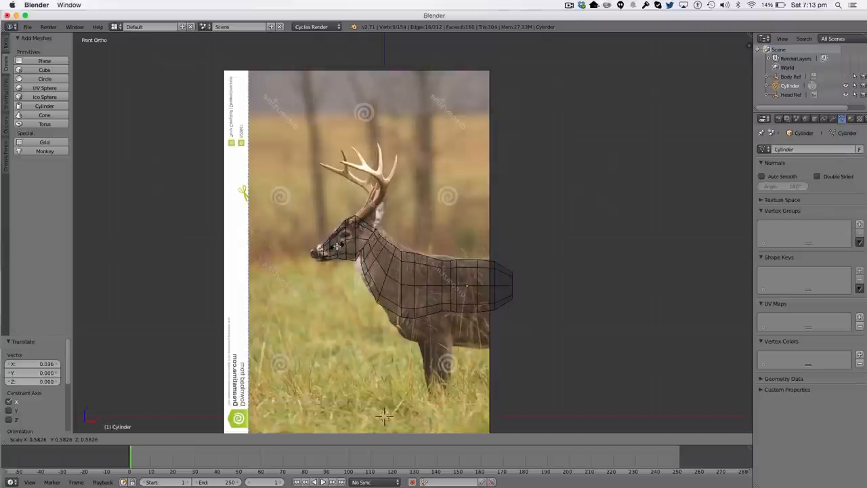
{"action": "key", "text": "Tab"}
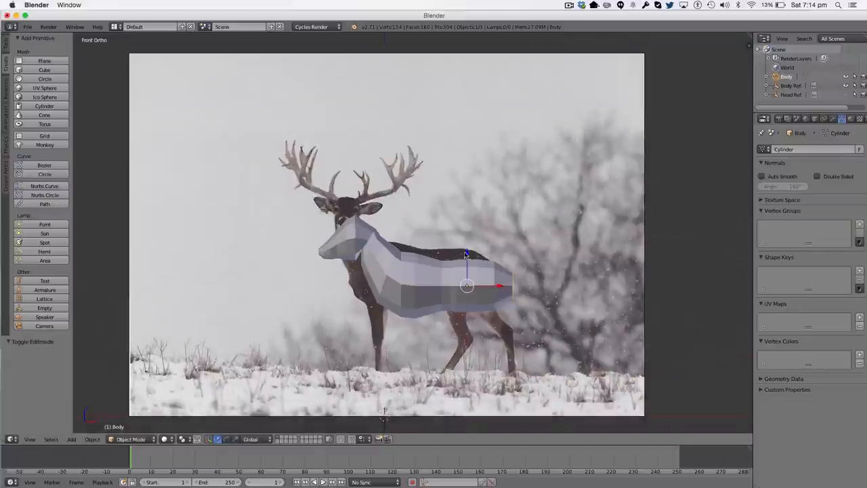
- Move the Body mesh up and scale it to match the stag photo, then deselect
{"action": "left_click_drag", "start_coordinate": [467, 284], "coordinate": [467, 271]}
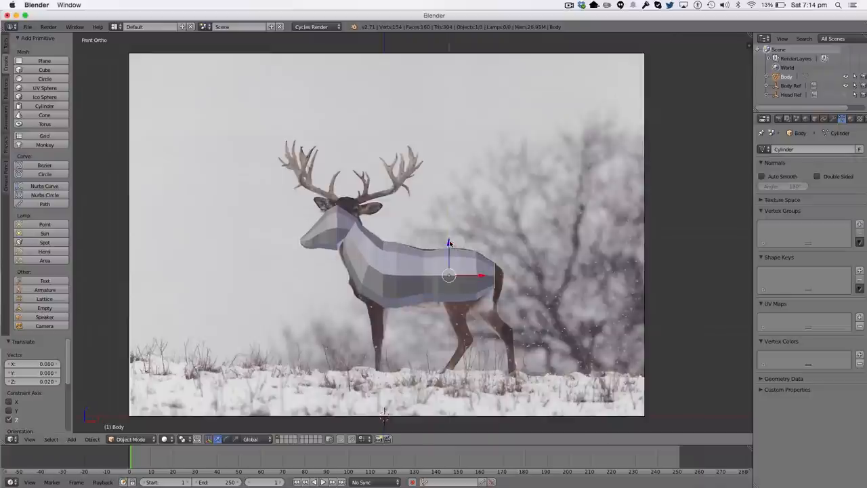
{"action": "key", "text": "s"}
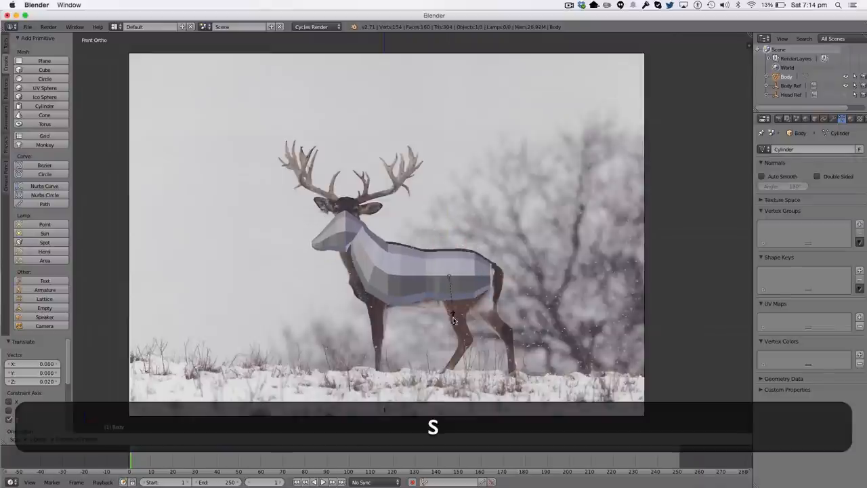
{"action": "key", "text": "cmd+z"}
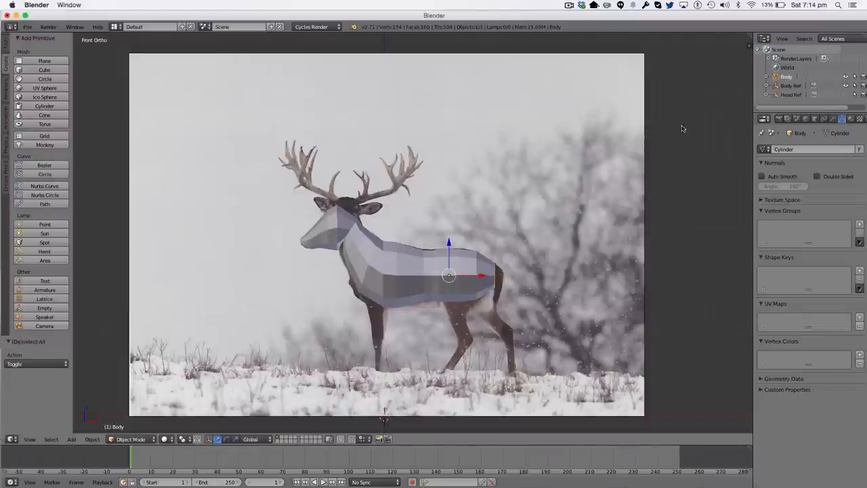
{"action": "mouse_move", "coordinate": [846, 80]}
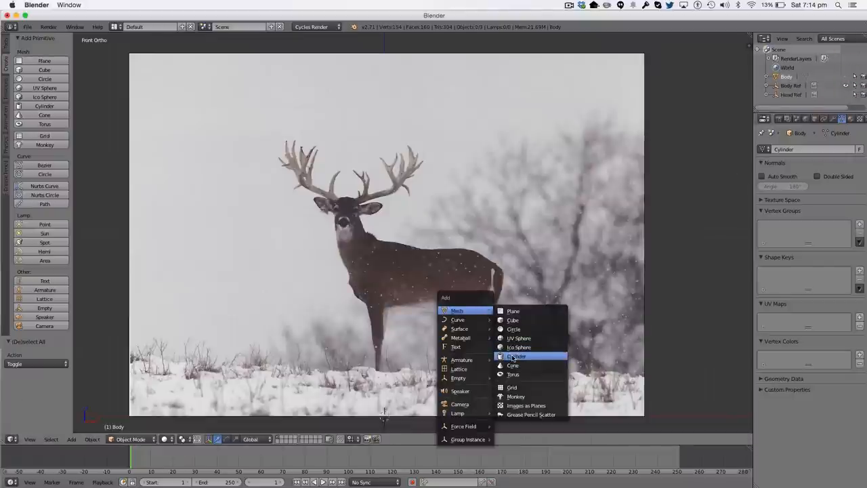
- Add a new cylinder mesh at the deer's hind foot
{"action": "left_click", "coordinate": [517, 356]}
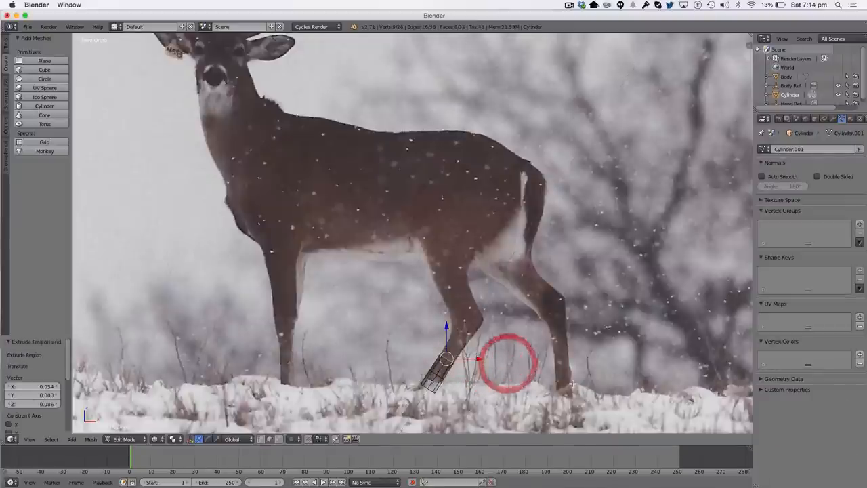
- Extrude and widen the lower hind-leg rings from the hoof, following the leg's bend
{"action": "key", "text": "e"}
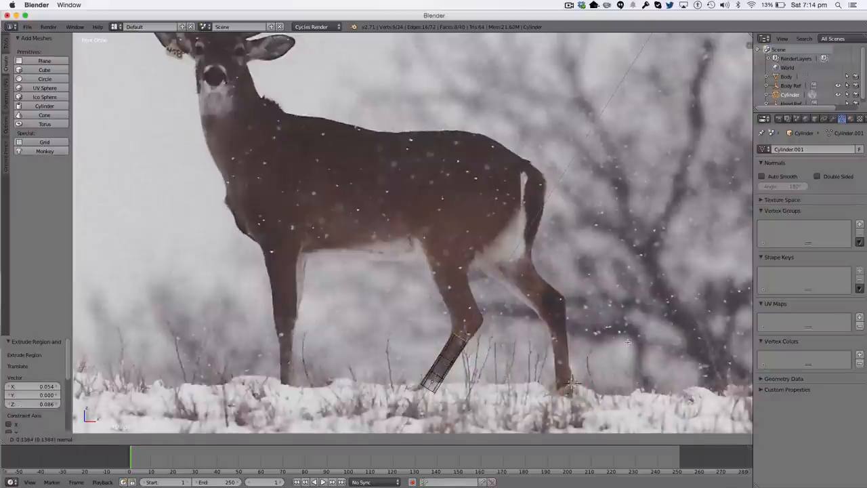
{"action": "key", "text": "cmd+z"}
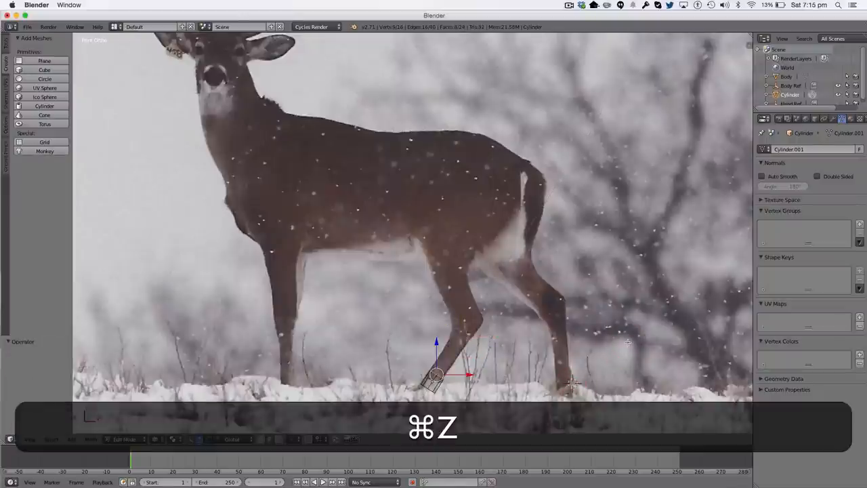
{"action": "key", "text": "s"}
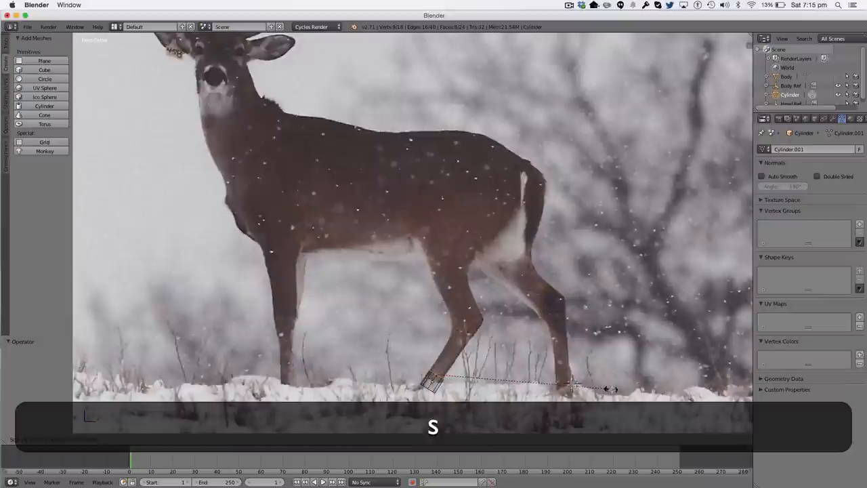
{"action": "left_click", "coordinate": [645, 377]}
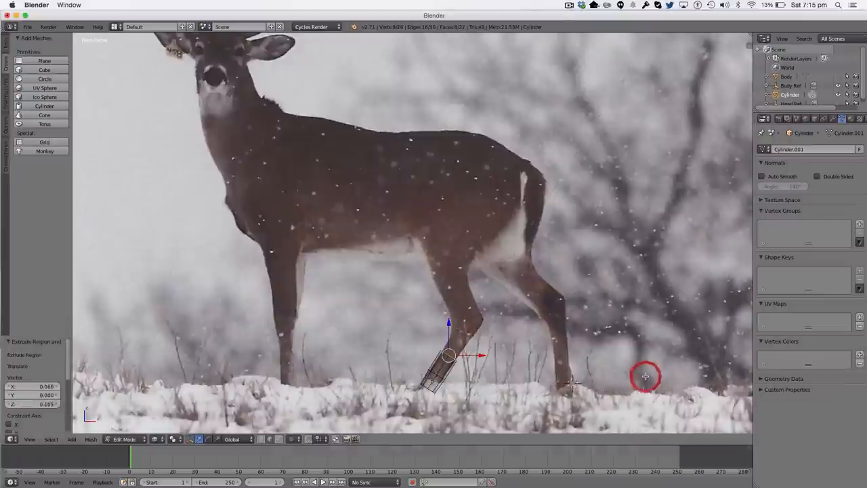
{"action": "key", "text": "s"}
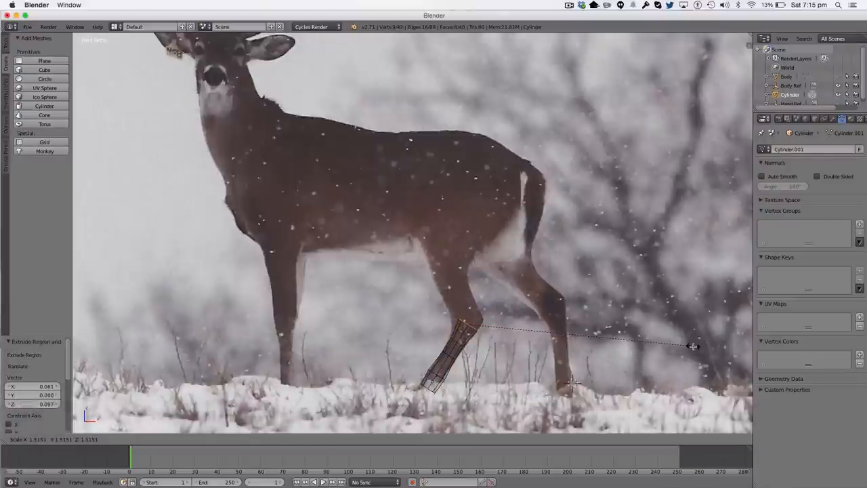
{"action": "key", "text": "y"}
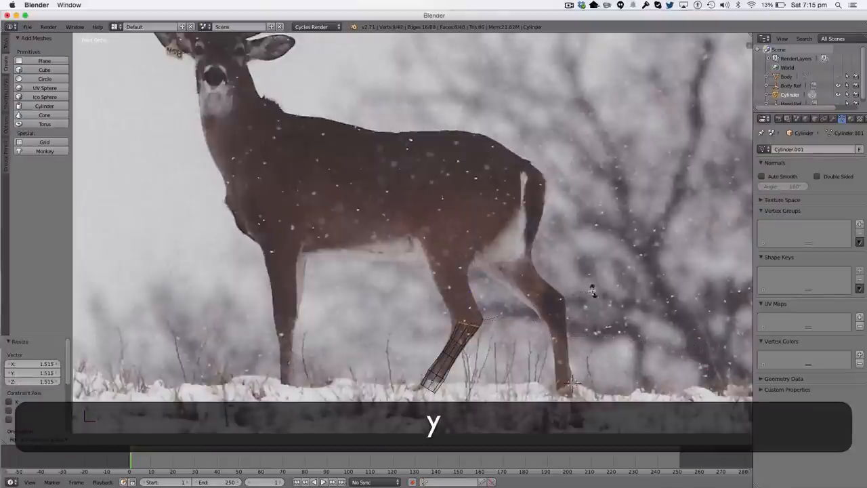
{"action": "key", "text": "s"}
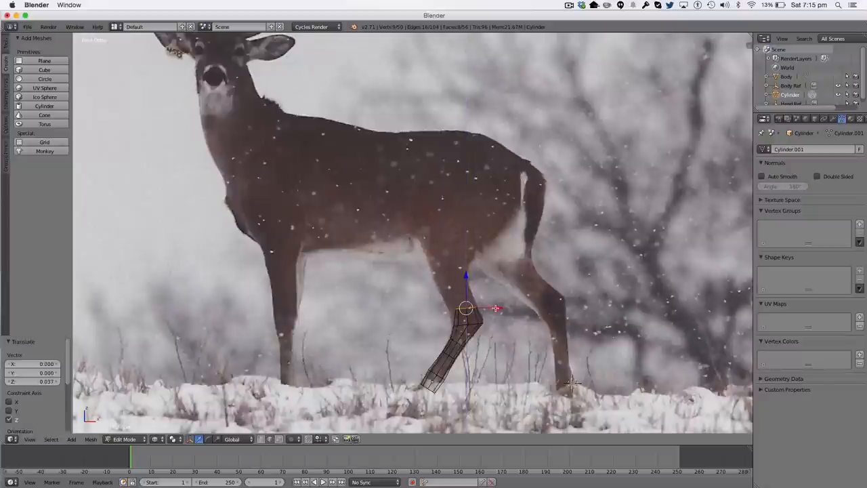
{"action": "key", "text": "s"}
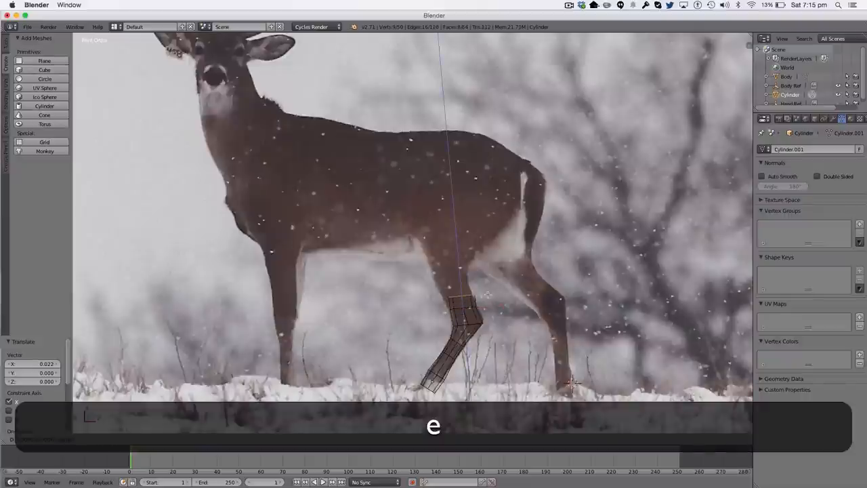
- Extrude further rings from the knee into the thigh, widening them and tapering the top
{"action": "key", "text": "g"}
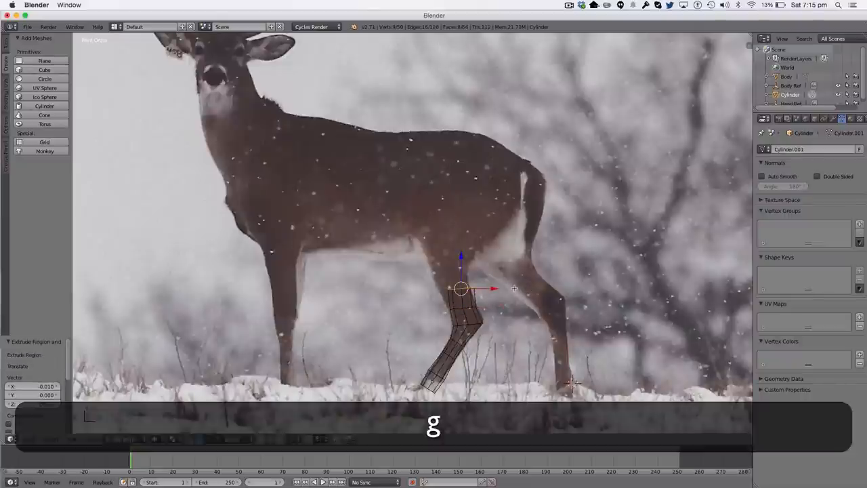
{"action": "key", "text": "z"}
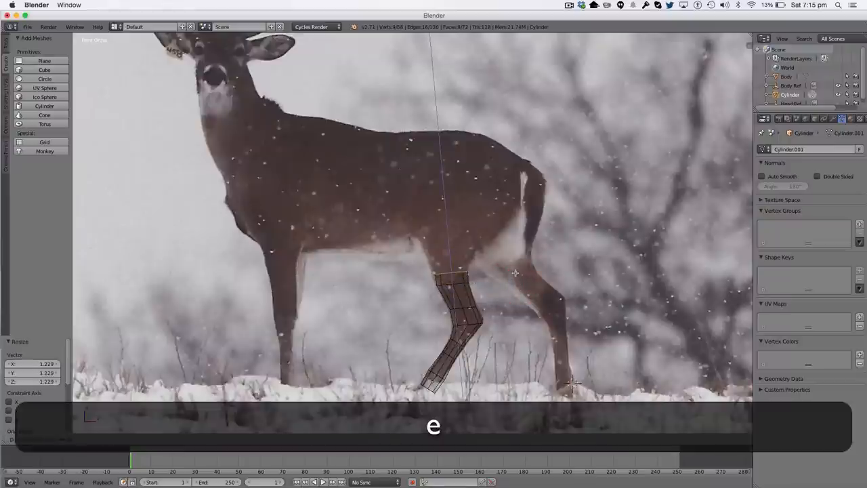
{"action": "key", "text": "s"}
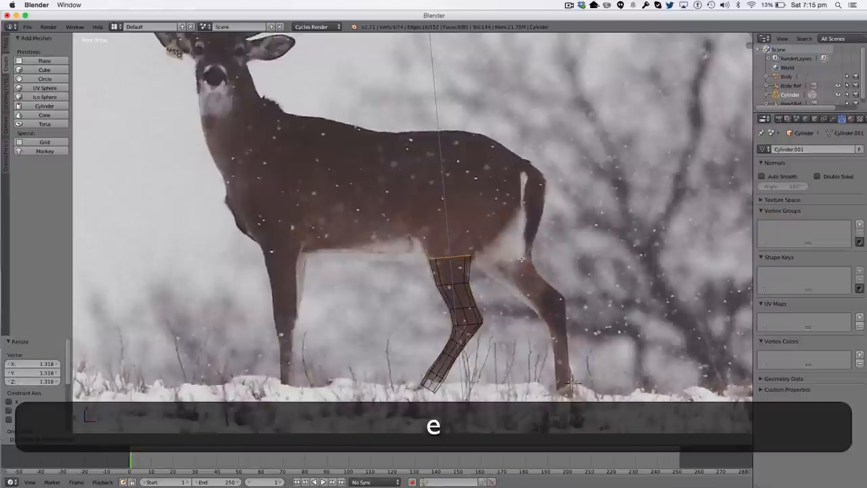
{"action": "key", "text": "s"}
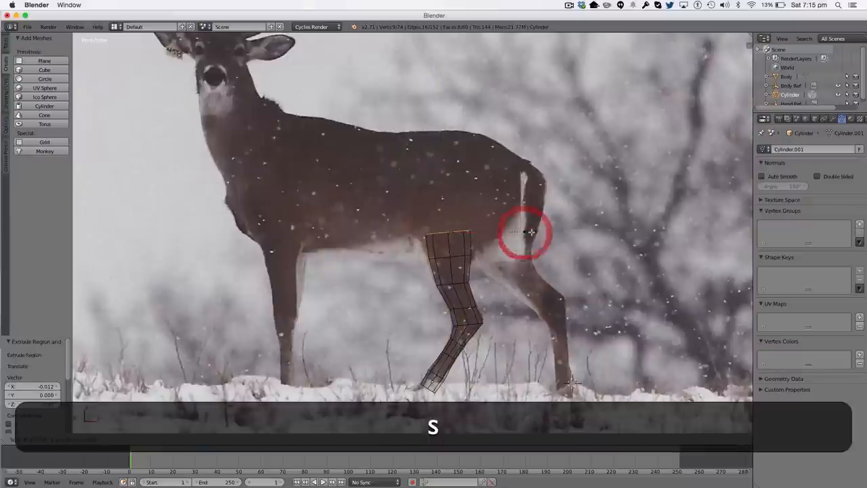
{"action": "key", "text": "e"}
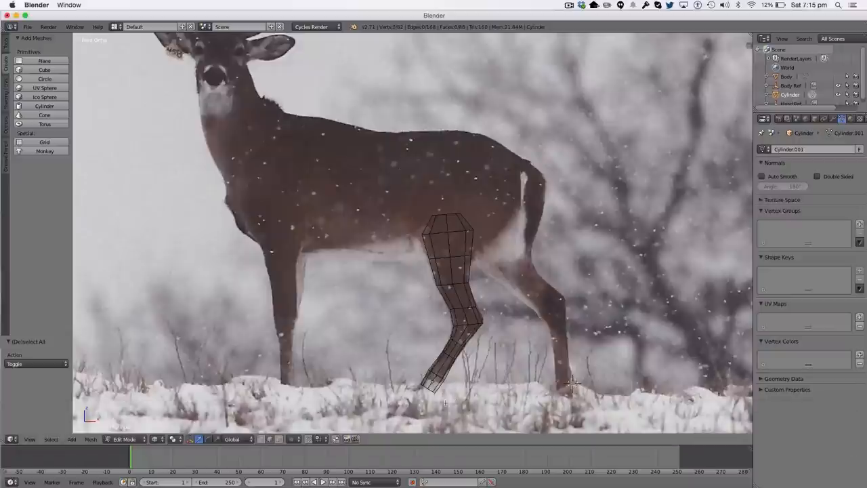
{"action": "key", "text": "s"}
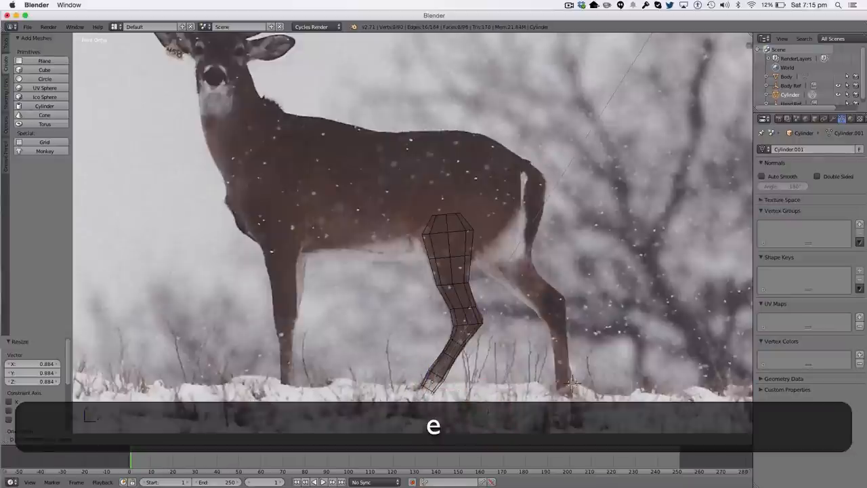
{"action": "key", "text": "y"}
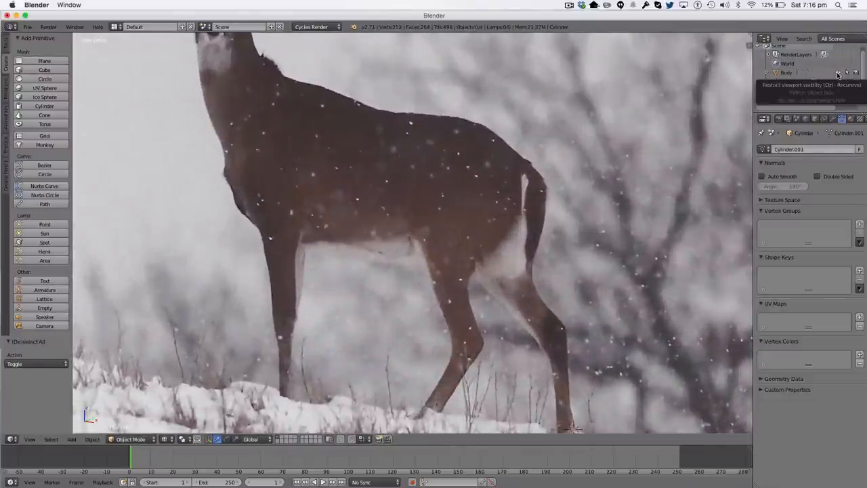
- Hide the hind-leg mesh, show the antlered stag photo, and view it straight on
{"action": "left_click", "coordinate": [776, 73]}
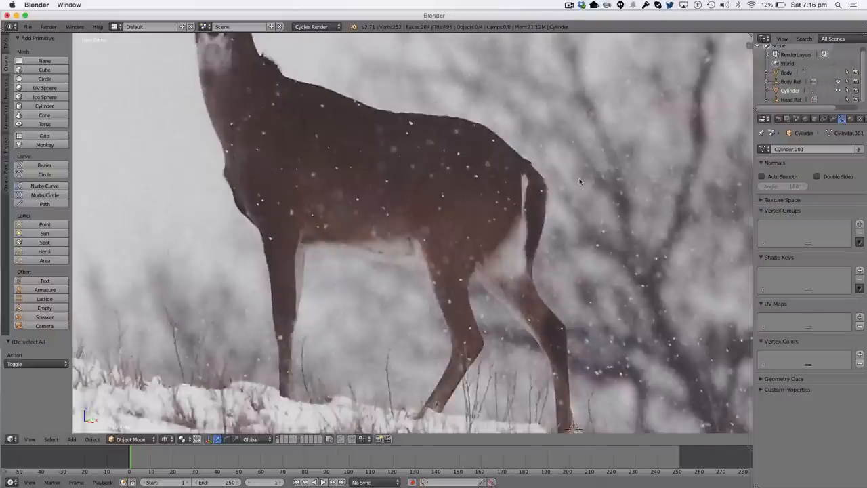
{"action": "key", "text": "cmd+z"}
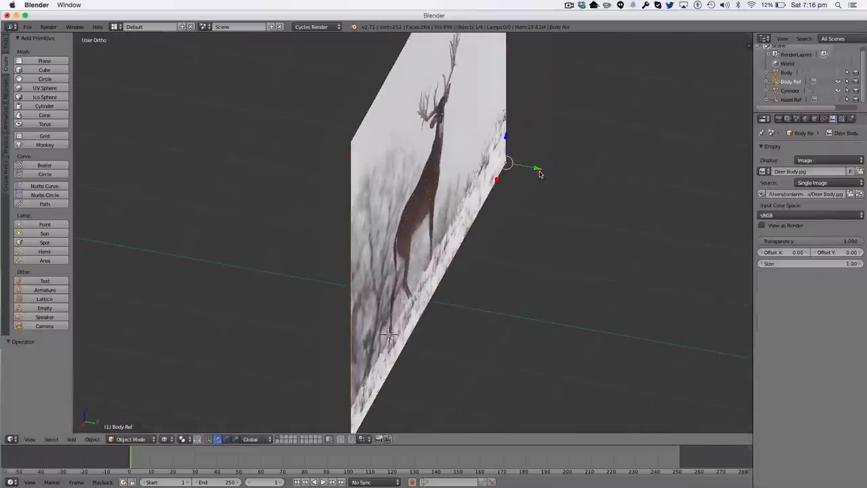
{"action": "key", "text": "cmd+z"}
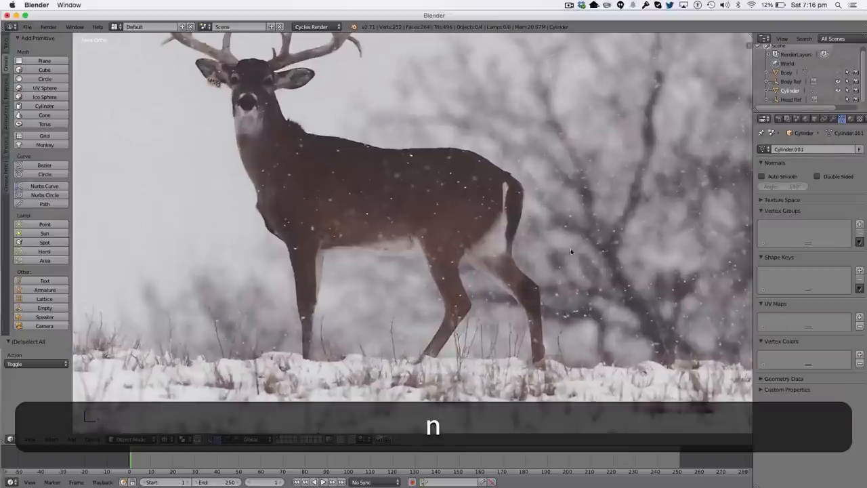
- Add a cylinder at the front hoof and extrude scaled rings through the knee to the chest
{"action": "key", "text": "shift+a"}
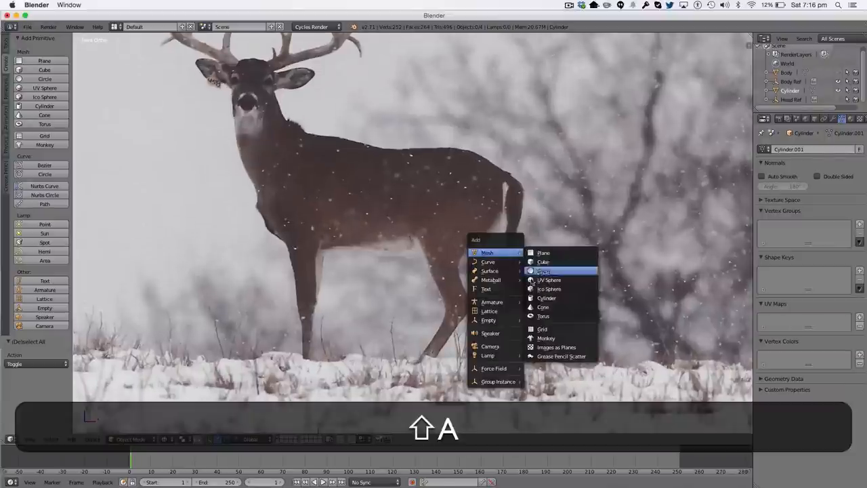
{"action": "left_click", "coordinate": [546, 298]}
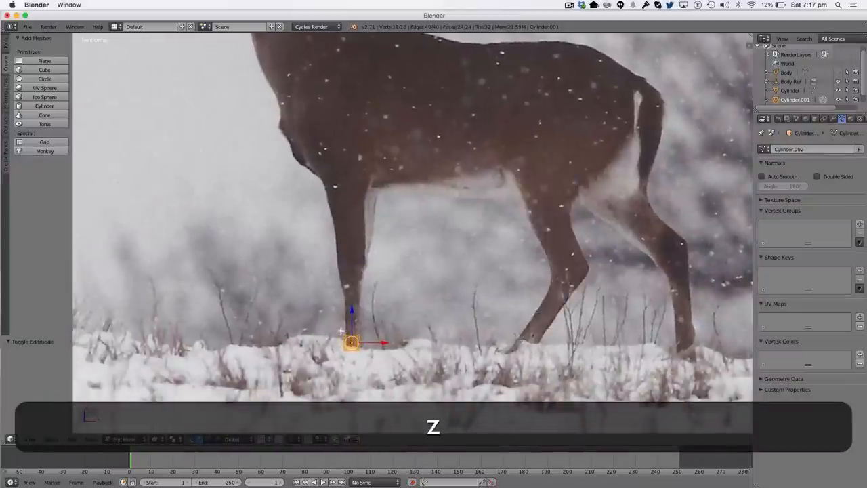
{"action": "key", "text": "a"}
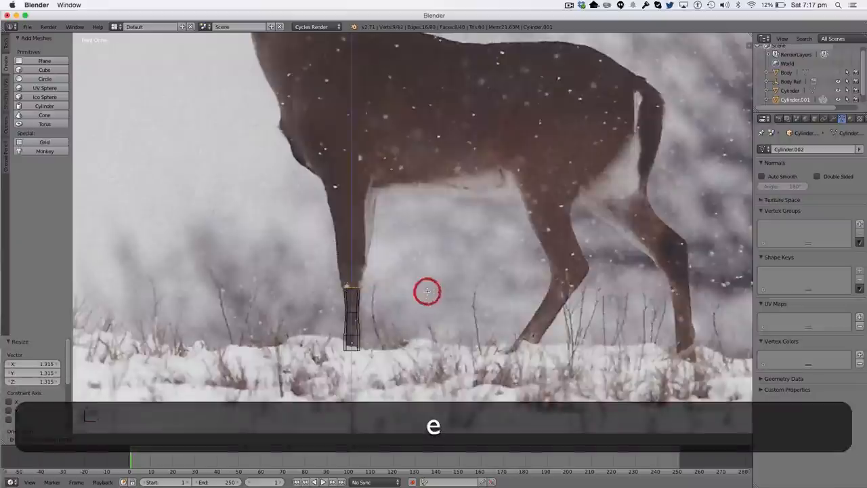
{"action": "key", "text": "e"}
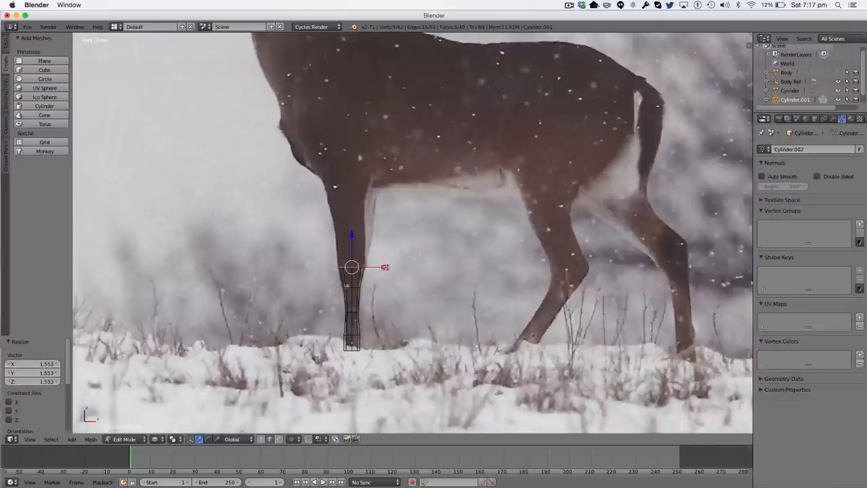
{"action": "key", "text": "e"}
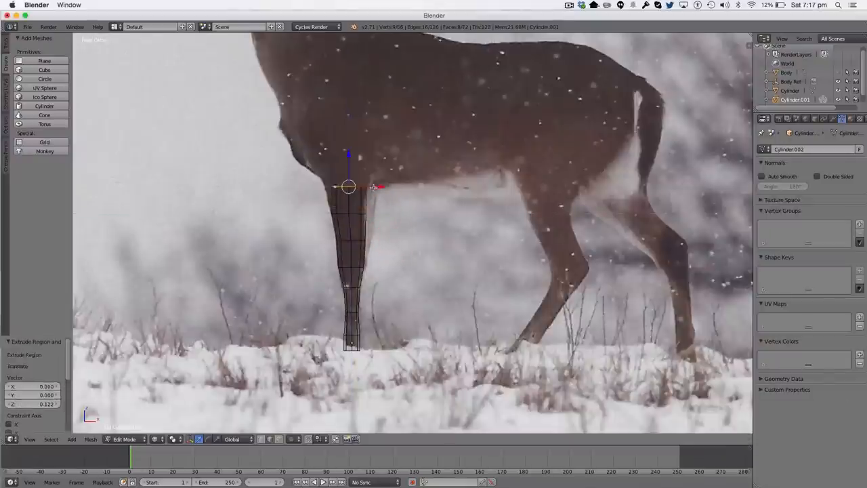
{"action": "key", "text": "s"}
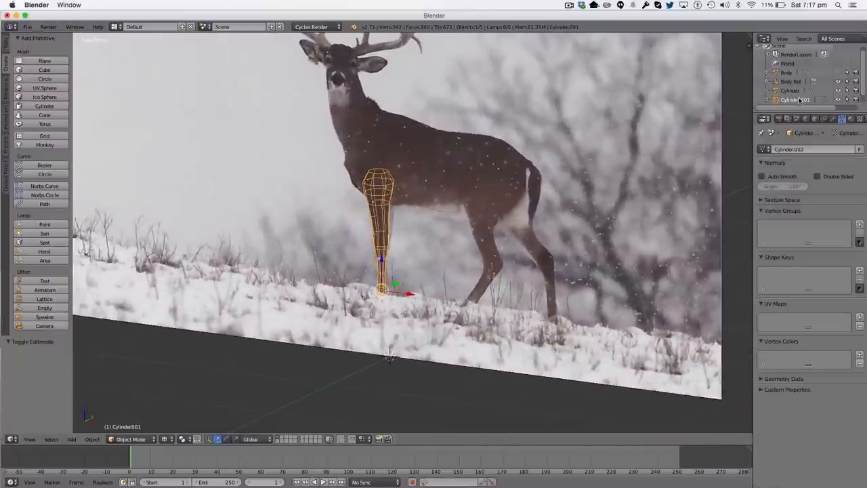
- Rename the leg cylinders Front Leg and Hind Leg, hide the reference empties, and save
{"action": "key", "text": "shift+f"}
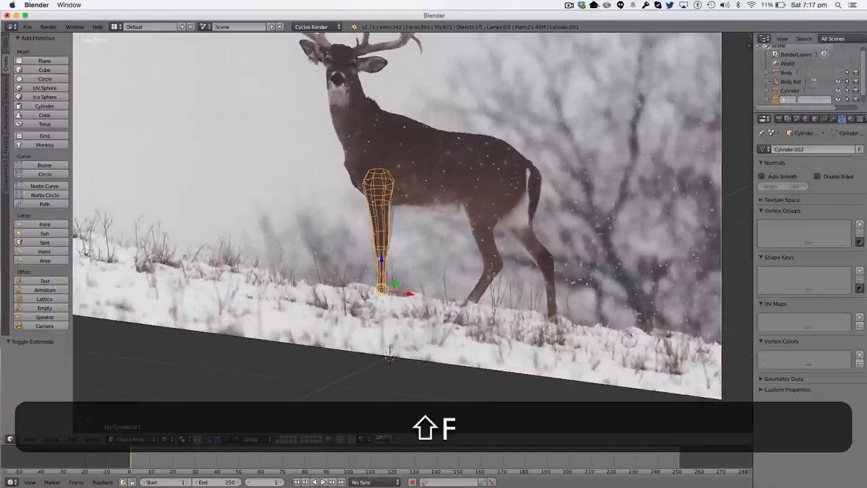
{"action": "key", "text": "g"}
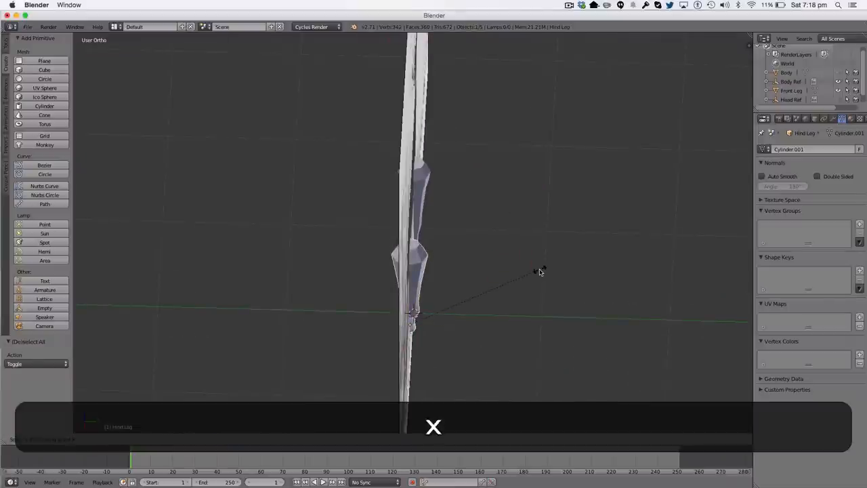
{"action": "key", "text": "cmd+s"}
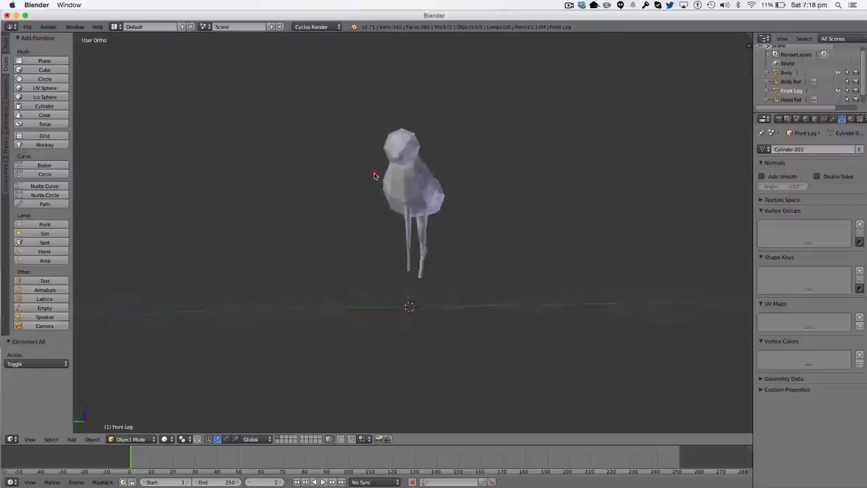
- Move the front leg and hind leg straight up into the stag's body
{"action": "left_click_drag", "start_coordinate": [376, 176], "coordinate": [635, 214]}
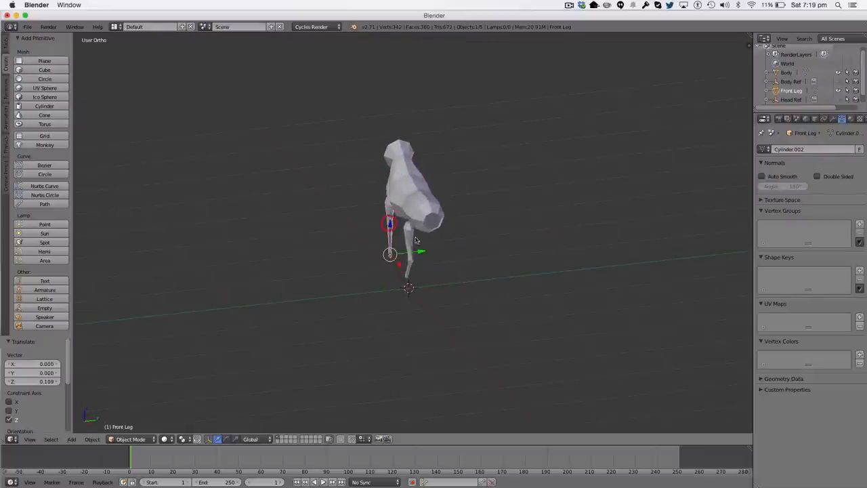
{"action": "left_click_drag", "start_coordinate": [390, 220], "coordinate": [389, 244]}
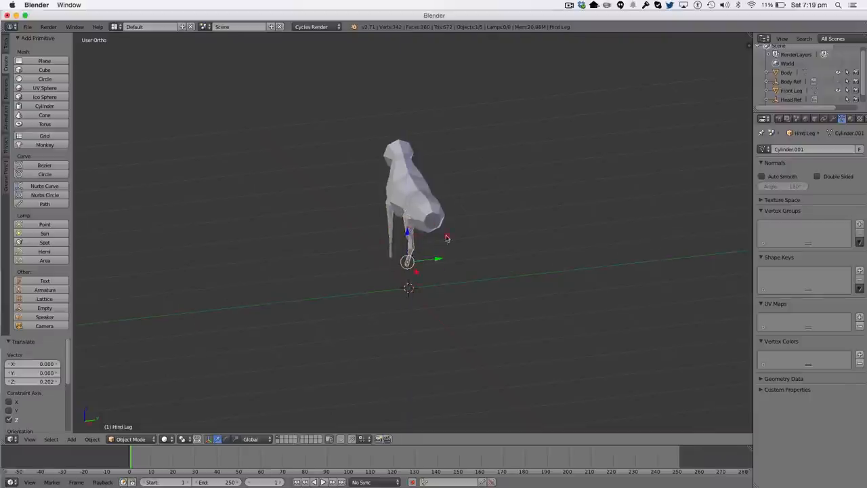
{"action": "left_click_drag", "start_coordinate": [447, 237], "coordinate": [505, 253]}
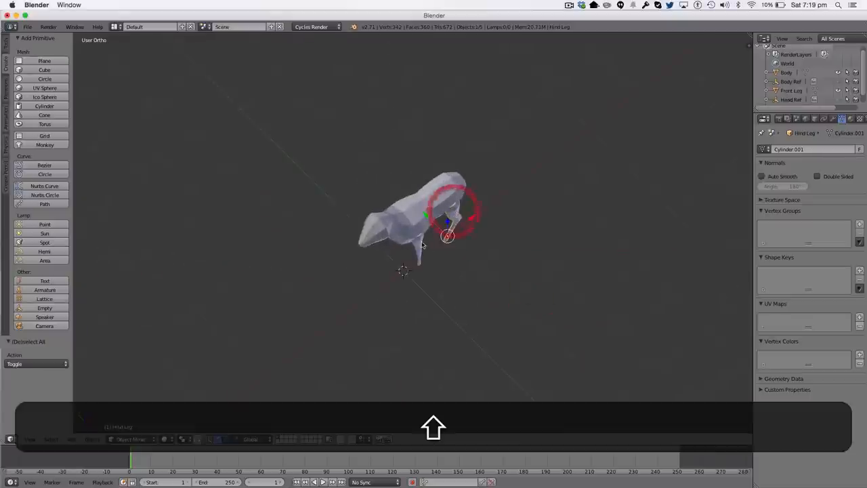
- Duplicate both legs onto the opposite side and orbit to check the four-legged stag
{"action": "key", "text": "7"}
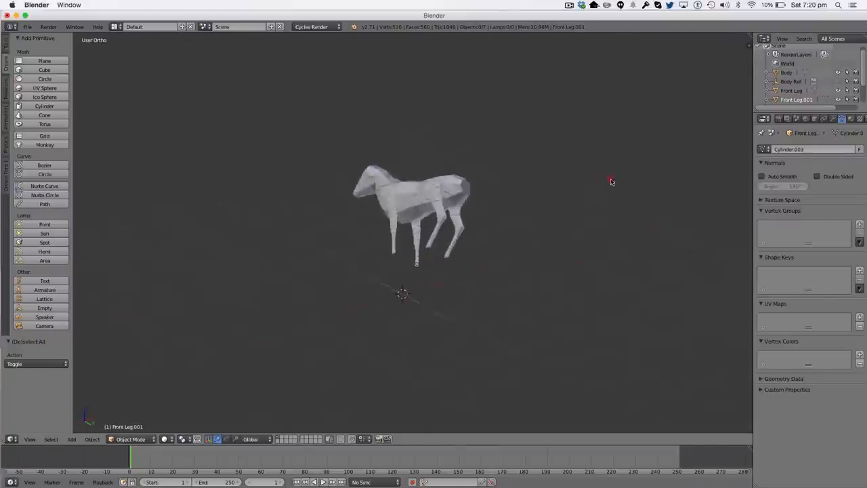
{"action": "left_click_drag", "start_coordinate": [612, 182], "coordinate": [382, 217]}
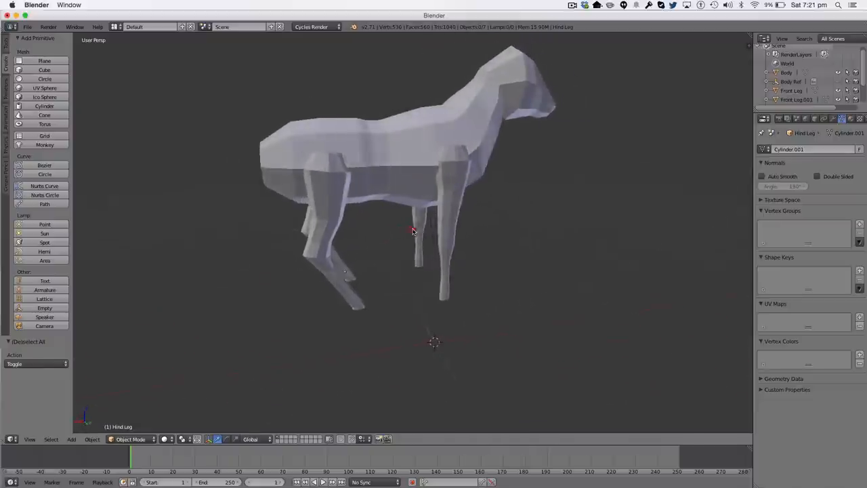
- Add a Decimate modifier to the Body mesh for fewer, chunkier faces
{"action": "left_click_drag", "start_coordinate": [414, 230], "coordinate": [246, 238]}
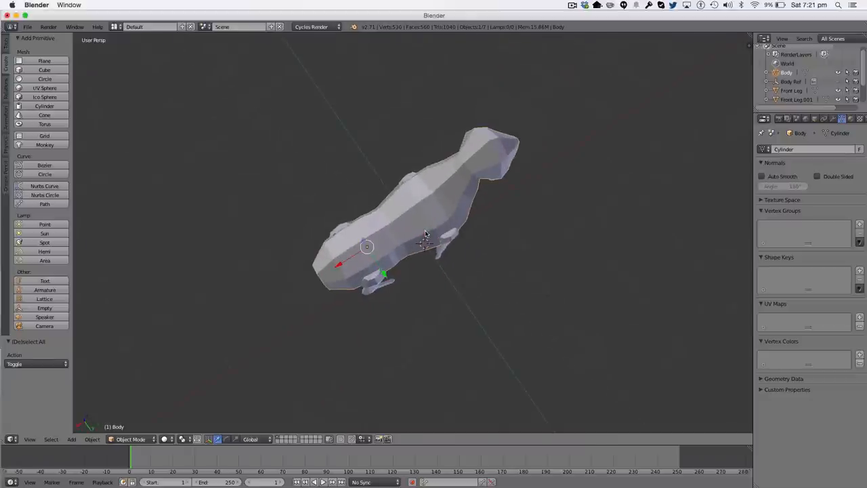
{"action": "key", "text": "Tab"}
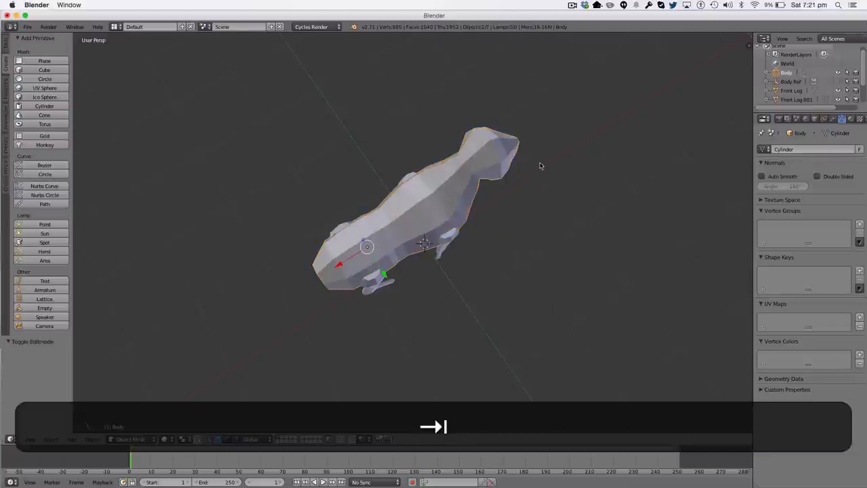
{"action": "left_click", "coordinate": [822, 119]}
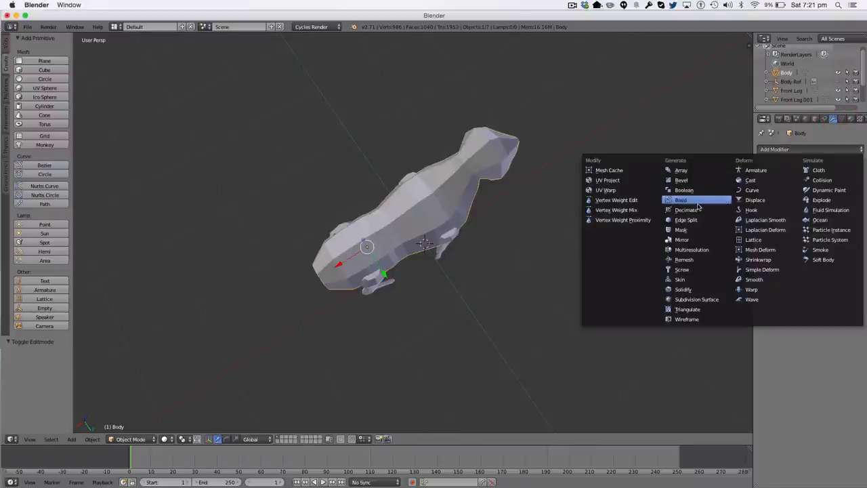
{"action": "left_click", "coordinate": [688, 210]}
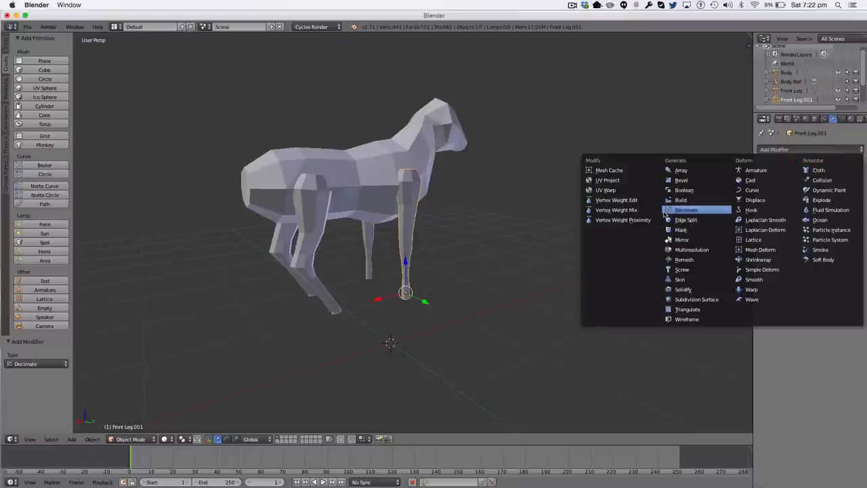
- Decimate Front Leg.001 at ratio 0.18, inspect it up close, and apply
{"action": "left_click", "coordinate": [685, 209]}
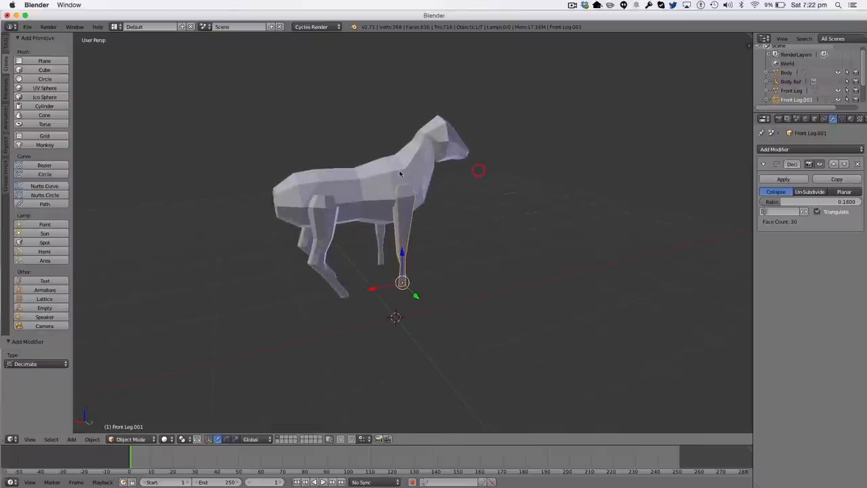
{"action": "left_click_drag", "start_coordinate": [399, 172], "coordinate": [463, 188]}
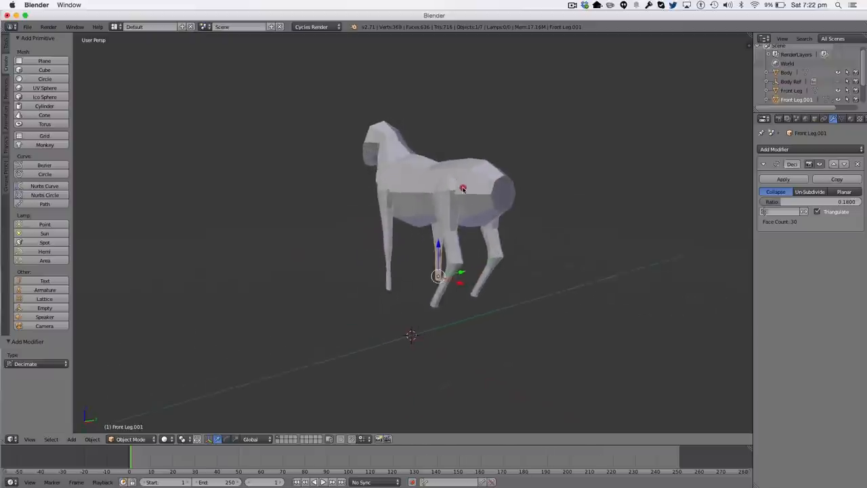
{"action": "left_click_drag", "start_coordinate": [463, 188], "coordinate": [392, 209]}
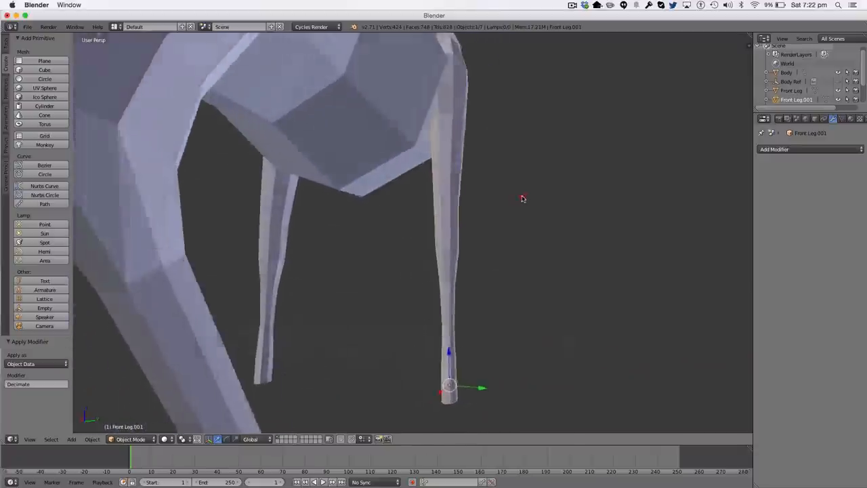
{"action": "key", "text": "a"}
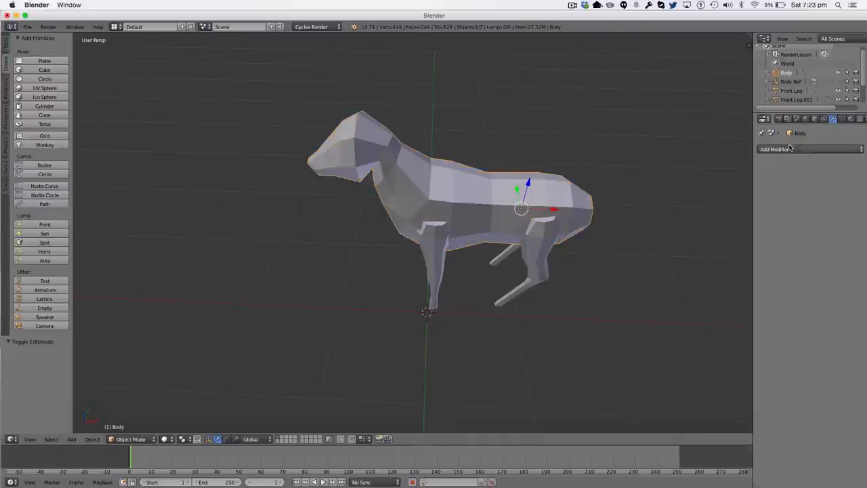
{"action": "left_click", "coordinate": [776, 150]}
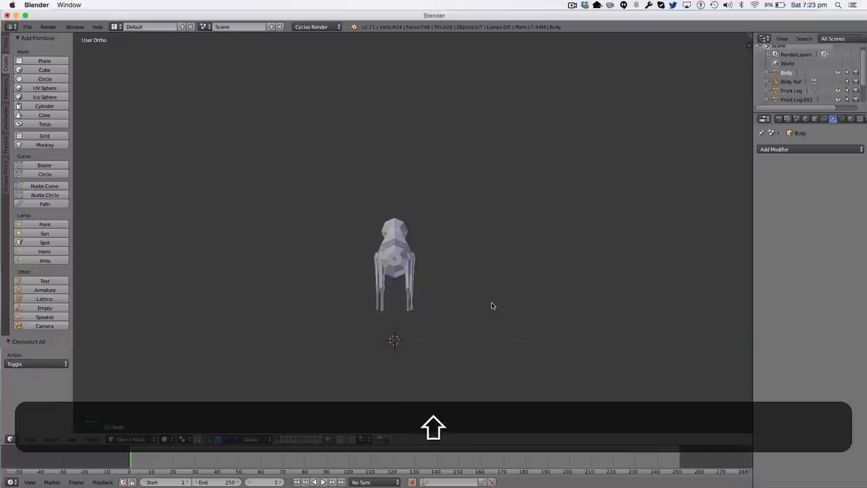
- In side view, set the 3D cursor below the stag and add a cylinder pedestal there
{"action": "key", "text": "cmd+3"}
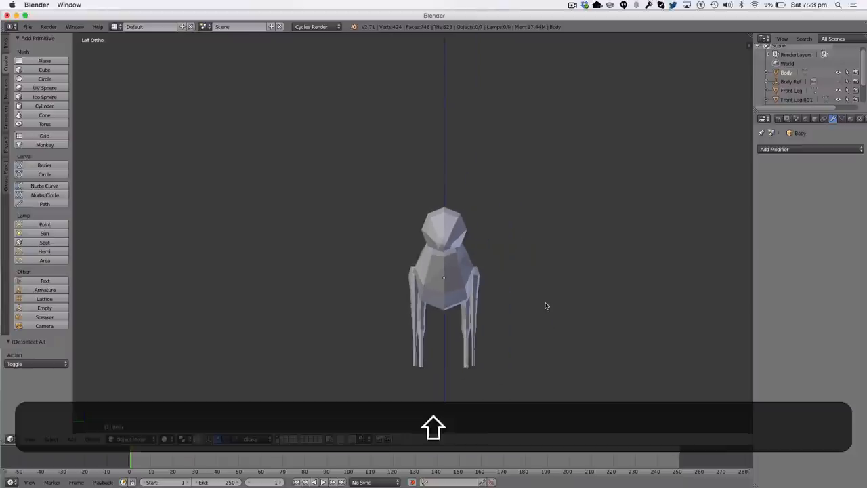
{"action": "left_click", "coordinate": [71, 439]}
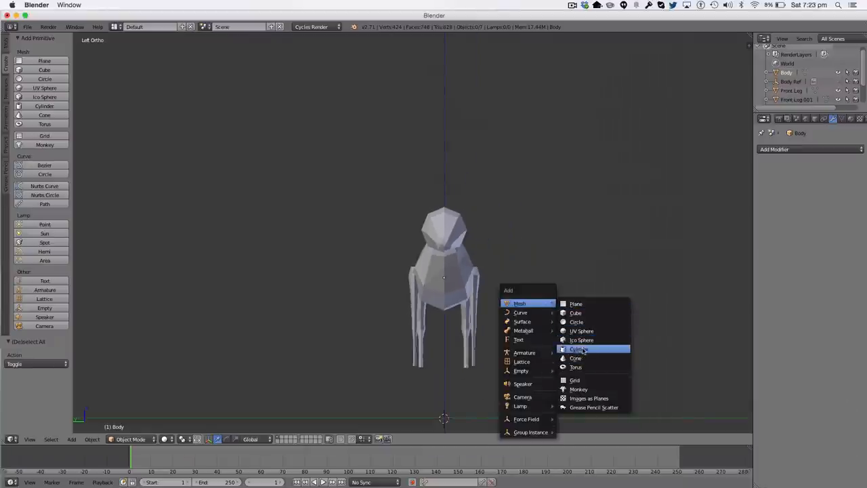
{"action": "left_click", "coordinate": [578, 349]}
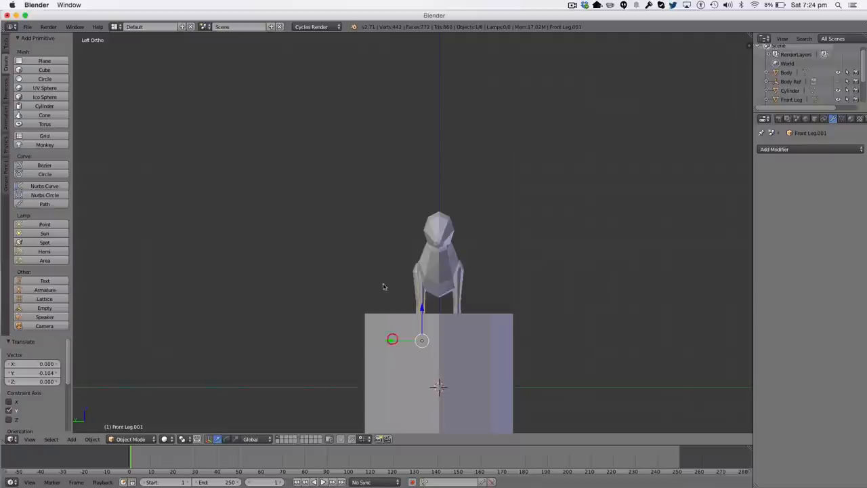
{"action": "left_click", "coordinate": [387, 339]}
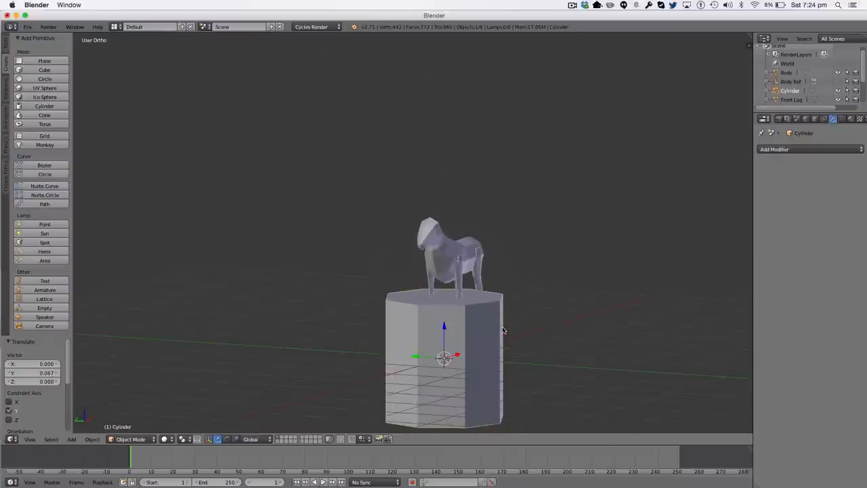
- Shrink a cylinder, move it onto the top of the head, and tilt it
{"action": "key", "text": "3"}
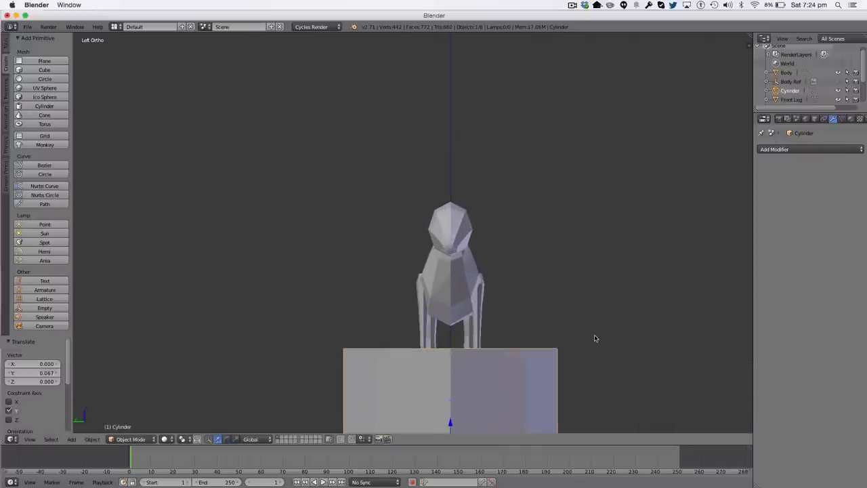
{"action": "key", "text": "s"}
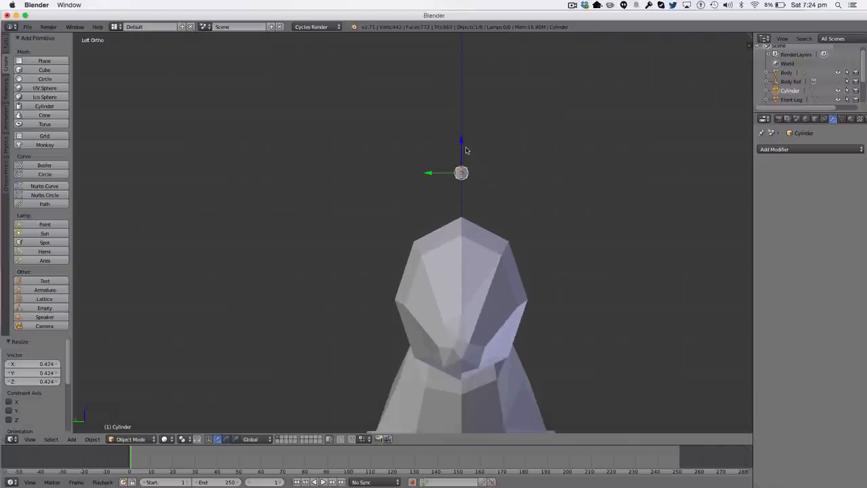
{"action": "left_click_drag", "start_coordinate": [460, 173], "coordinate": [460, 218]}
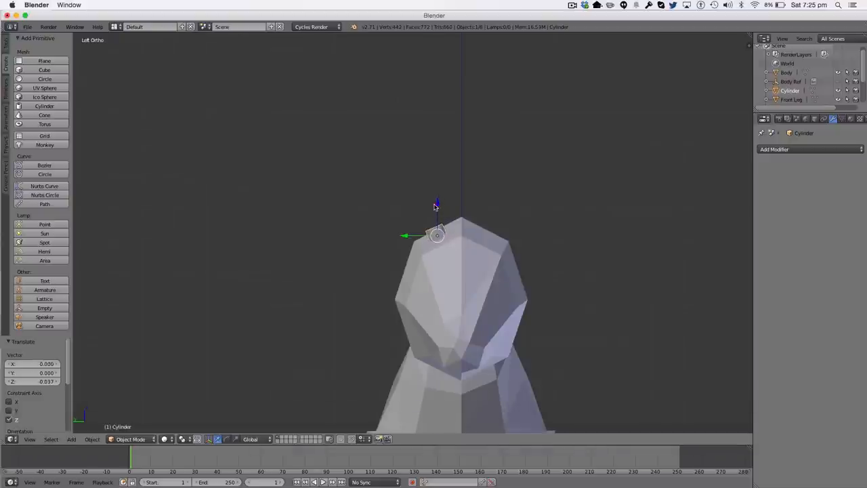
{"action": "key", "text": "r"}
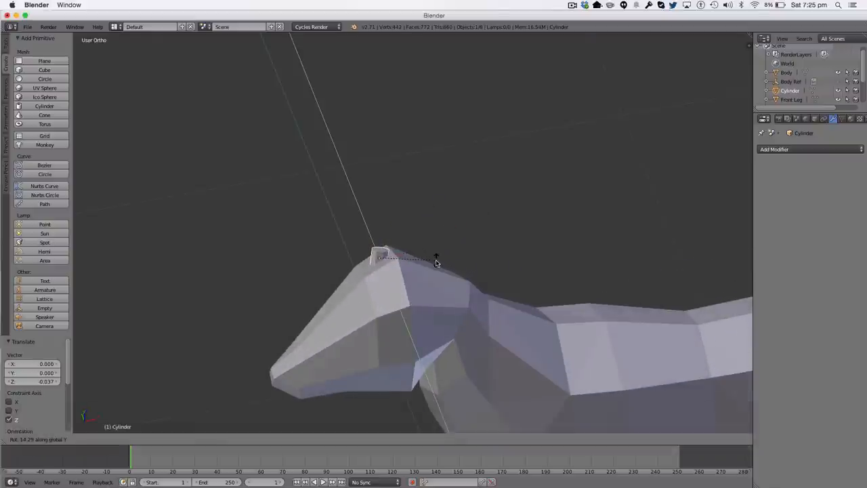
{"action": "key", "text": "a"}
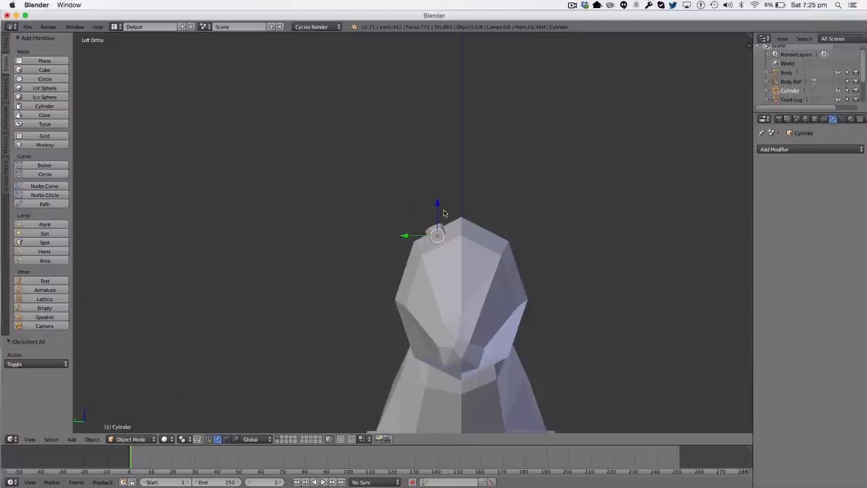
{"action": "mouse_move", "coordinate": [448, 217]}
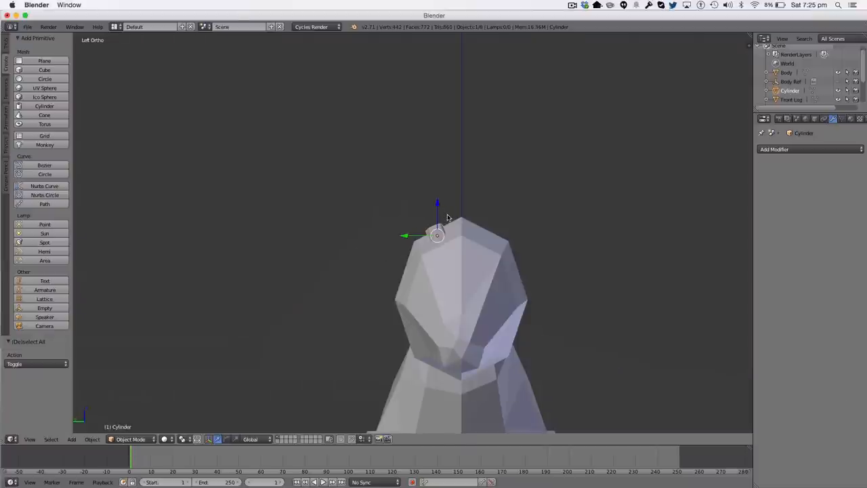
{"action": "mouse_move", "coordinate": [431, 225]}
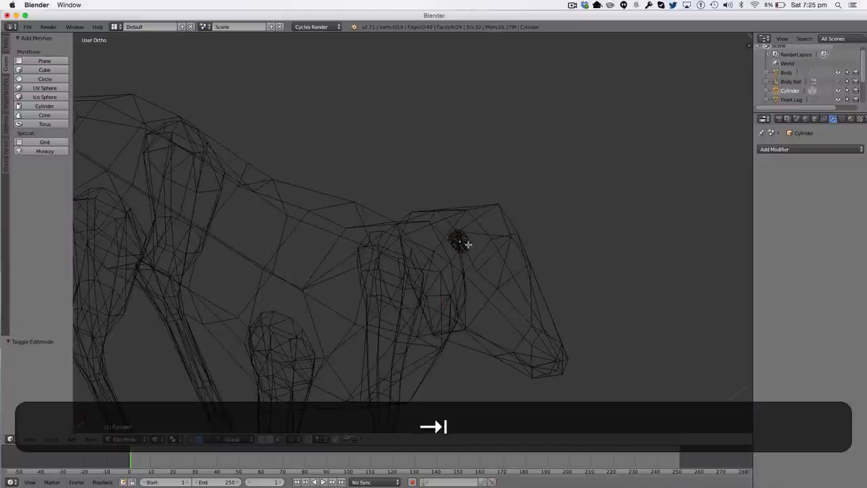
- Extrude the head cylinder's top ring into a thin, angled antler stem rising from the crown
{"action": "key", "text": "z"}
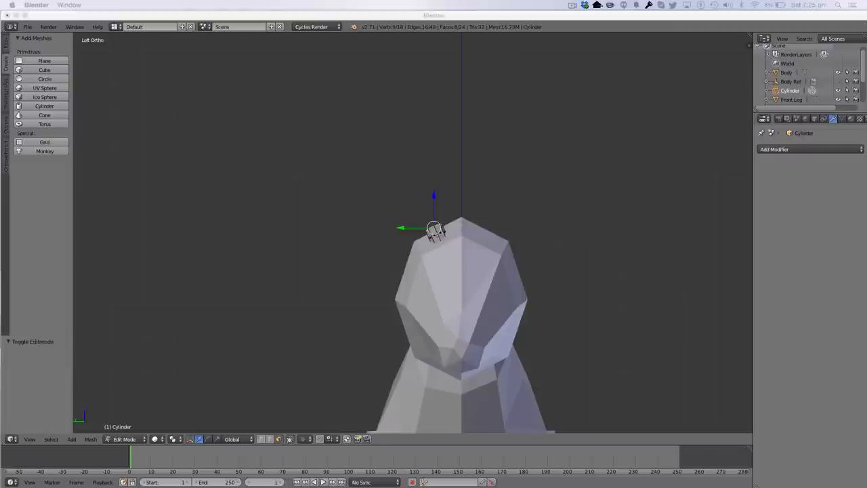
{"action": "mouse_move", "coordinate": [441, 183]}
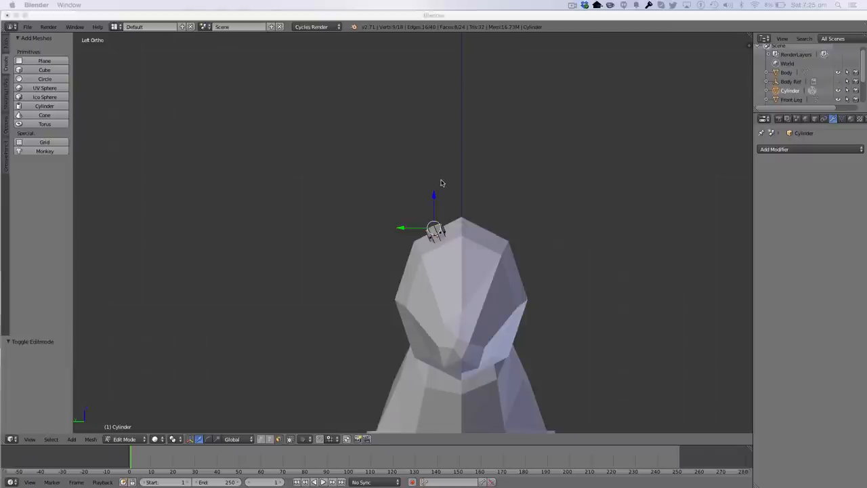
{"action": "key", "text": "e"}
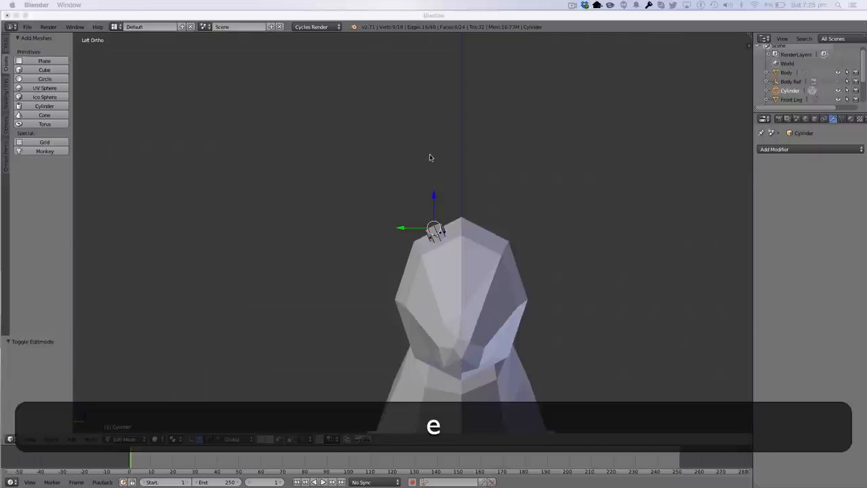
{"action": "key", "text": "e"}
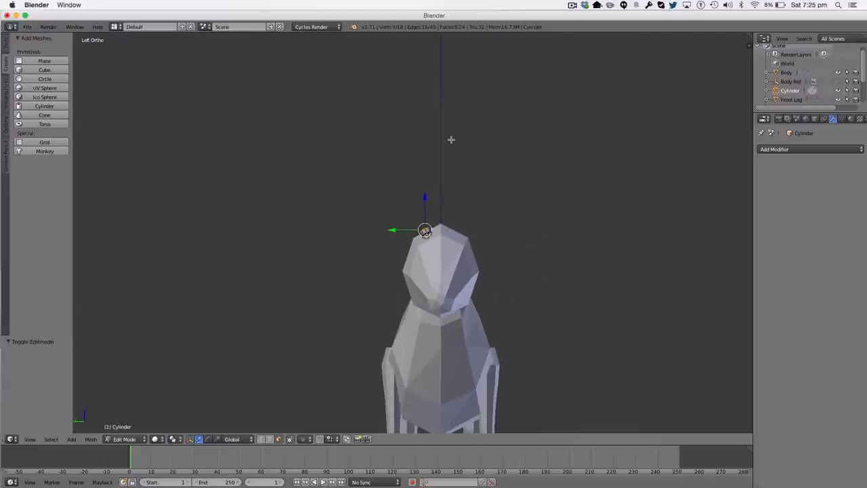
{"action": "mouse_move", "coordinate": [430, 173]}
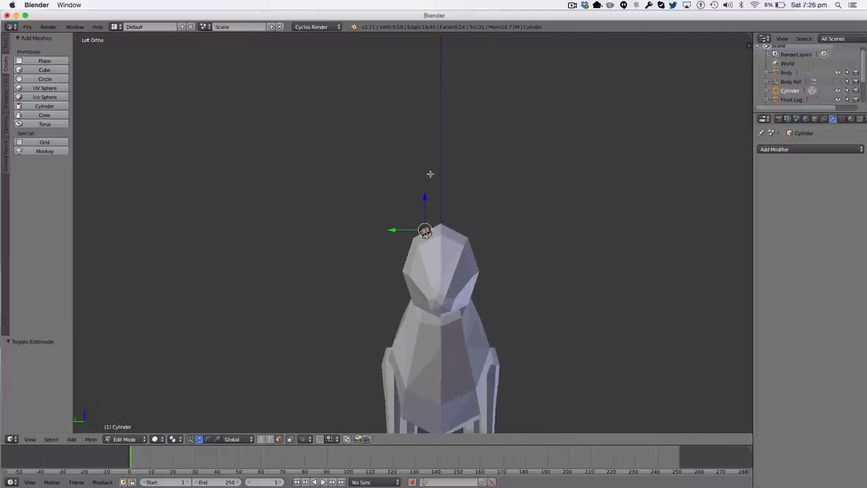
{"action": "left_click_drag", "start_coordinate": [425, 230], "coordinate": [394, 174]}
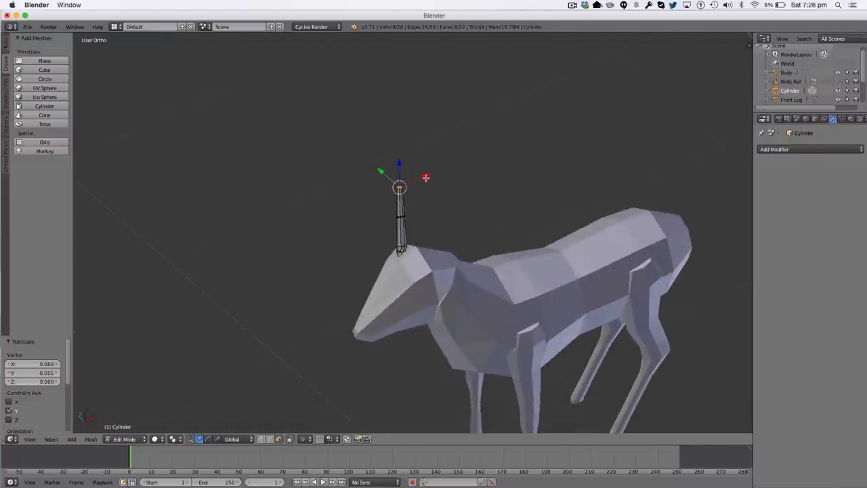
{"action": "left_click_drag", "start_coordinate": [399, 188], "coordinate": [408, 183]}
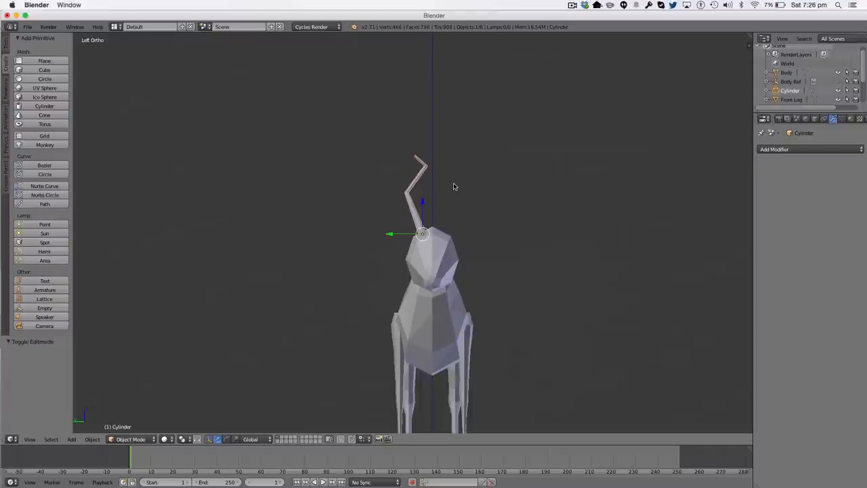
- Duplicate the antler stem and place the copy partway up the main antler as a fork
{"action": "key", "text": "shift+d"}
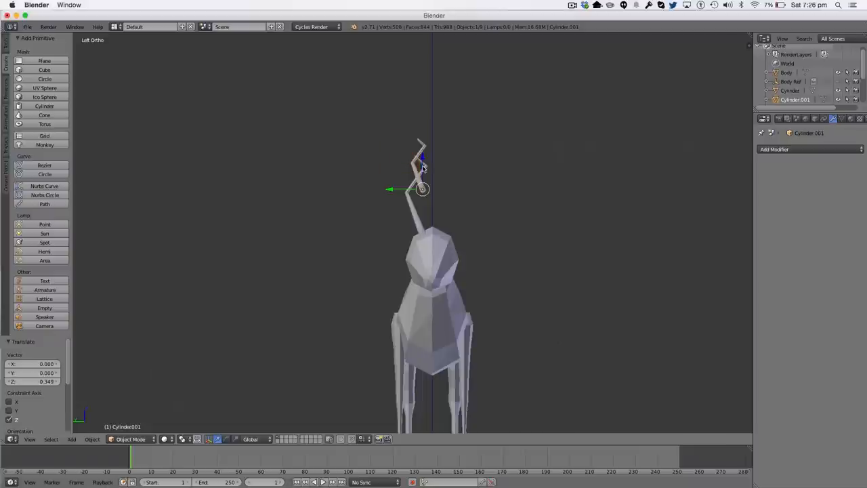
{"action": "key", "text": "7"}
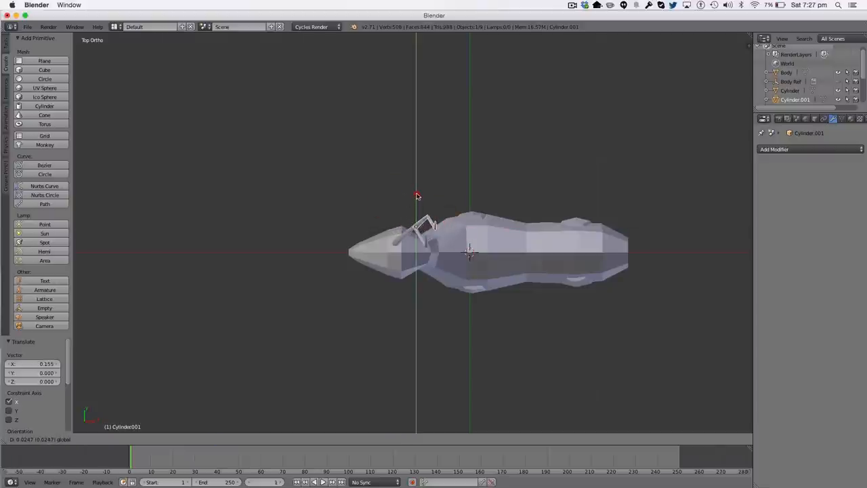
{"action": "key", "text": "z"}
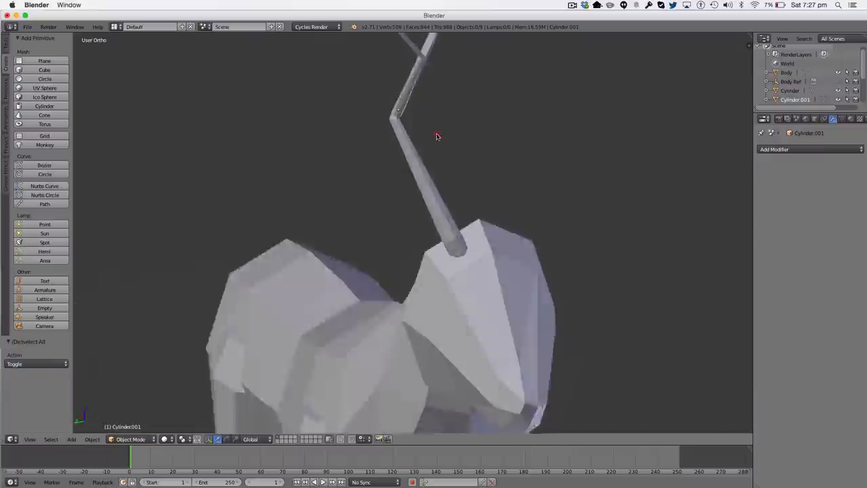
{"action": "key", "text": "s"}
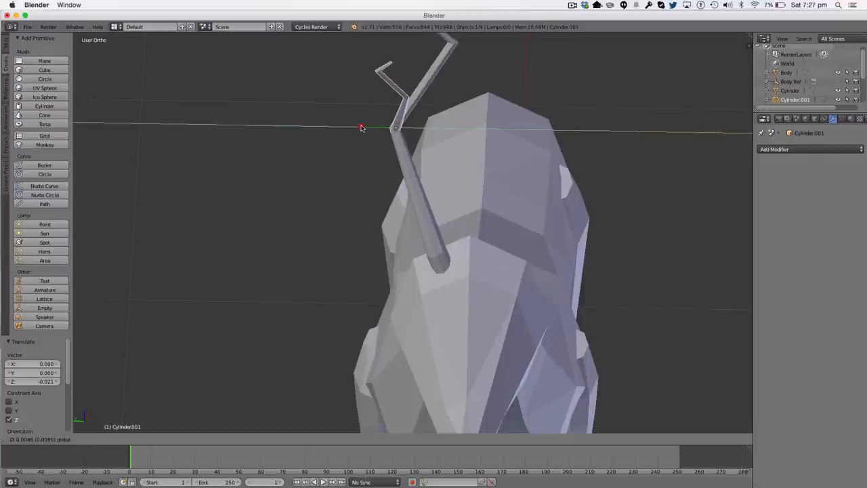
{"action": "key", "text": "a"}
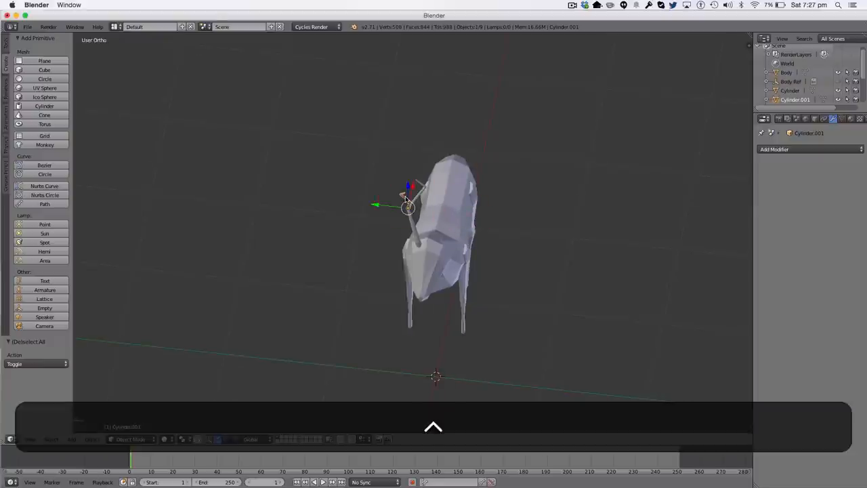
- Duplicate two more branch pieces, then rotate and scale them onto the antler stem
{"action": "key", "text": "shift+d"}
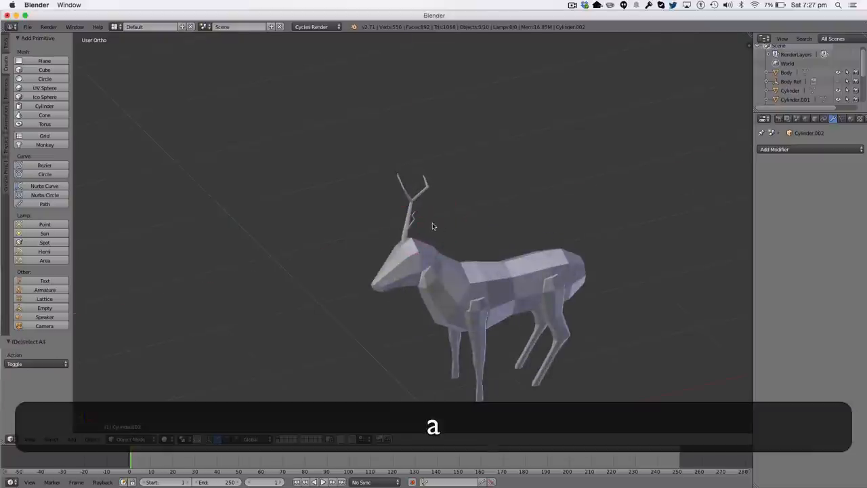
{"action": "key", "text": "r"}
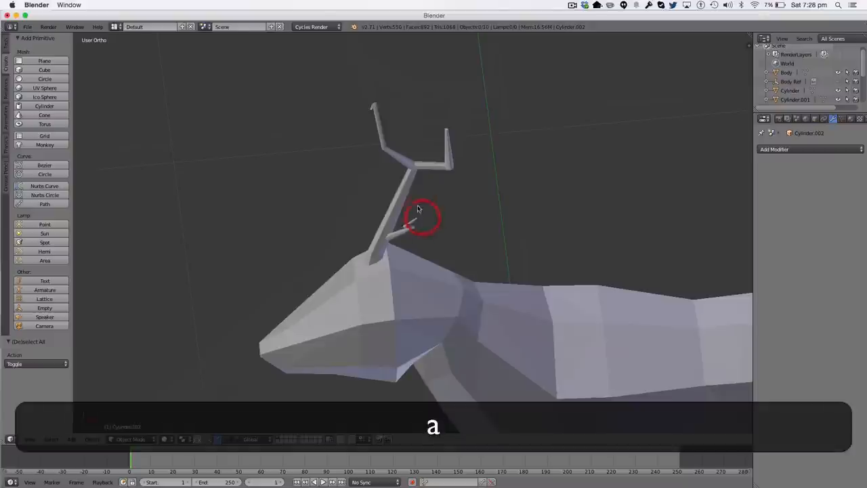
{"action": "key", "text": "y"}
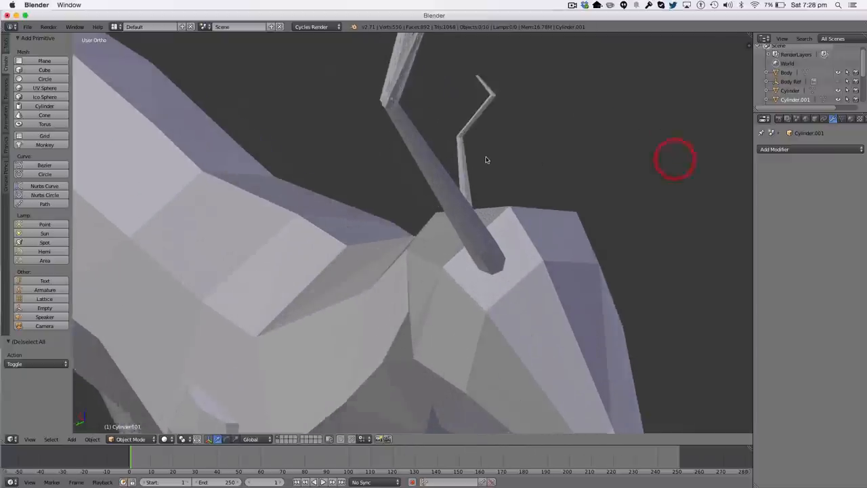
{"action": "key", "text": "s"}
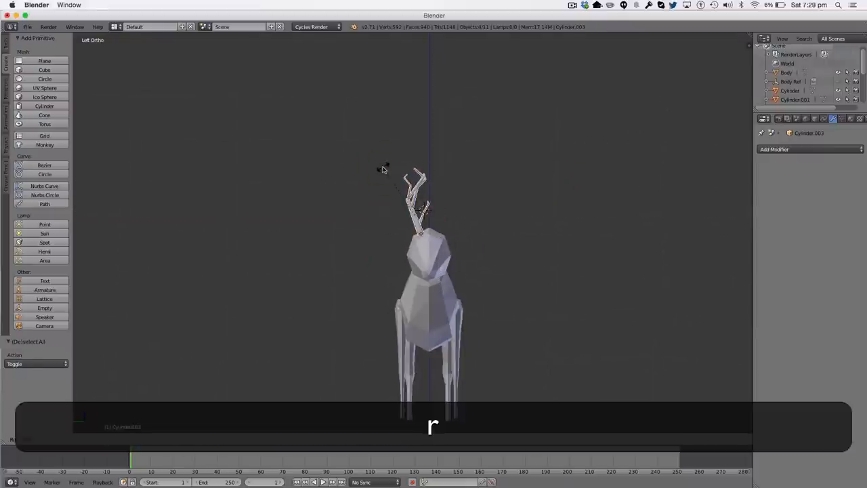
- Copy the antler pieces and rotate the copy toward the other side of the head
{"action": "key", "text": "r"}
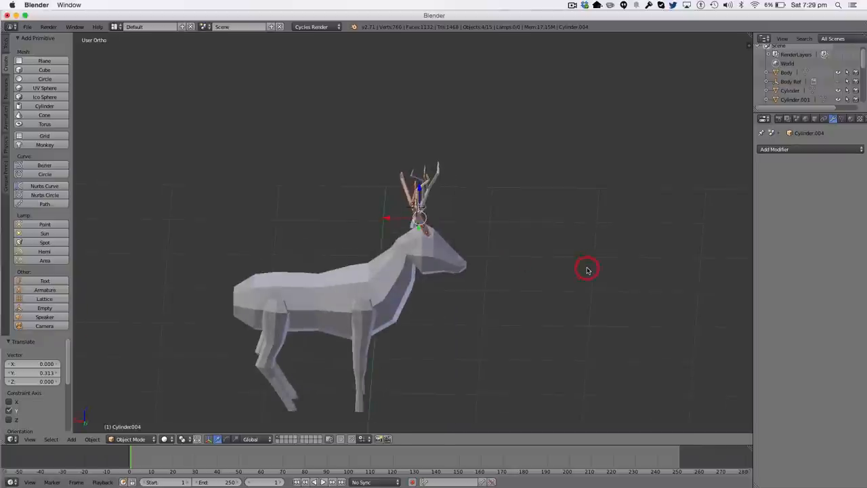
{"action": "mouse_move", "coordinate": [427, 234]}
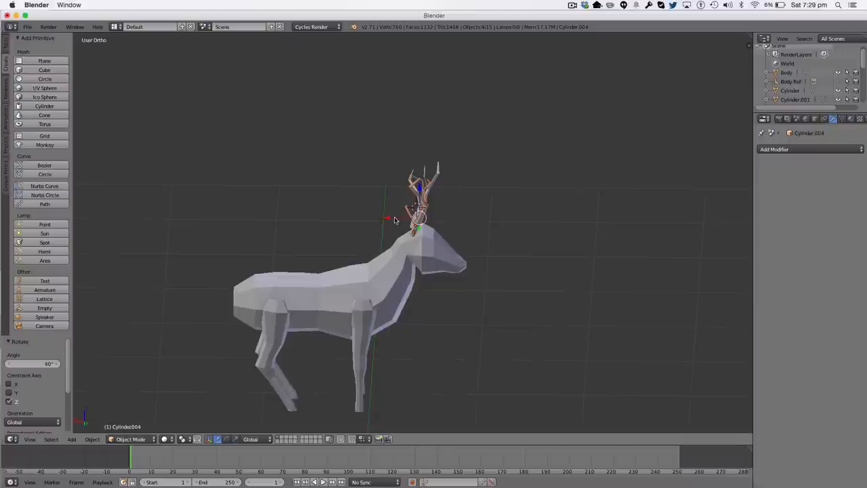
{"action": "key", "text": "z"}
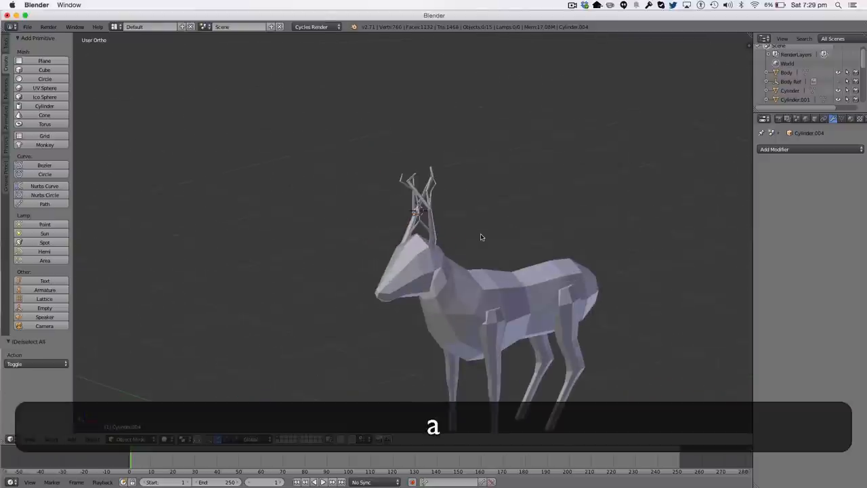
{"action": "scroll", "scroll_direction": "up", "scroll_amount": 3}
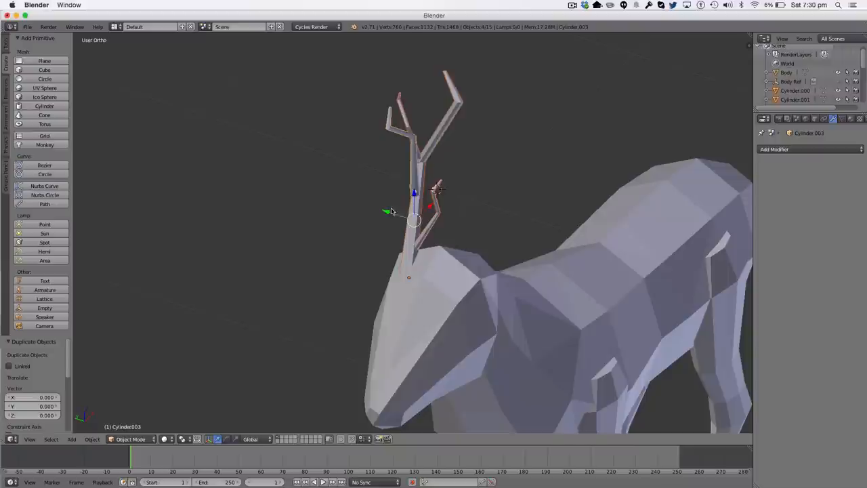
- Slide, turn and flip the copied antler across the head, then delete the four copied pieces
{"action": "left_click_drag", "start_coordinate": [415, 217], "coordinate": [454, 196]}
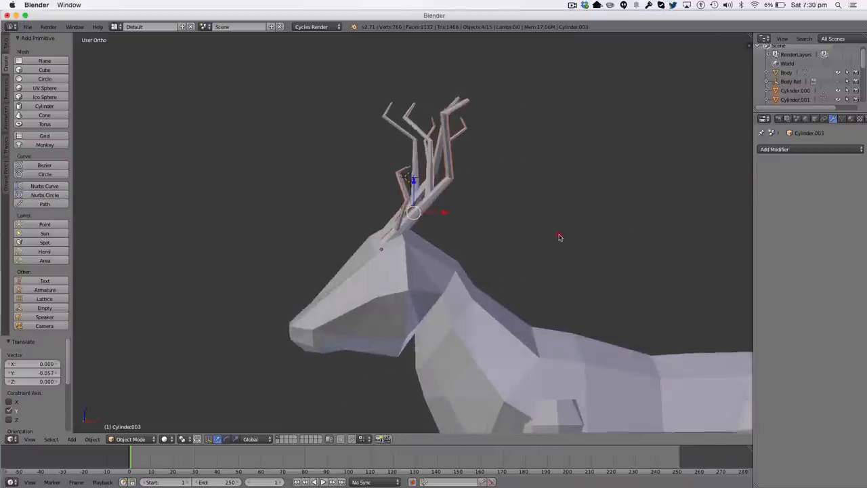
{"action": "key", "text": "z"}
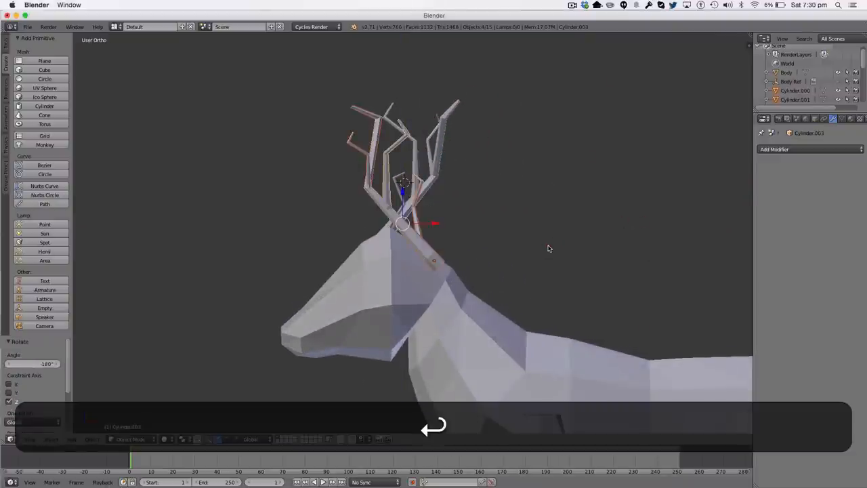
{"action": "key", "text": "r"}
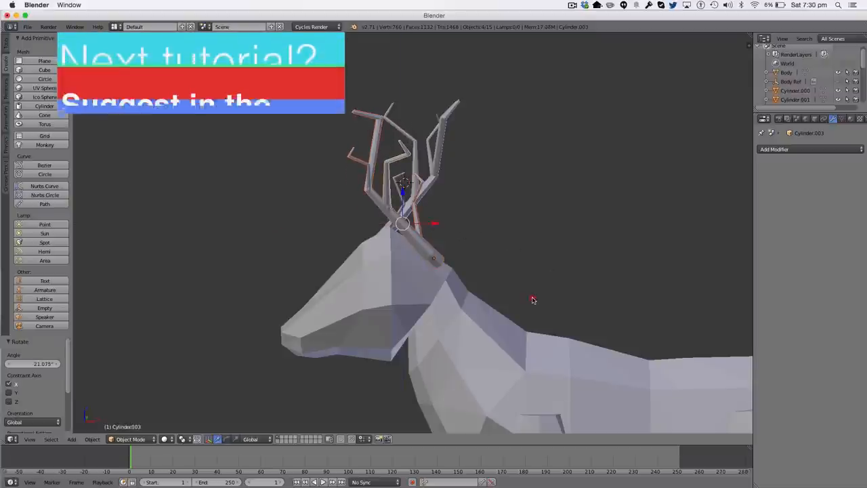
{"action": "key", "text": "r"}
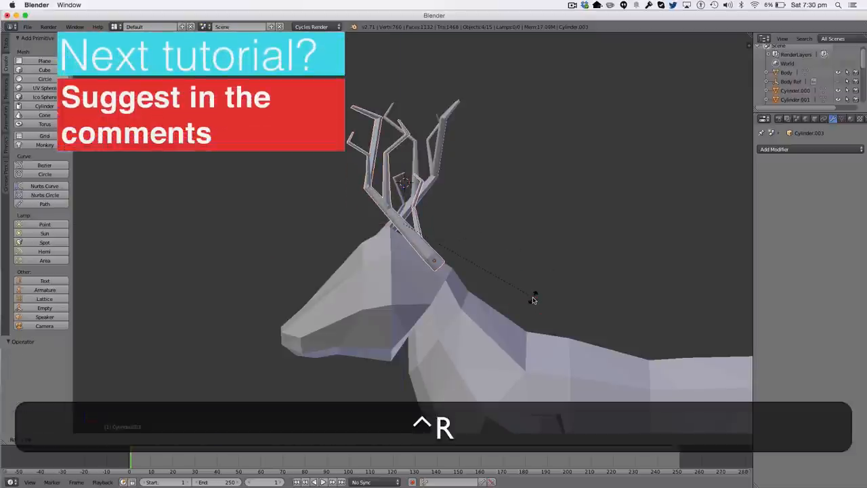
{"action": "key", "text": "r"}
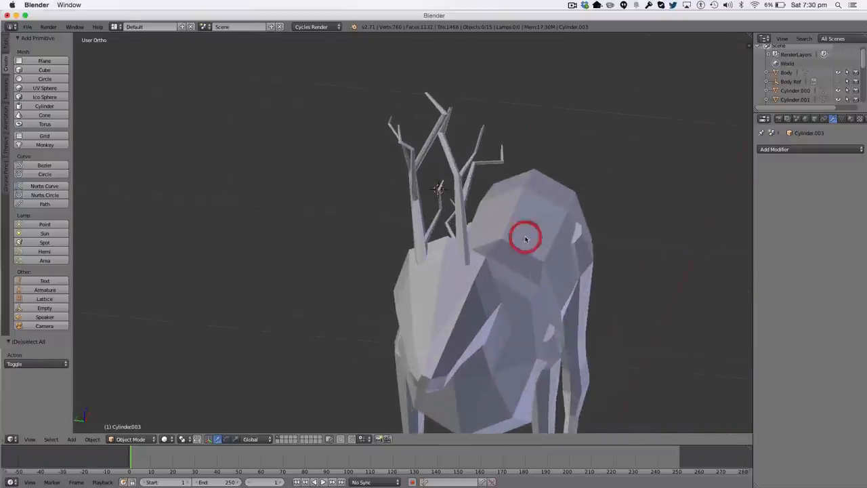
{"action": "key", "text": "r"}
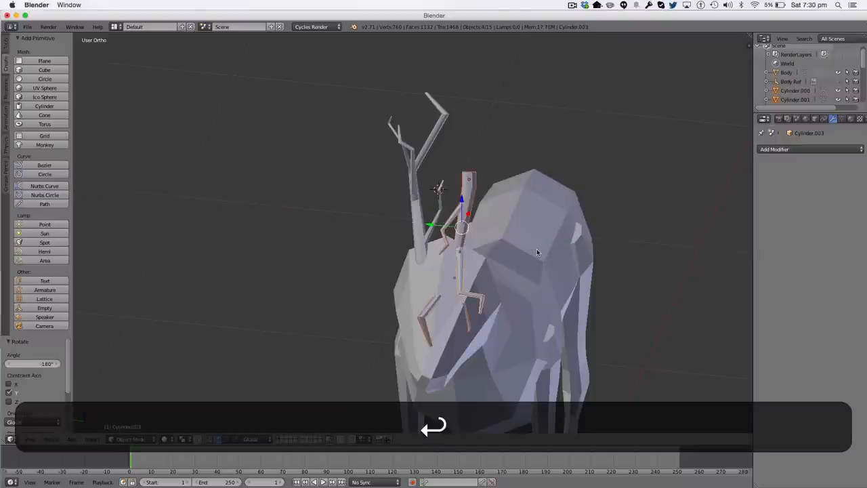
{"action": "key", "text": "r"}
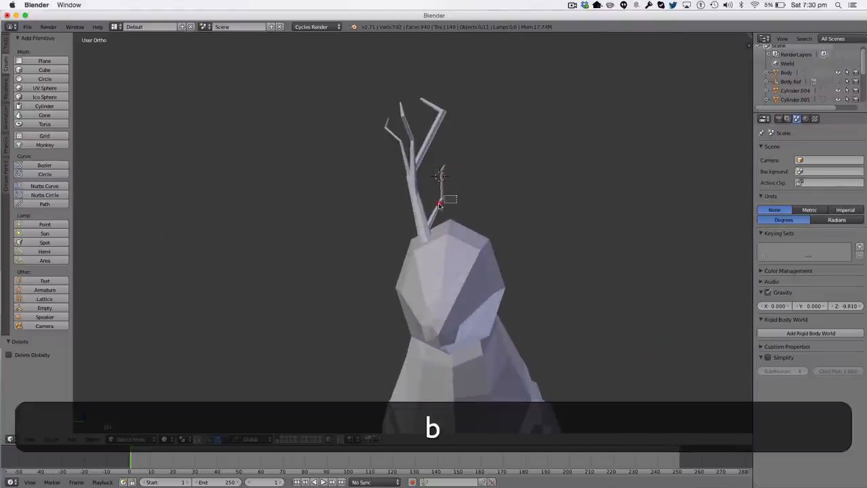
- Duplicate the antler and slide the copy along one axis to the head's other side
{"action": "key", "text": "shift+d"}
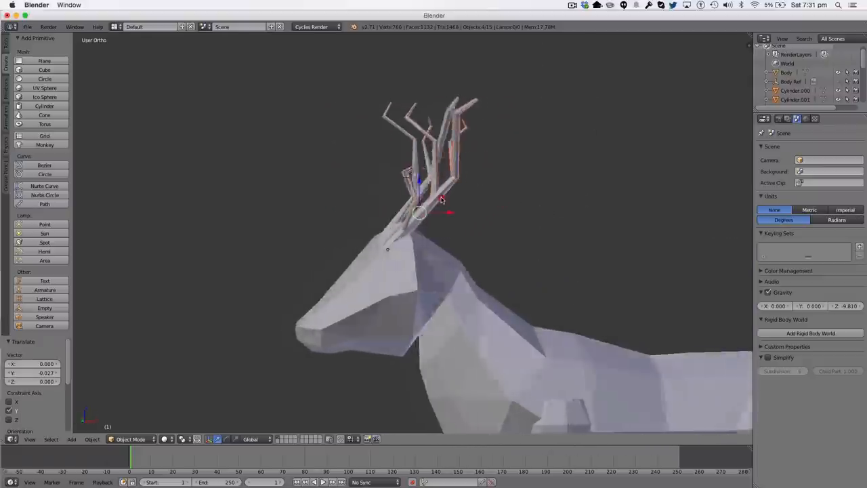
{"action": "key", "text": "s"}
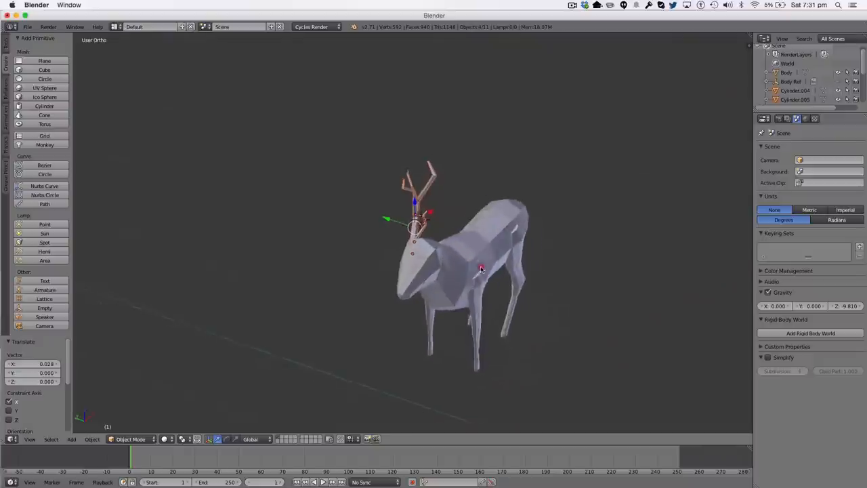
{"action": "key", "text": "shift+d"}
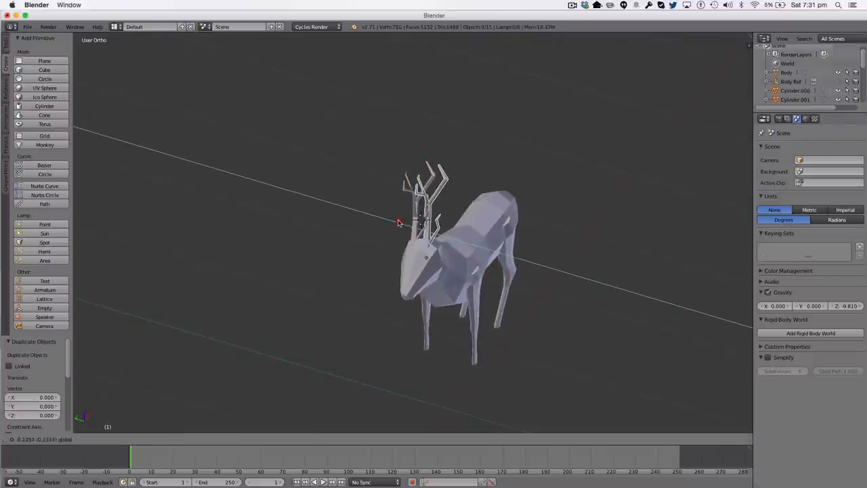
{"action": "key", "text": "z"}
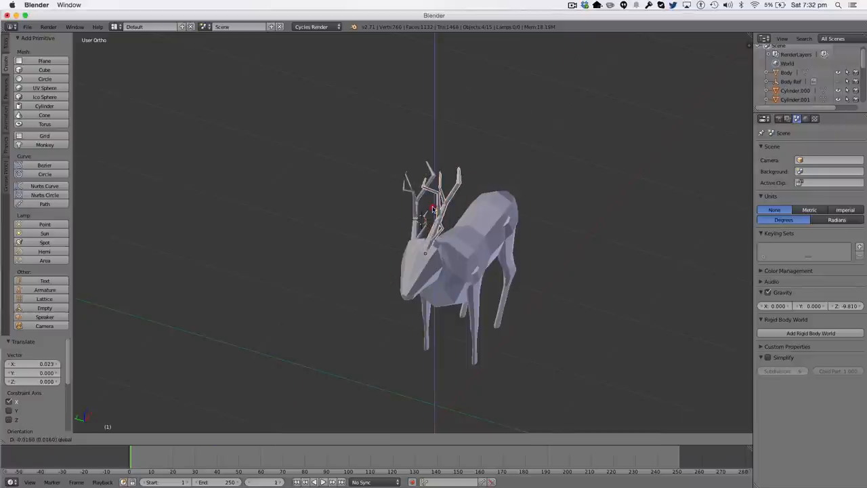
{"action": "key", "text": "r"}
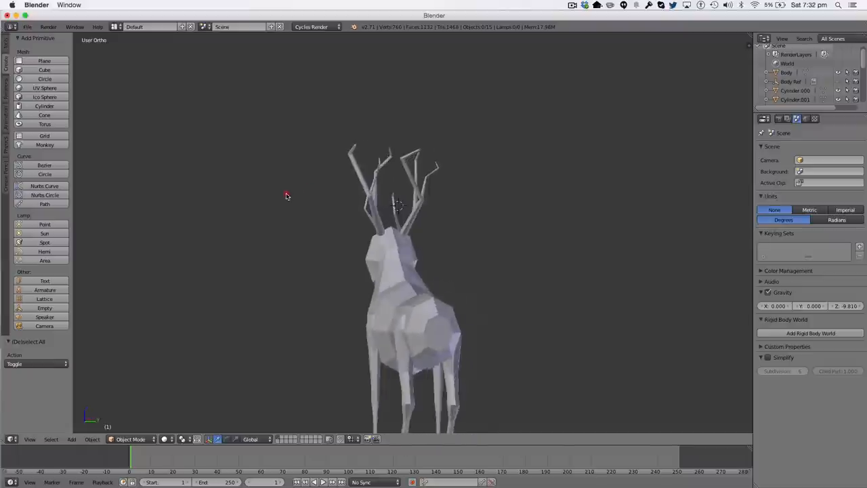
- Orbit around the stag to inspect body, legs and both antlers from above and behind
{"action": "left_click_drag", "start_coordinate": [286, 196], "coordinate": [464, 218]}
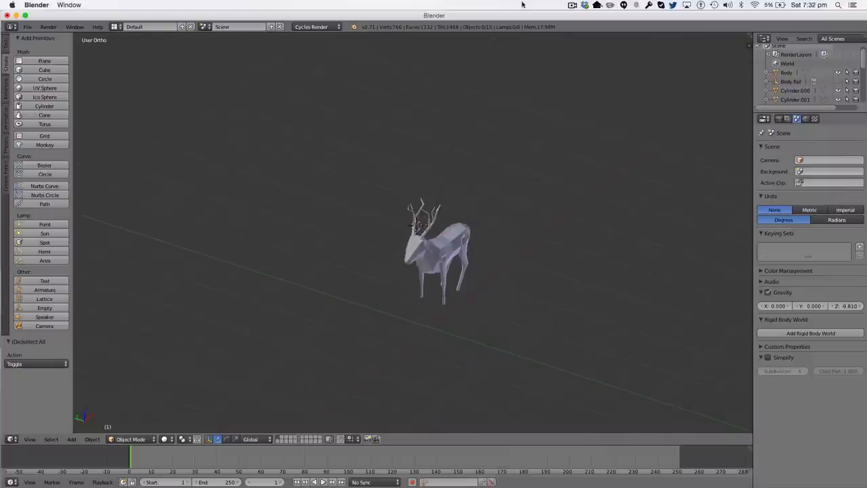
{"action": "mouse_move", "coordinate": [539, 298]}
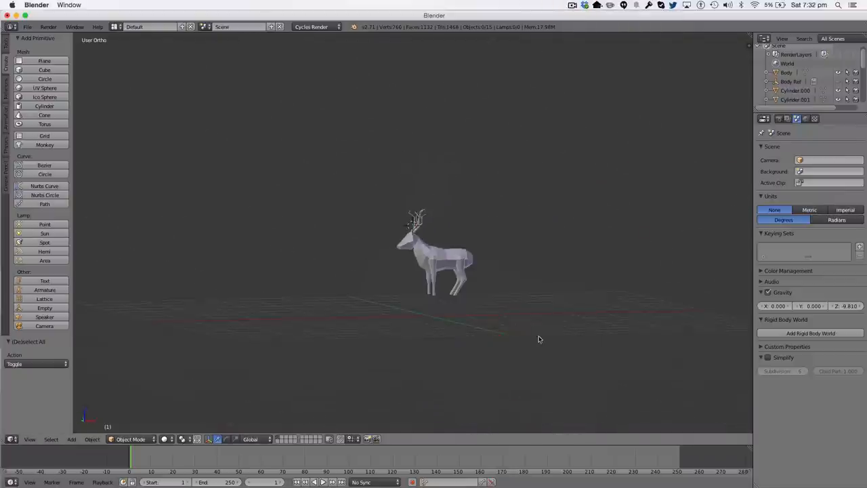
{"action": "left_click_drag", "start_coordinate": [540, 339], "coordinate": [620, 376]}
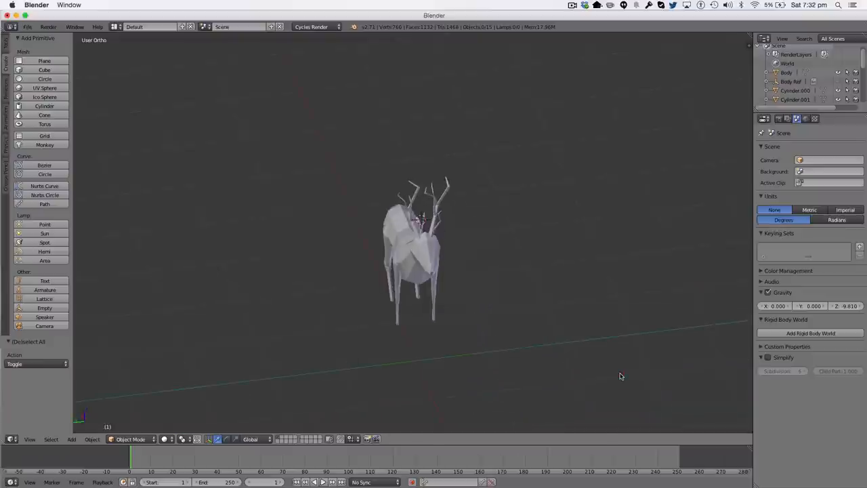
{"action": "mouse_move", "coordinate": [427, 264]}
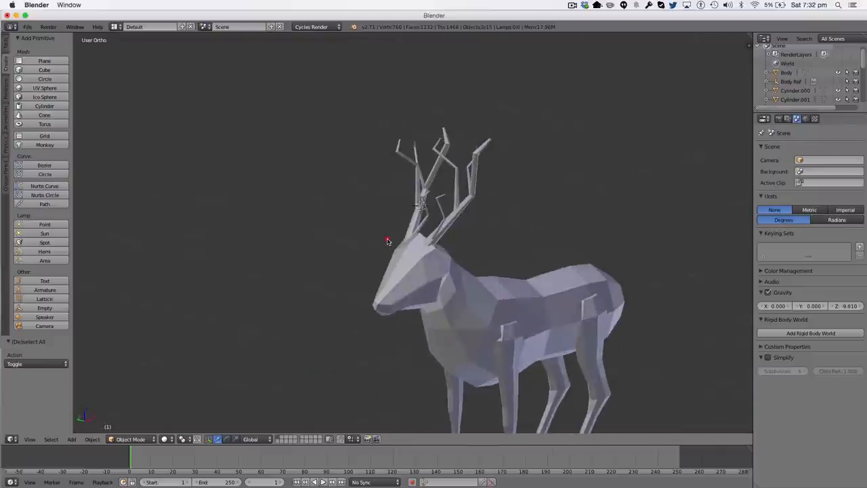
{"action": "left_click_drag", "start_coordinate": [389, 241], "coordinate": [464, 272]}
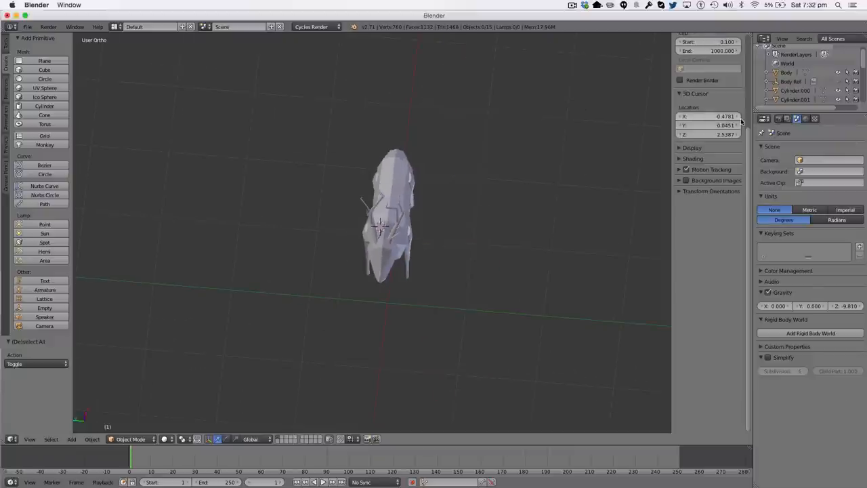
- Set the 3D cursor Z to 0, then add and enlarge a plane under the hooves
{"action": "type", "text": "0.3632 (0.1623) global"}
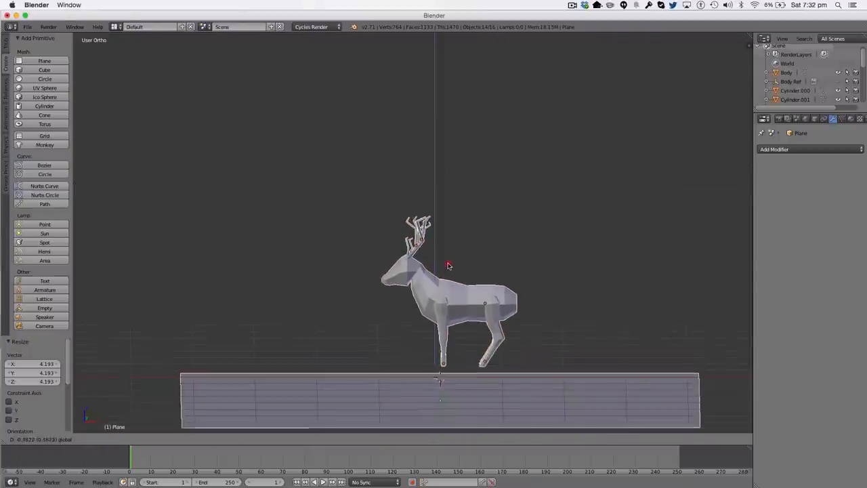
{"action": "key", "text": "a"}
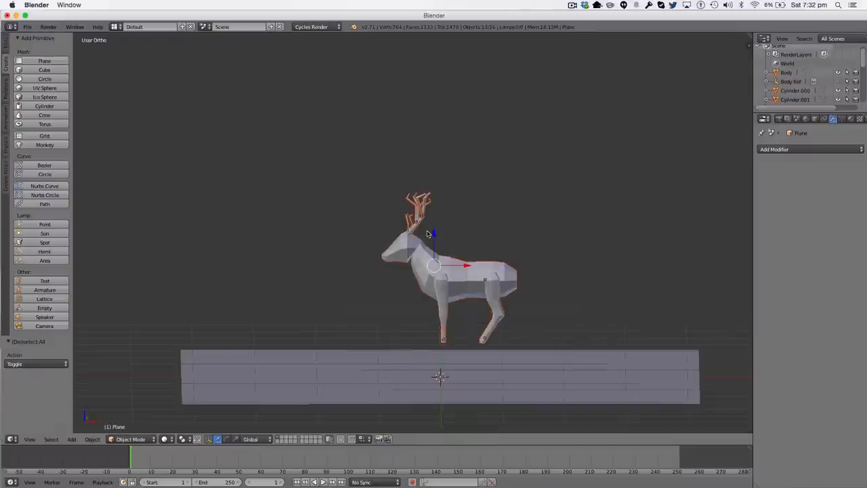
{"action": "left_click_drag", "start_coordinate": [434, 265], "coordinate": [433, 308]}
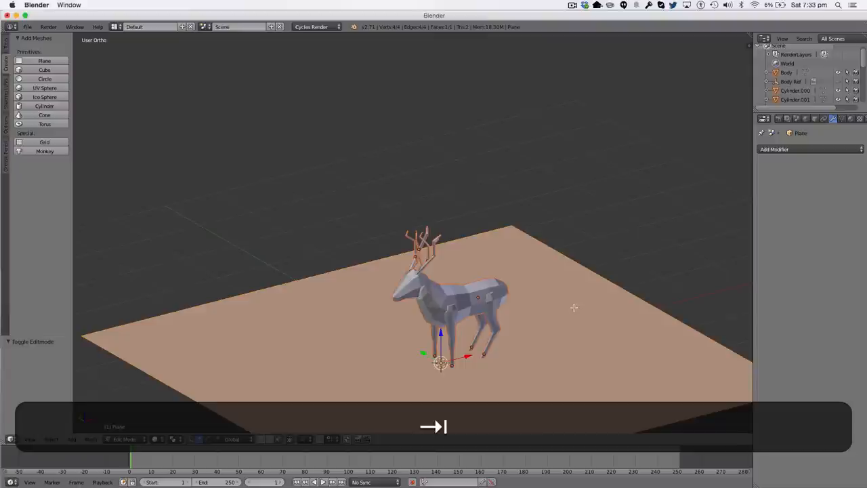
{"action": "key", "text": "Tab"}
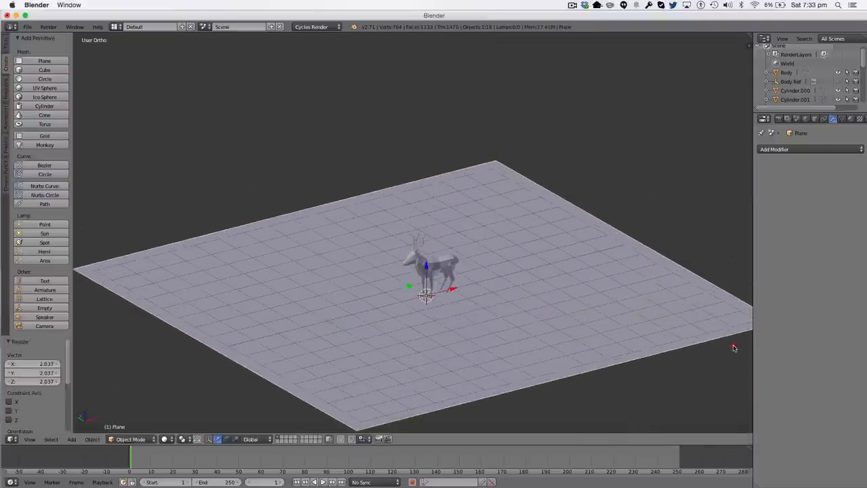
- Add a Sun lamp and move it high to one side above the plane
{"action": "key", "text": "shift+a"}
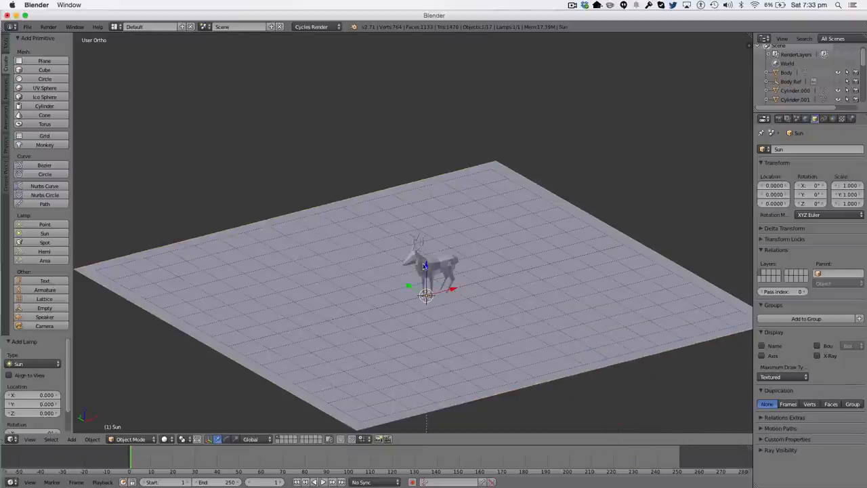
{"action": "left_click_drag", "start_coordinate": [424, 265], "coordinate": [419, 206]}
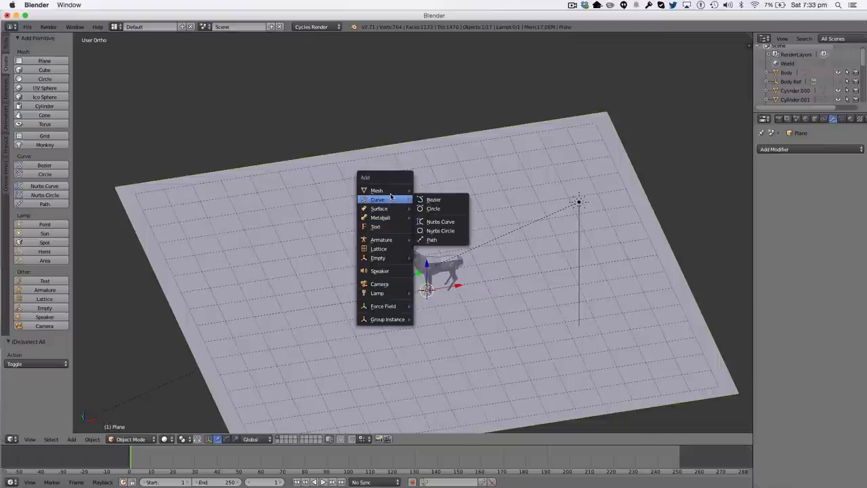
{"action": "mouse_move", "coordinate": [373, 280]}
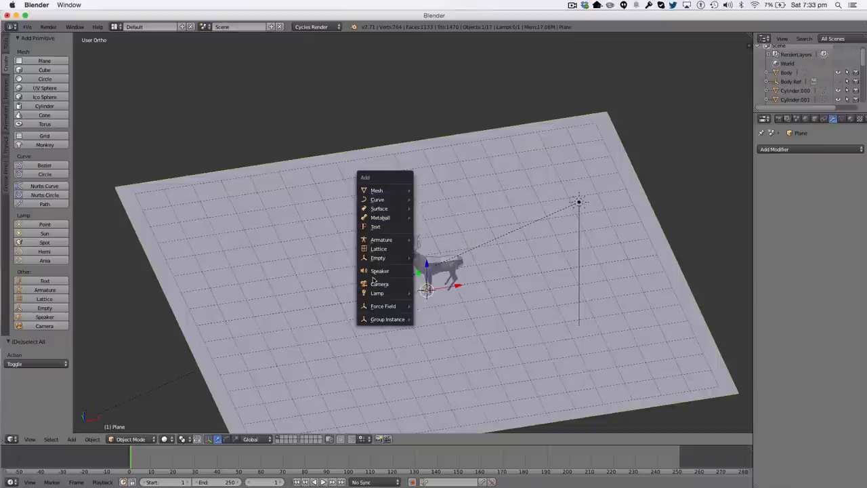
- Add a camera, raise it and move it in front of the stag, toggling viewport shading
{"action": "left_click", "coordinate": [380, 284]}
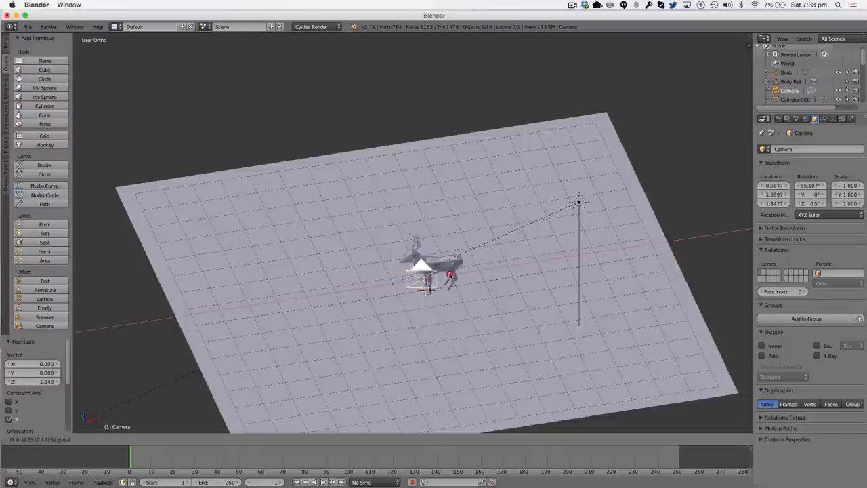
{"action": "left_click", "coordinate": [29, 440]}
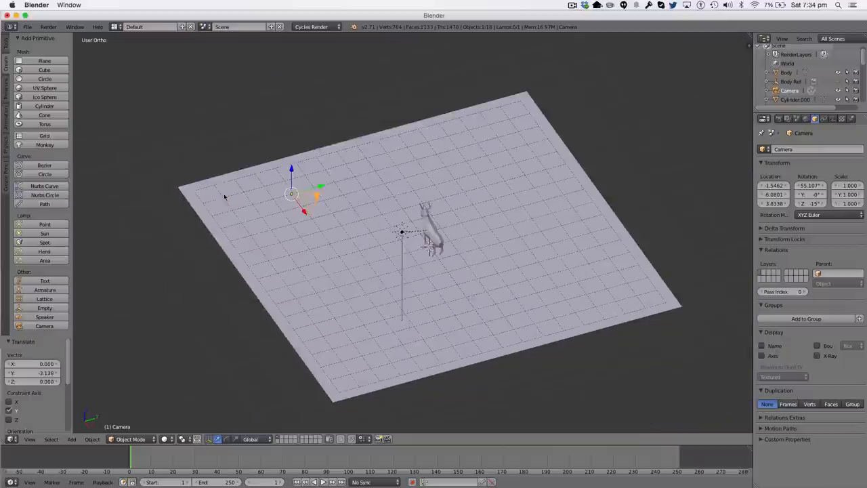
{"action": "left_click_drag", "start_coordinate": [292, 196], "coordinate": [300, 152]}
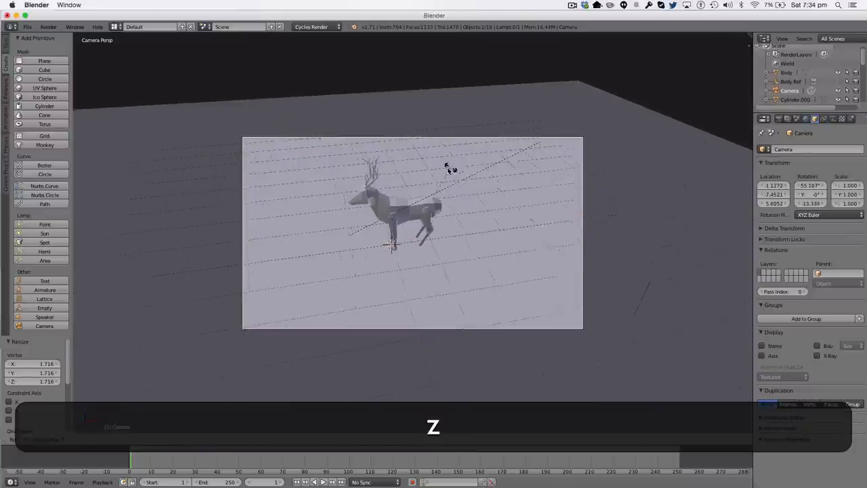
{"action": "key", "text": "z"}
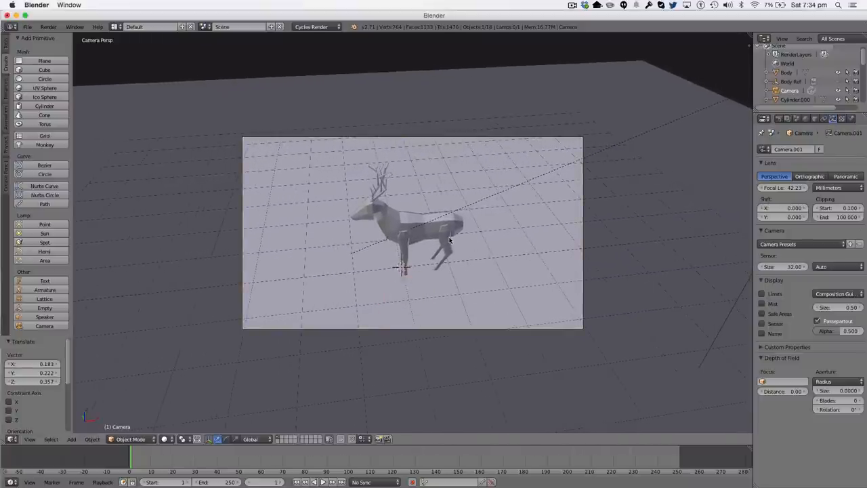
- Select the ground plane and display its empty Material properties
{"action": "left_click_drag", "start_coordinate": [447, 241], "coordinate": [332, 233]}
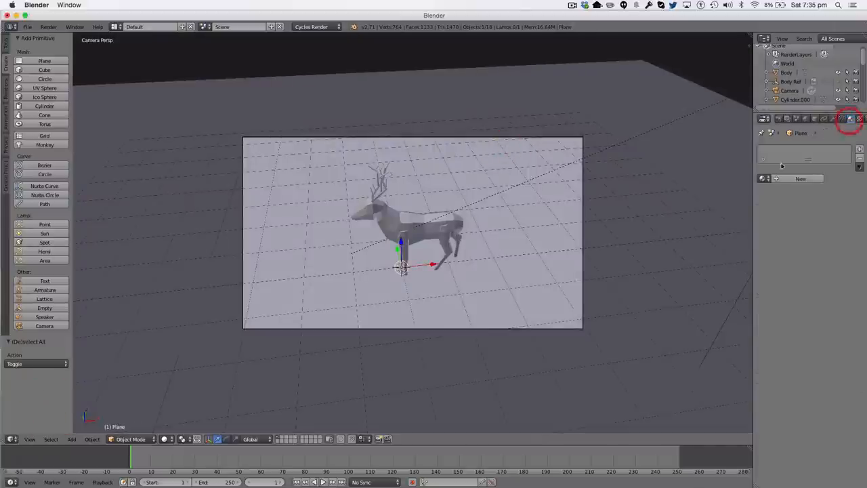
- Add a new plane material, set resolution to 100%, and render the frame in Cycles
{"action": "left_click", "coordinate": [801, 178]}
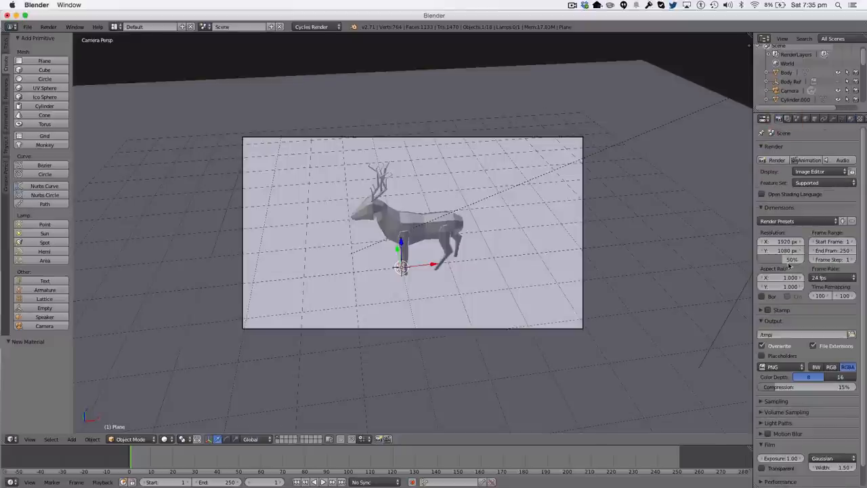
{"action": "mouse_move", "coordinate": [793, 260]}
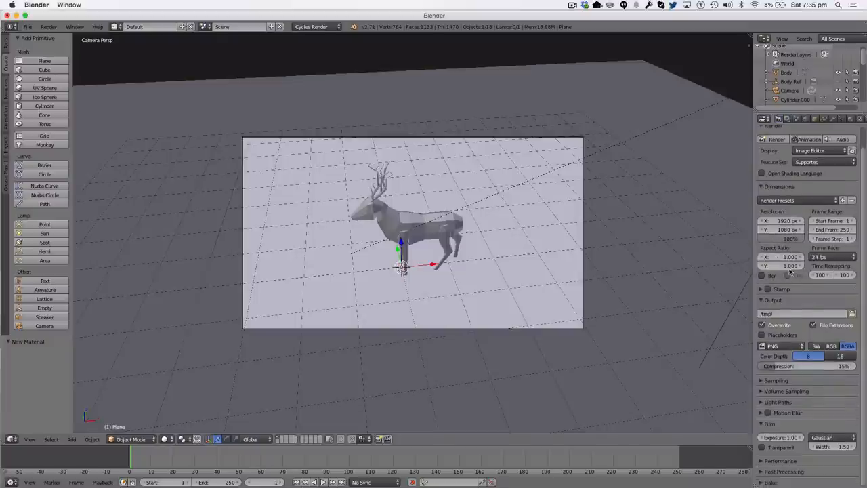
{"action": "left_click", "coordinate": [776, 380]}
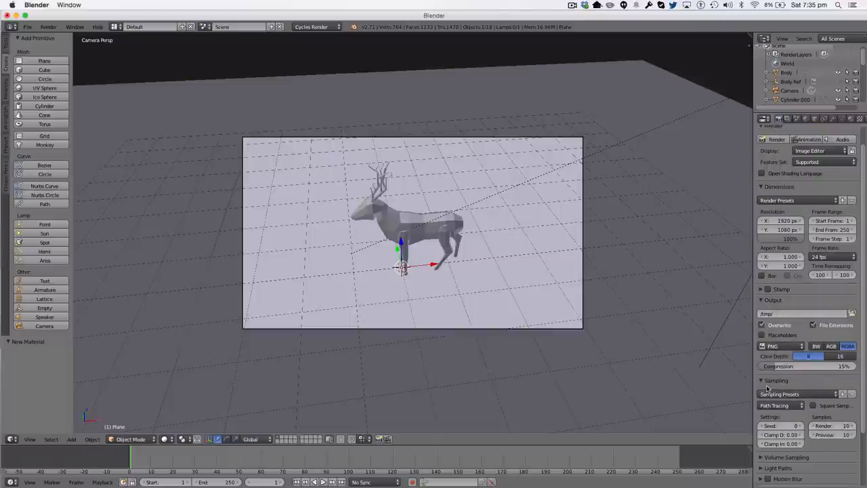
{"action": "left_click", "coordinate": [765, 380]}
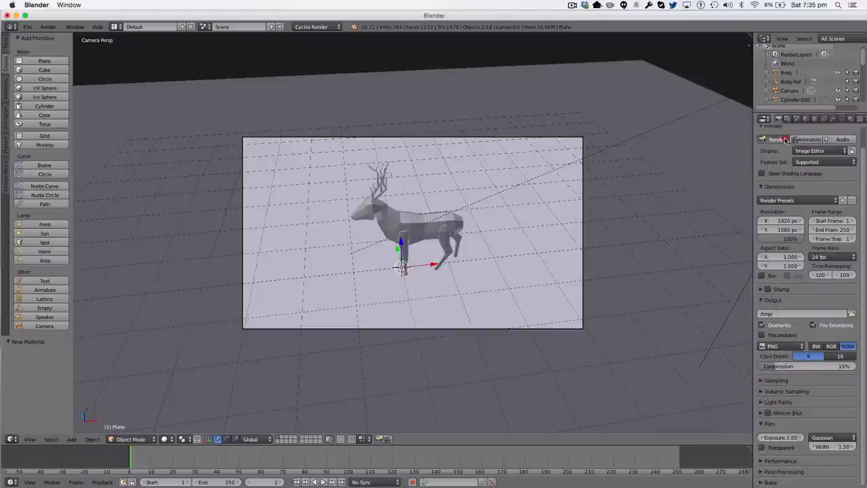
{"action": "left_click", "coordinate": [777, 139]}
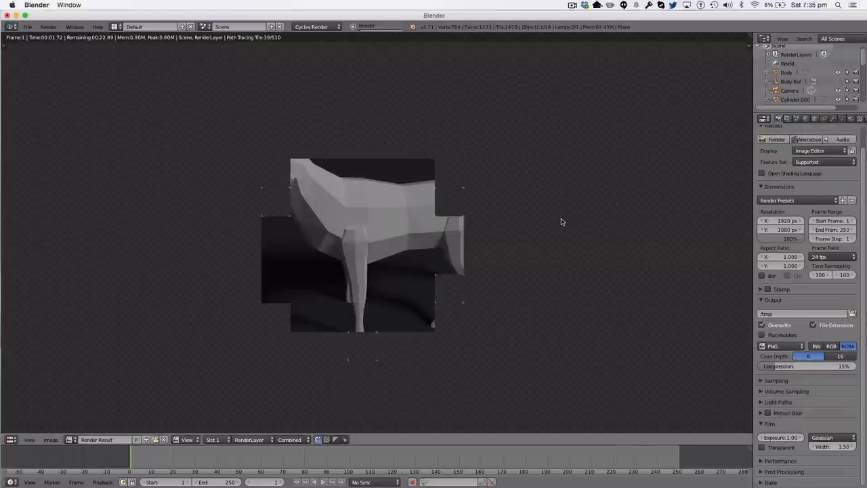